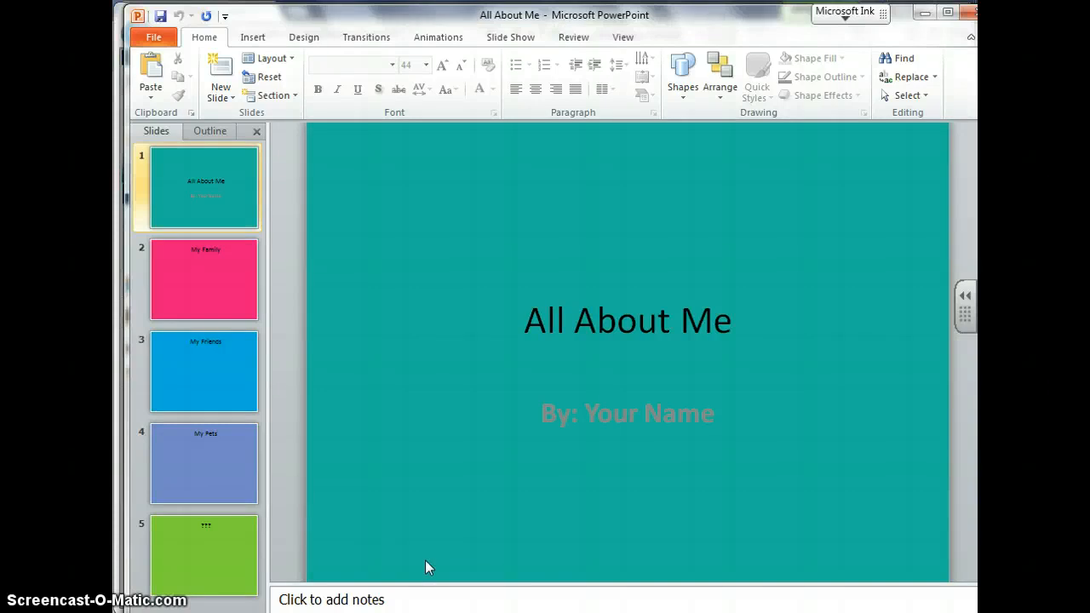
Select the 'All About Me' title and set it in Cooper Black at size 88.
{"action": "left_click", "coordinate": [627, 320]}
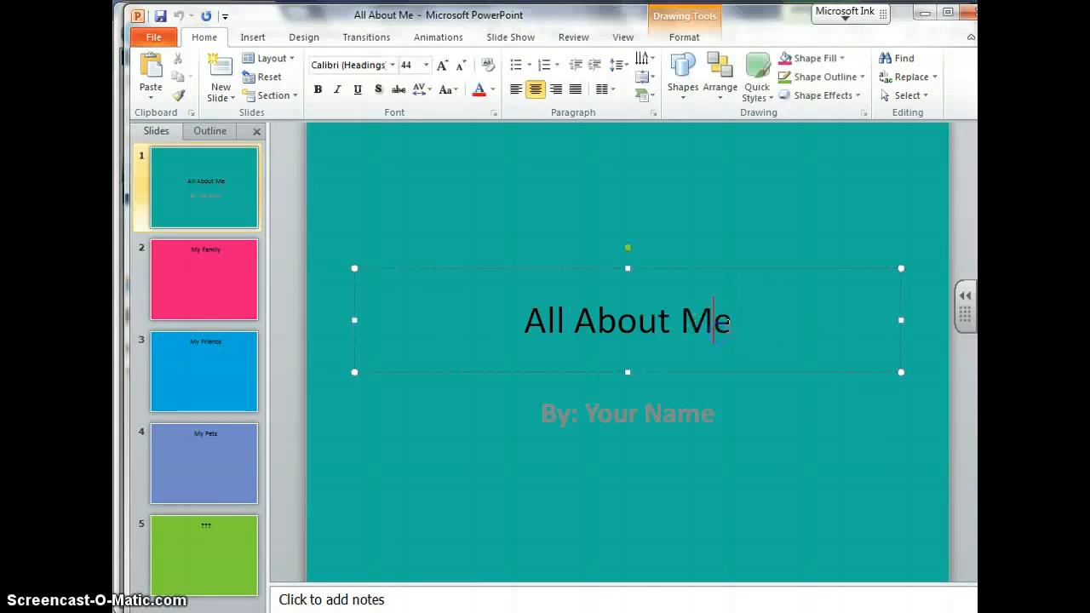
{"action": "triple_click", "coordinate": [627, 321]}
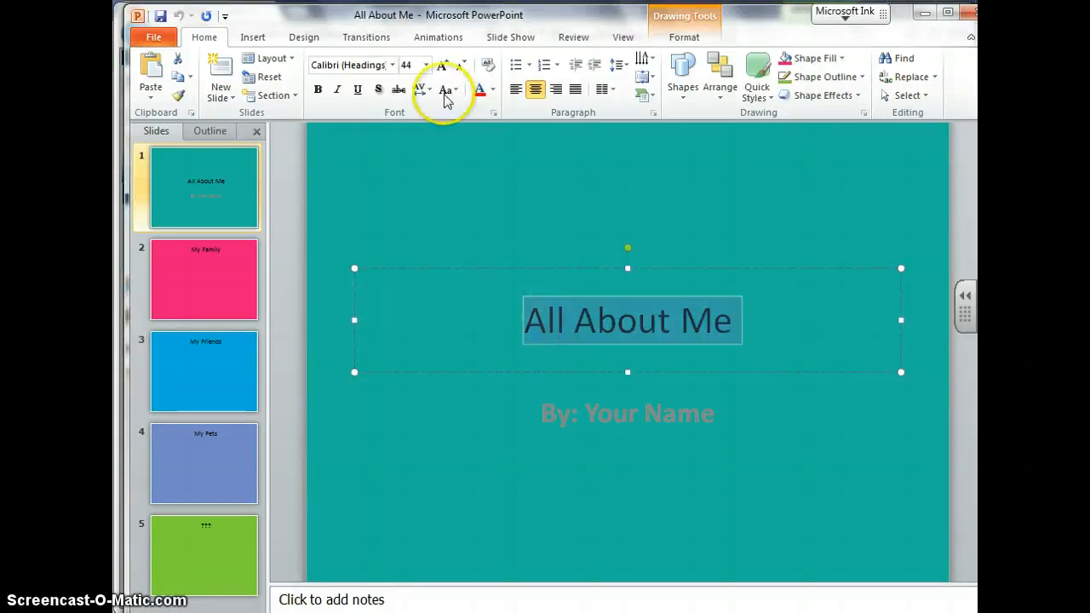
{"action": "left_click", "coordinate": [381, 65]}
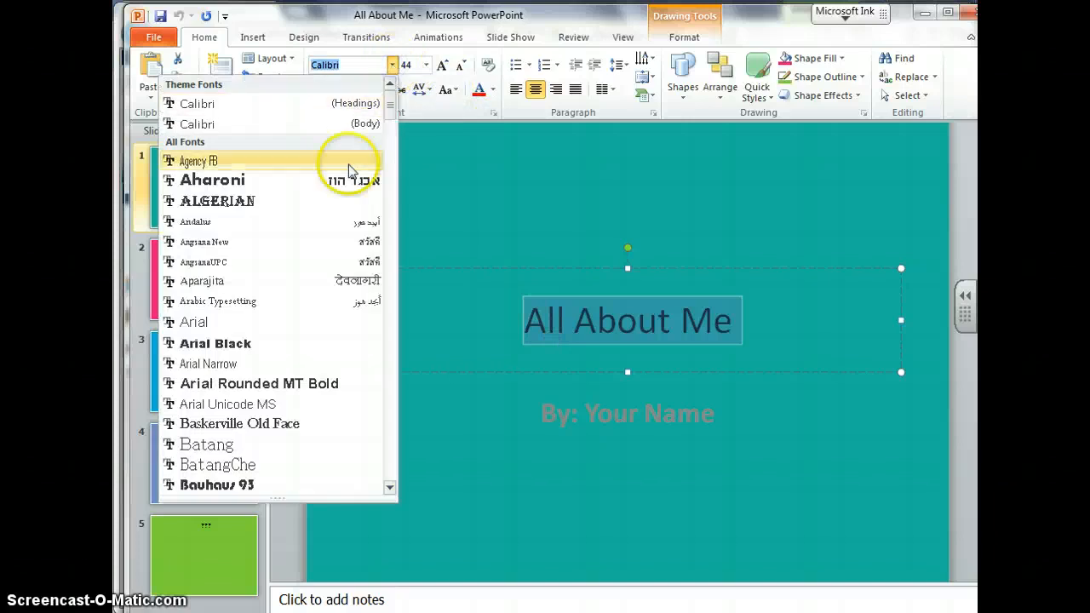
{"action": "scroll", "scroll_direction": "down", "scroll_amount": 3}
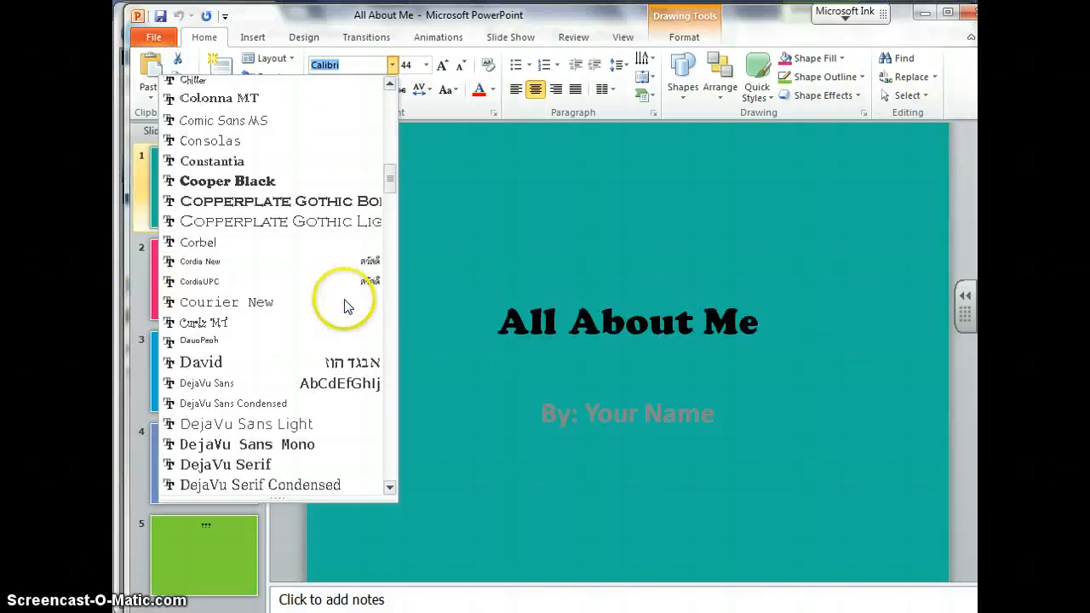
{"action": "mouse_move", "coordinate": [331, 181]}
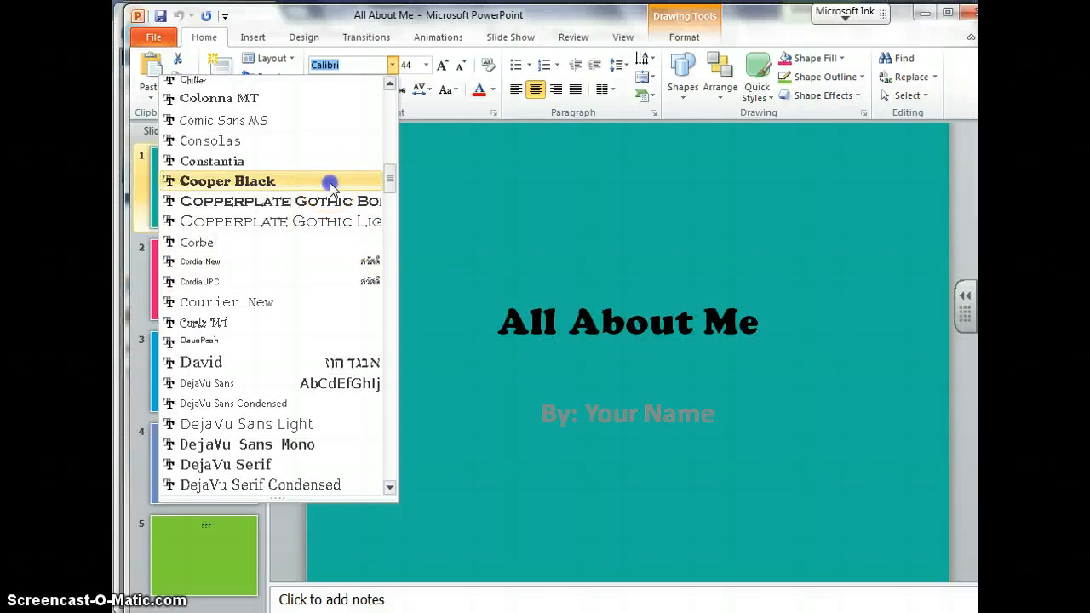
{"action": "left_click", "coordinate": [226, 181]}
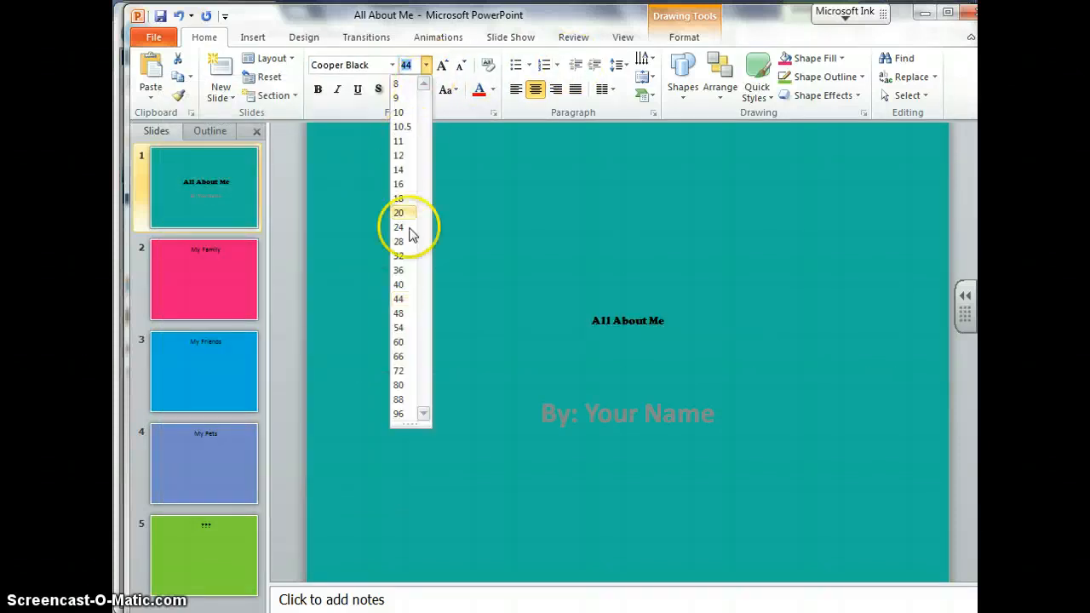
{"action": "left_click", "coordinate": [398, 414]}
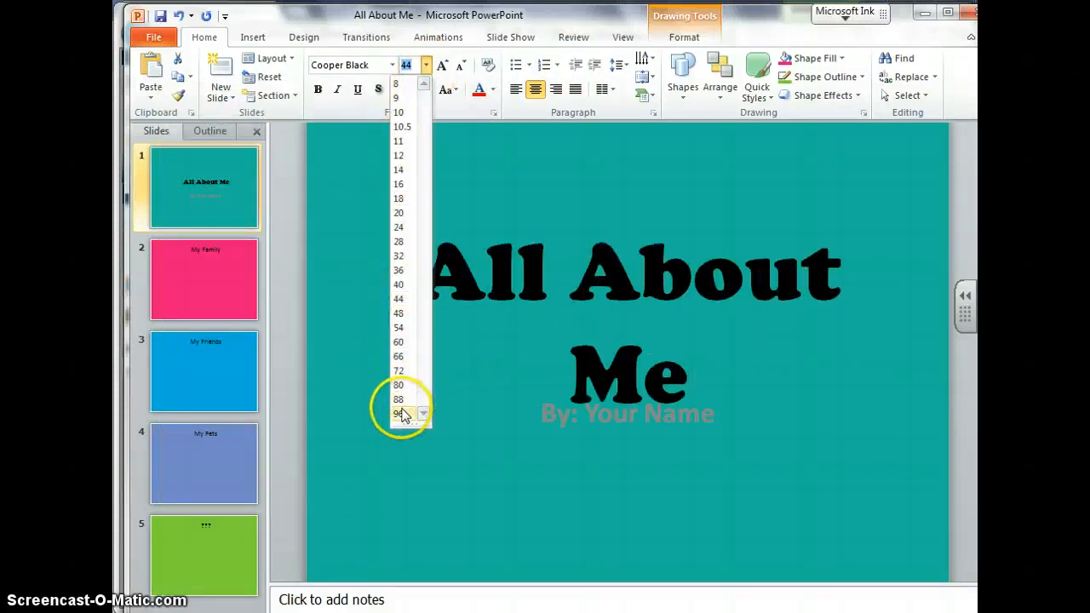
{"action": "left_click", "coordinate": [399, 399]}
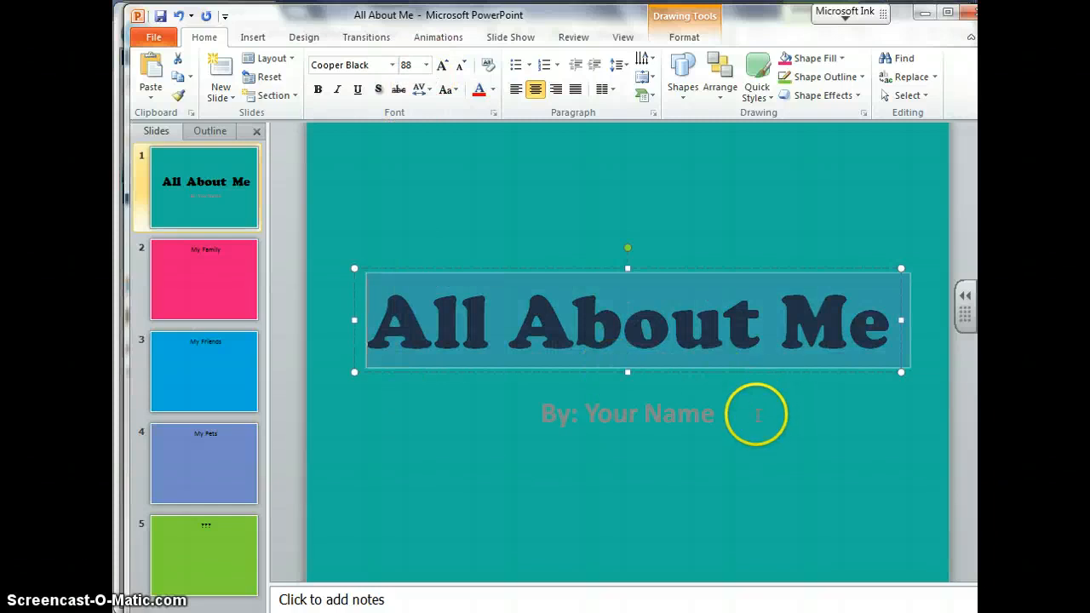
Replace the subtitle's placeholder name with 'Mrs. Collins:'.
{"action": "left_click", "coordinate": [629, 414]}
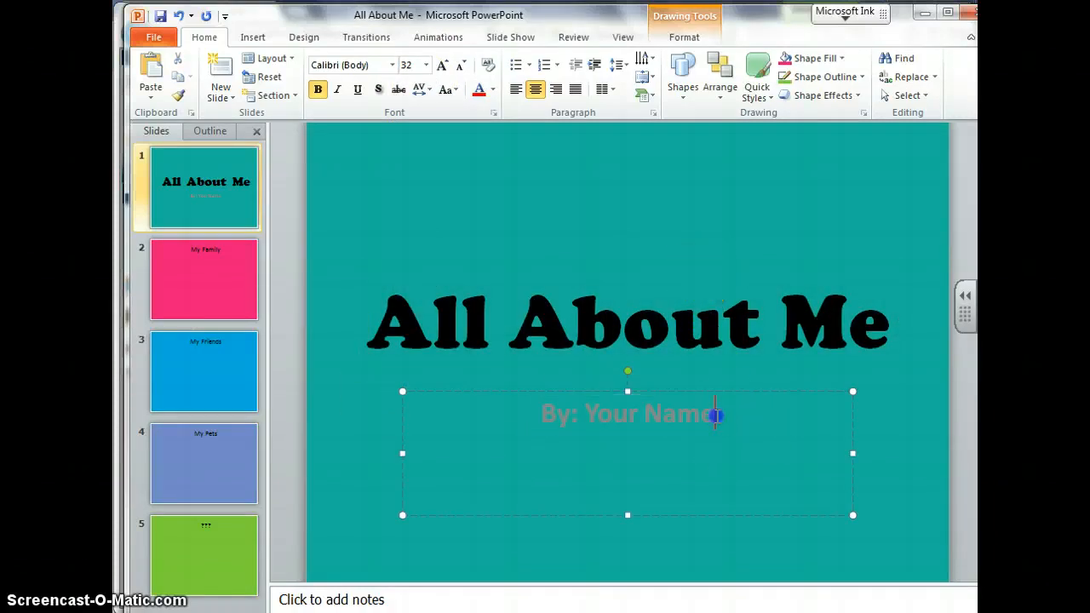
{"action": "double_click", "coordinate": [651, 414]}
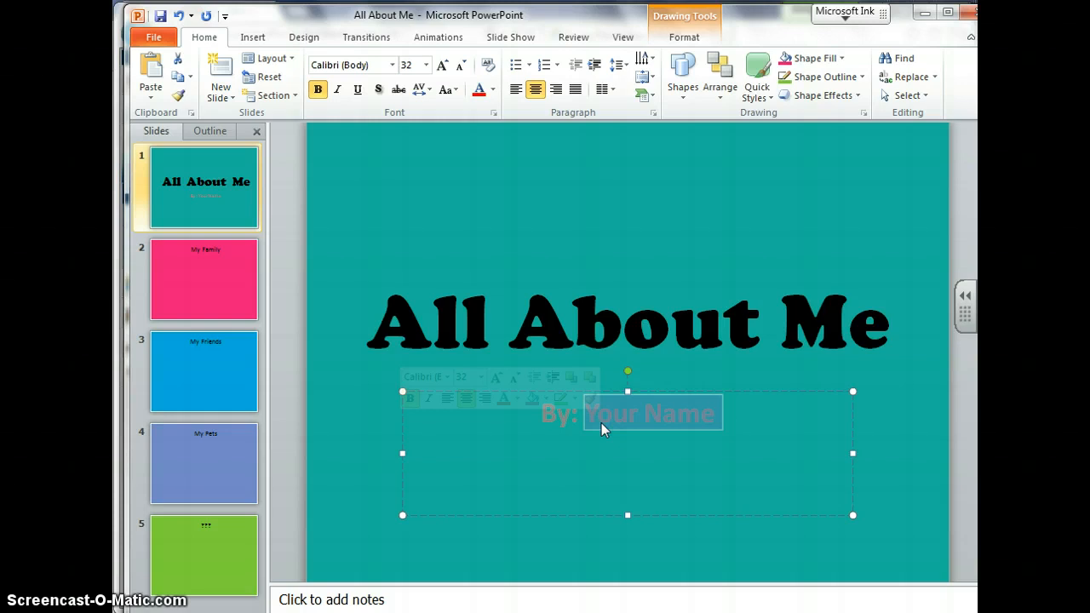
{"action": "type", "text": "Mrs. Collin"}
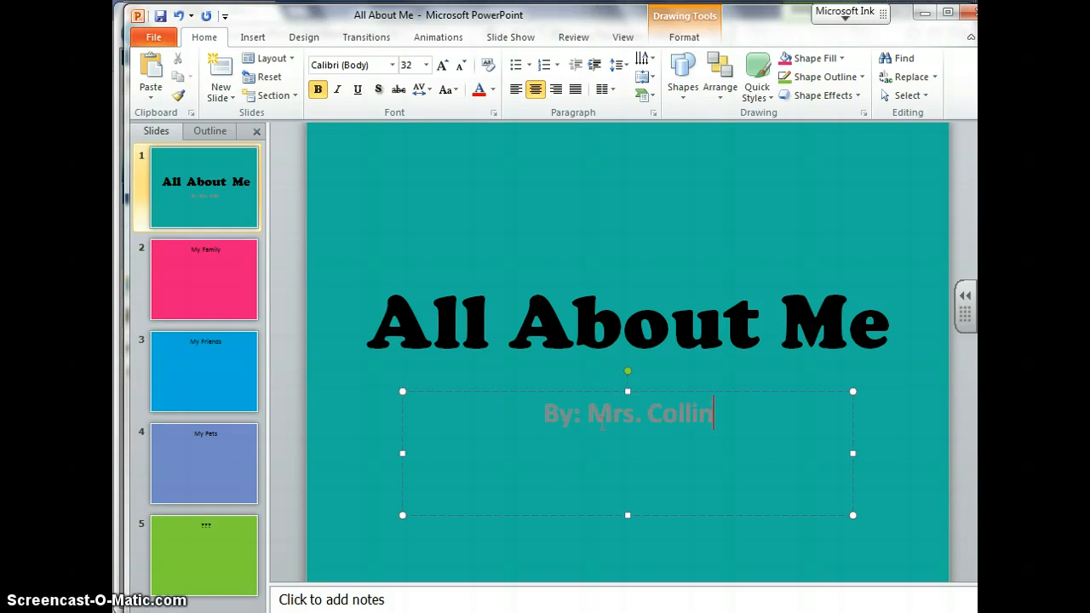
{"action": "type", "text": "s:"}
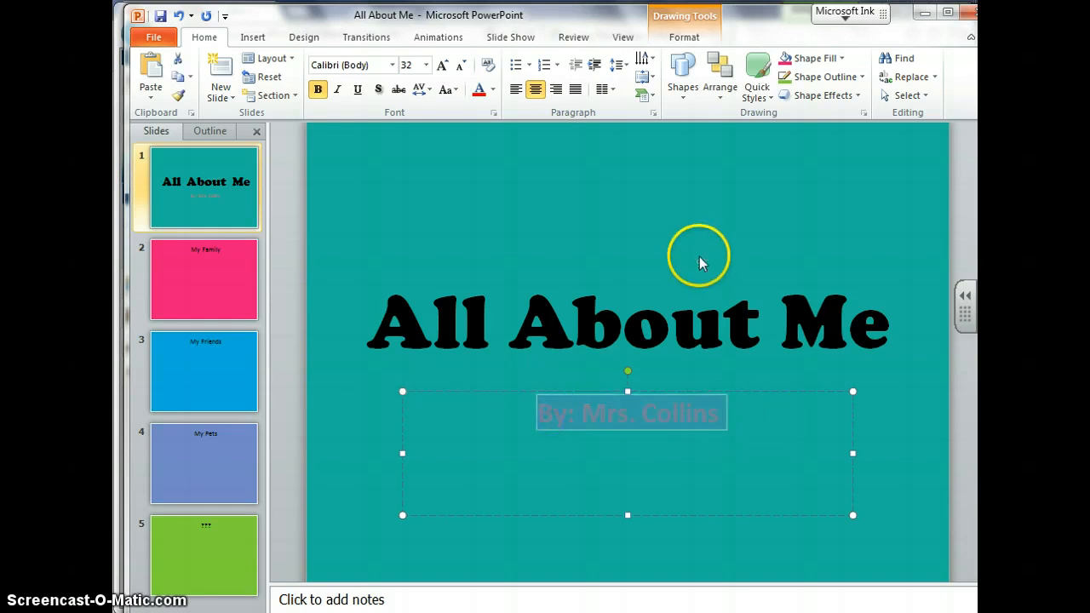
{"action": "mouse_move", "coordinate": [799, 179]}
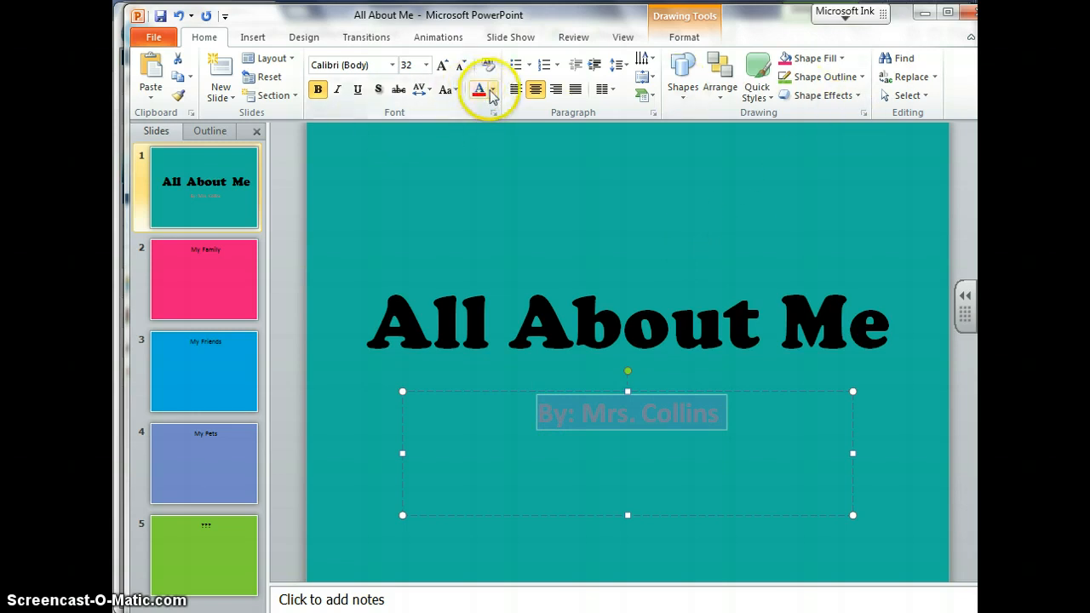
Make the subtitle purple Cooper Black at size 40 and finish editing.
{"action": "left_click", "coordinate": [494, 88]}
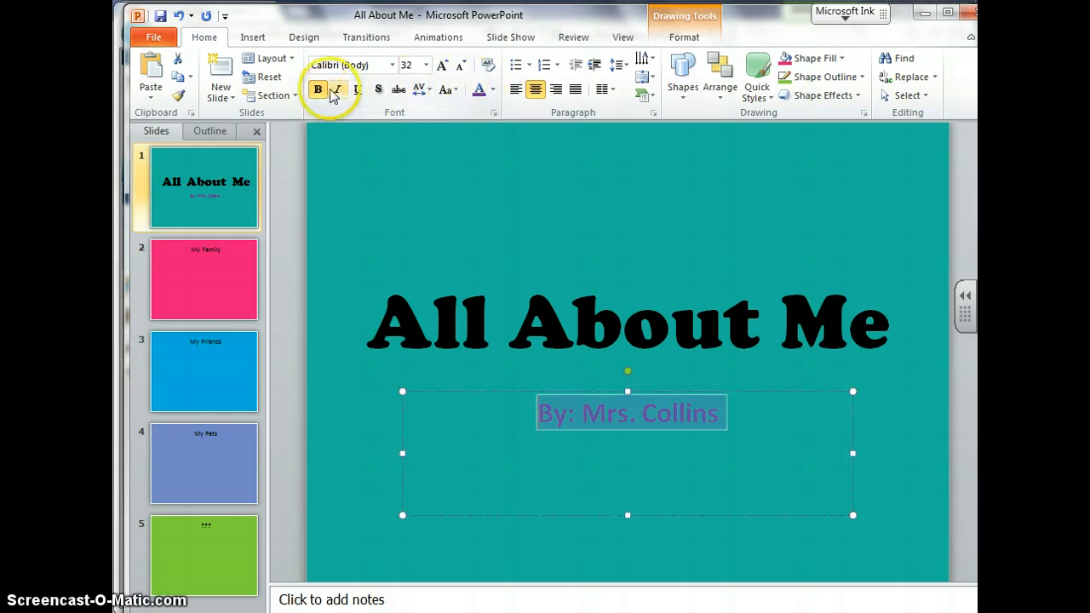
{"action": "left_click", "coordinate": [426, 65]}
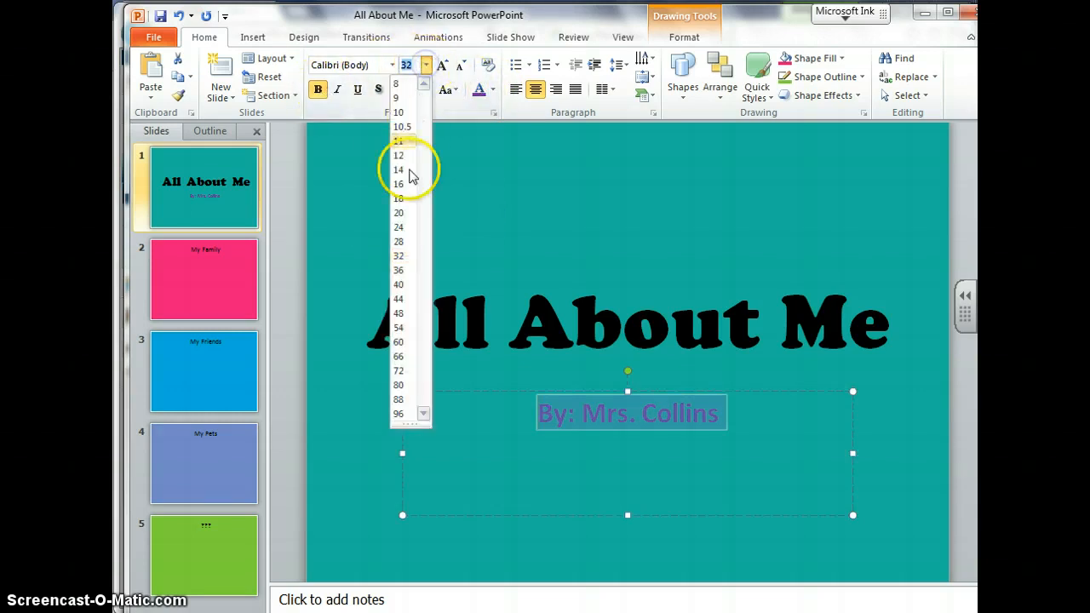
{"action": "left_click", "coordinate": [398, 283]}
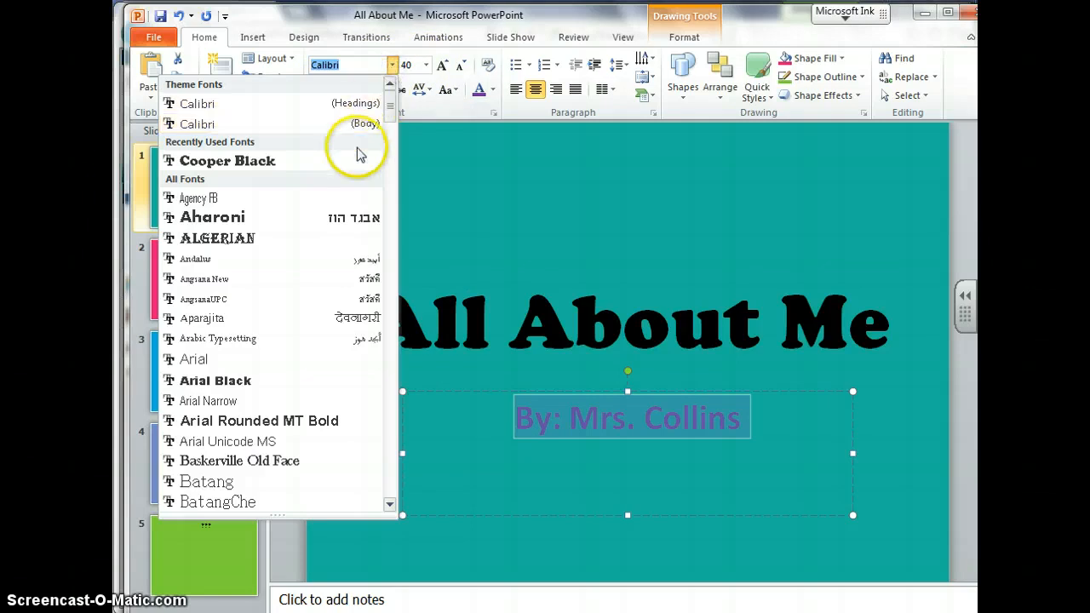
{"action": "left_click", "coordinate": [227, 160]}
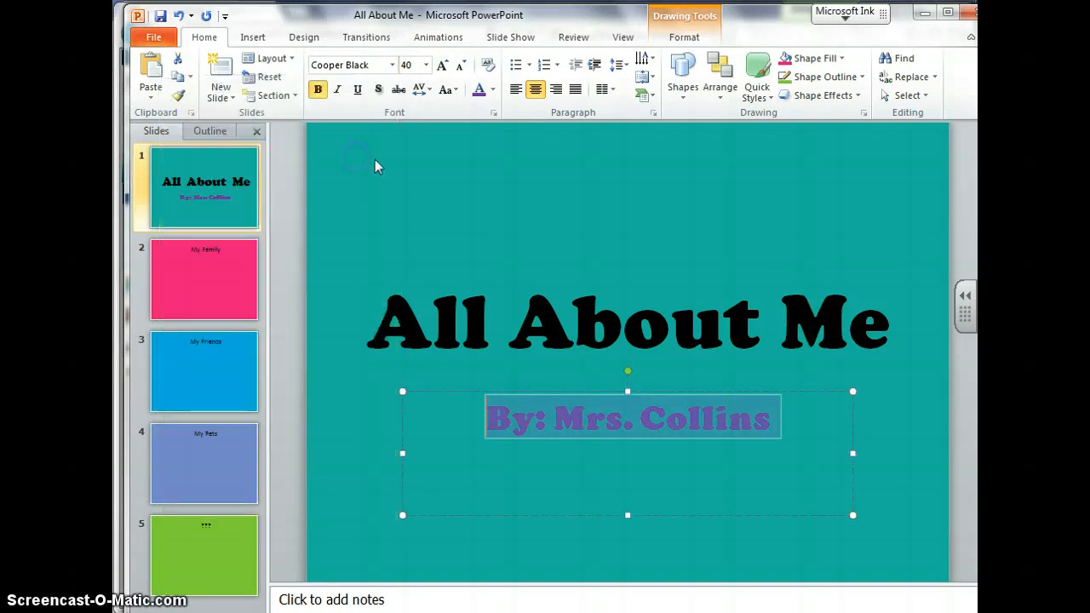
{"action": "left_click", "coordinate": [709, 225]}
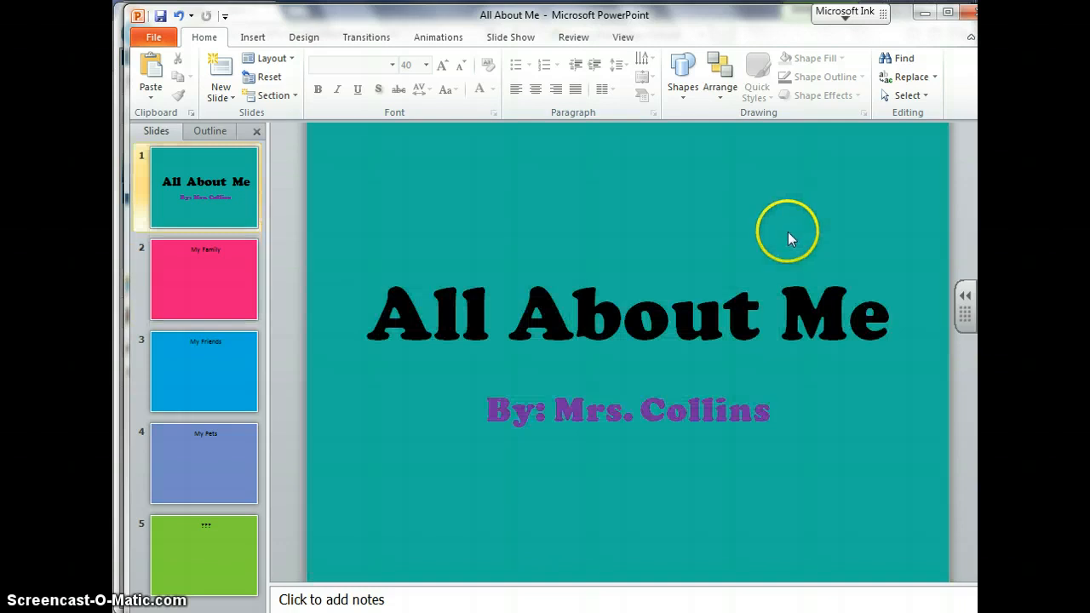
{"action": "mouse_move", "coordinate": [627, 160]}
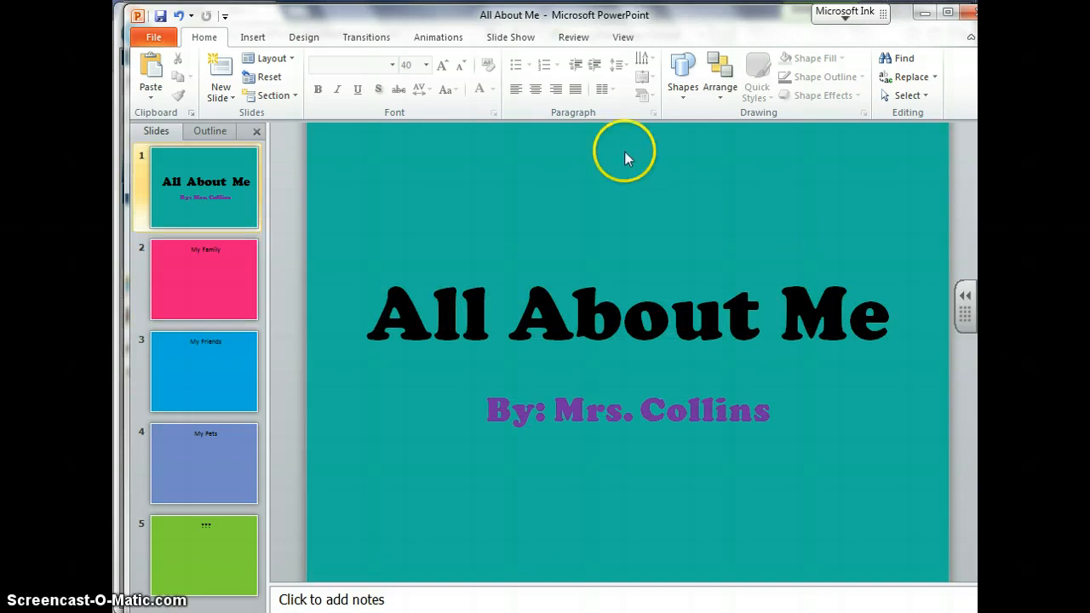
Search the Clip Art pane for 'beach'.
{"action": "left_click", "coordinate": [252, 37]}
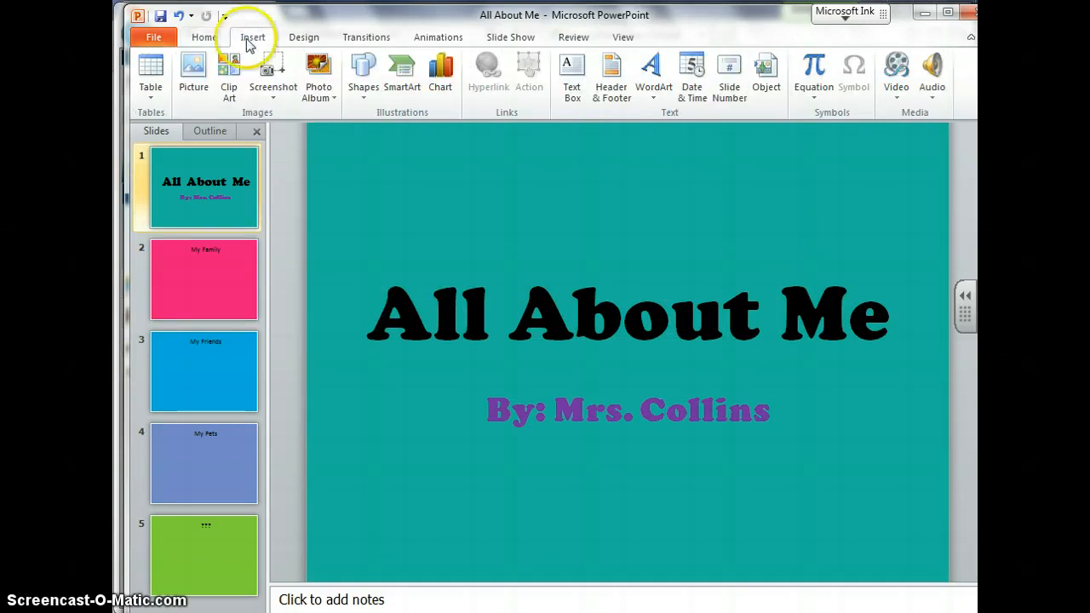
{"action": "mouse_move", "coordinate": [228, 72]}
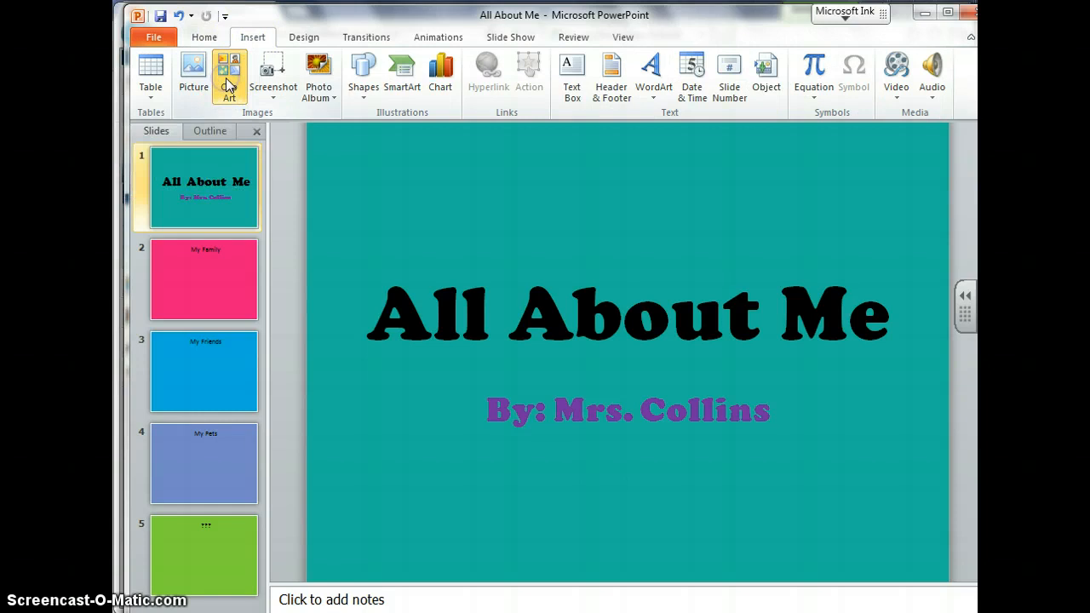
{"action": "left_click", "coordinate": [229, 75]}
{"action": "type", "text": "beach"}
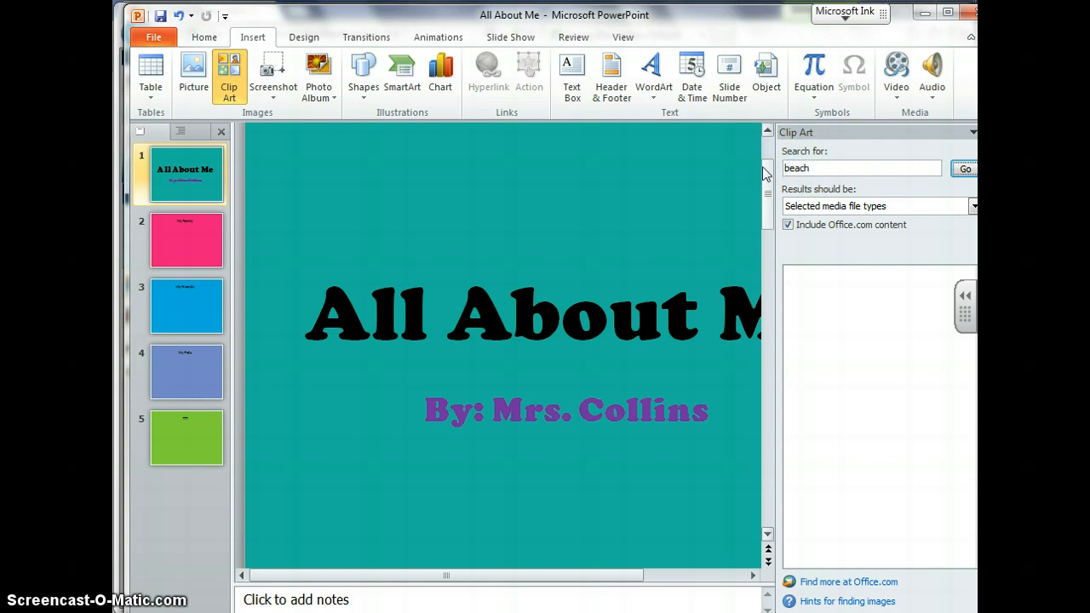
{"action": "left_click", "coordinate": [964, 168]}
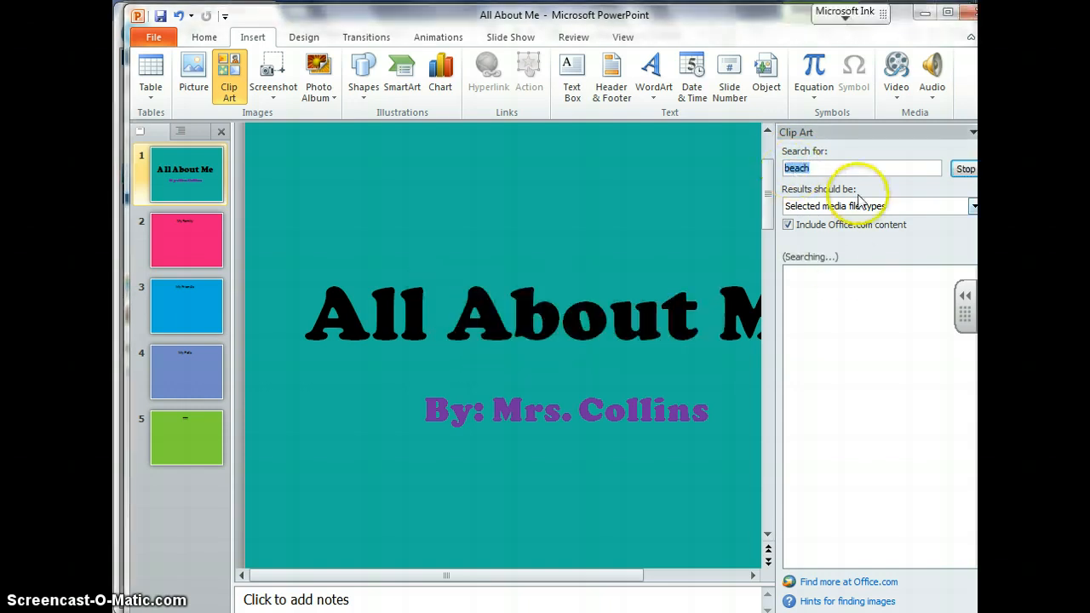
{"action": "left_click", "coordinate": [965, 169]}
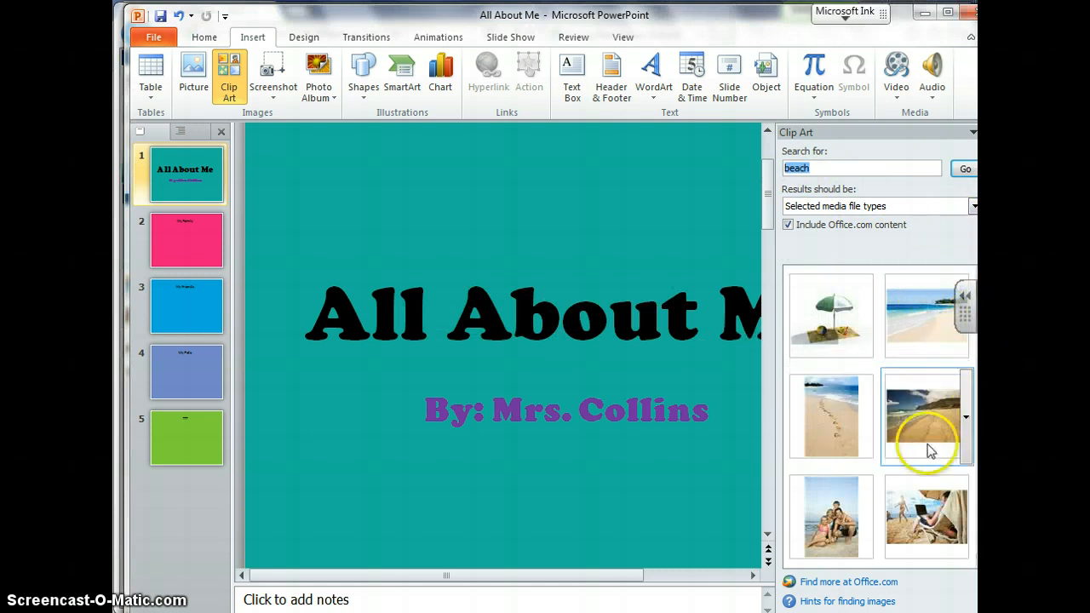
{"action": "mouse_move", "coordinate": [918, 205]}
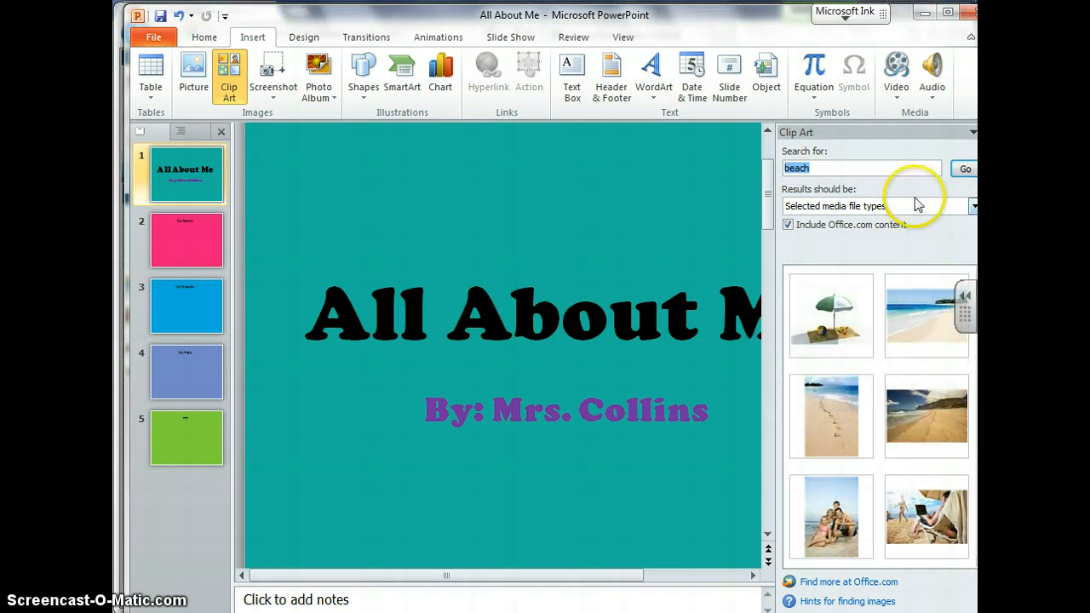
Limit the results to illustrations by excluding photographs and videos.
{"action": "left_click", "coordinate": [975, 206]}
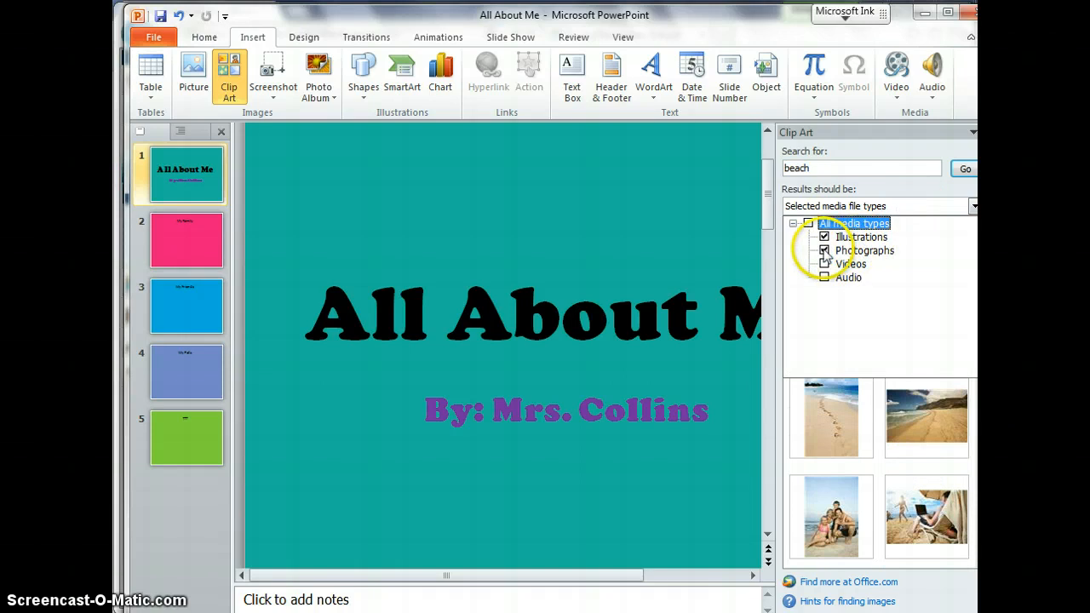
{"action": "left_click", "coordinate": [825, 250]}
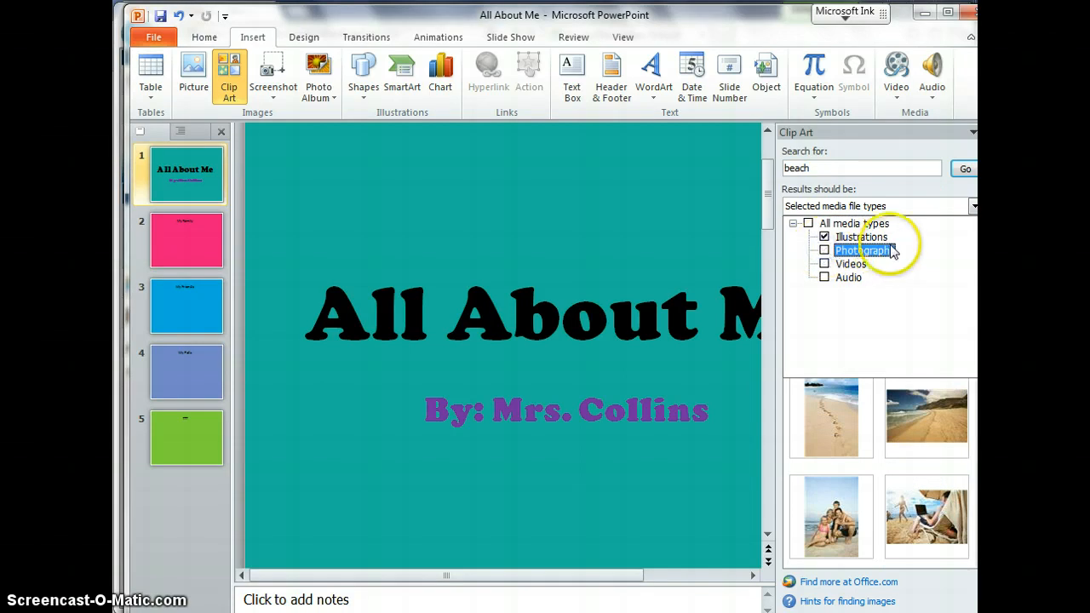
{"action": "left_click", "coordinate": [879, 206]}
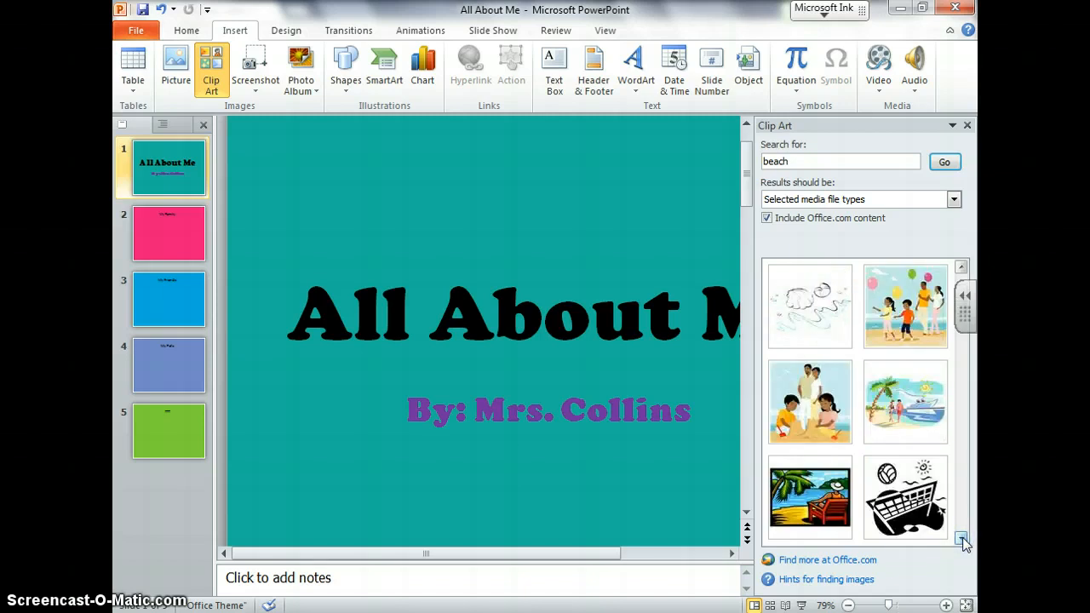
Insert the beach couple illustration and place it at the lower right below the subtitle.
{"action": "left_click", "coordinate": [906, 402]}
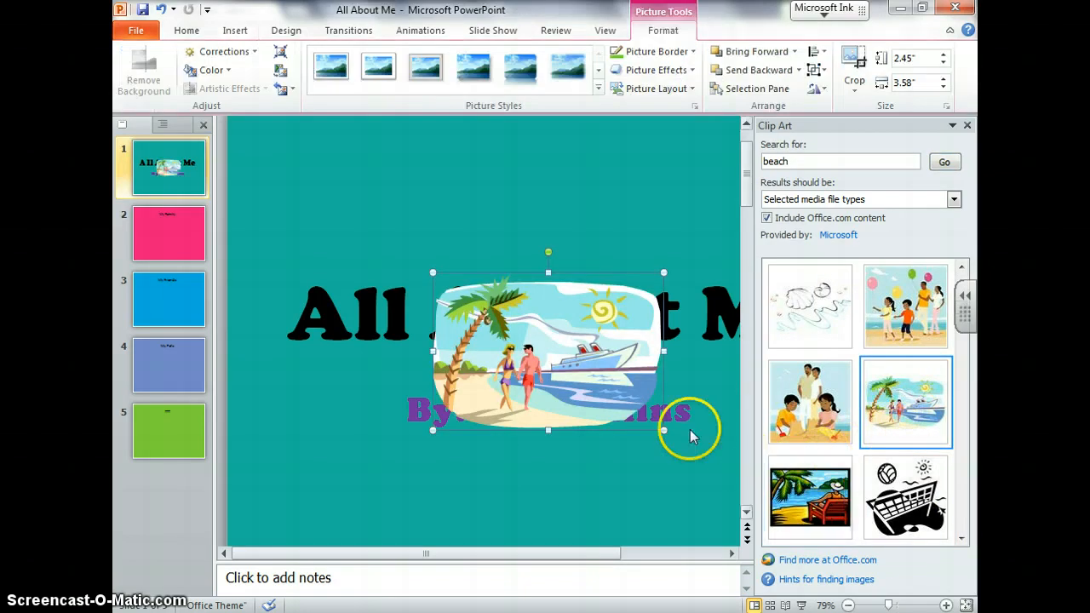
{"action": "left_click_drag", "start_coordinate": [548, 349], "coordinate": [515, 202]}
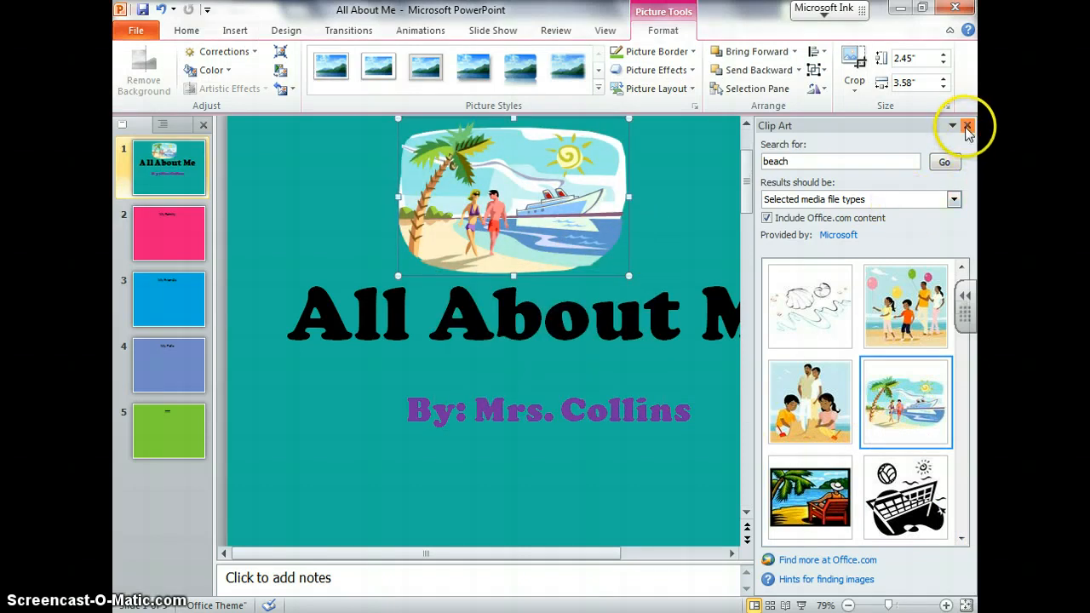
{"action": "left_click", "coordinate": [968, 126]}
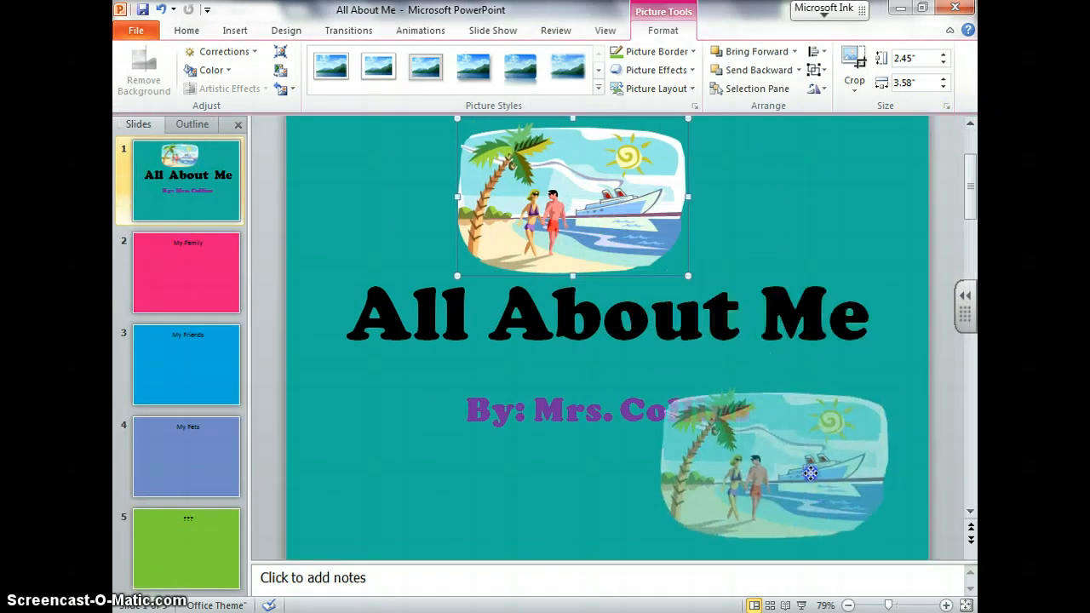
{"action": "left_click", "coordinate": [607, 310]}
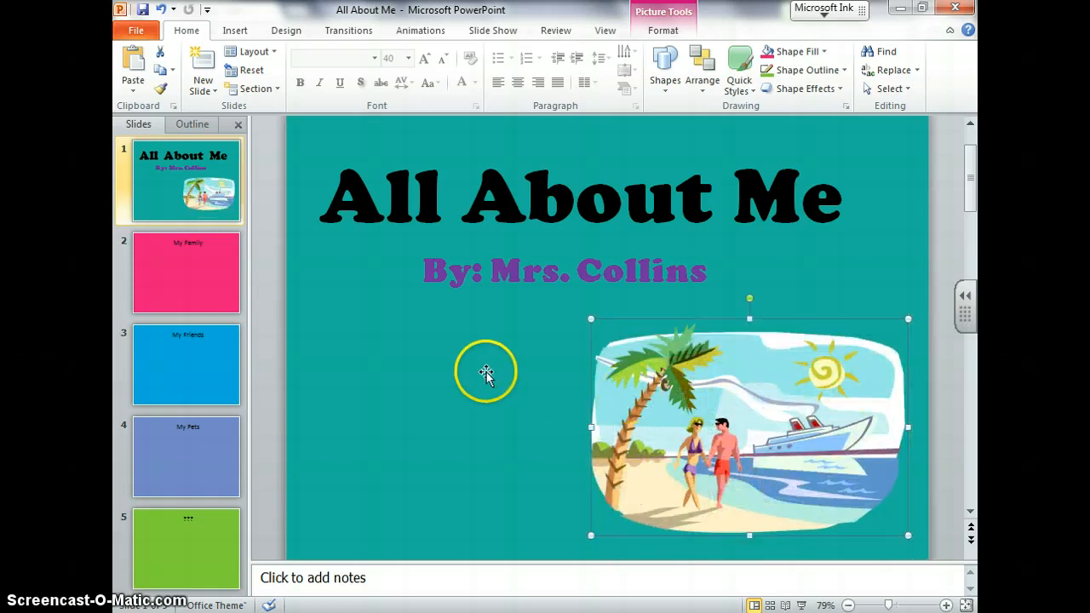
{"action": "left_click", "coordinate": [484, 457]}
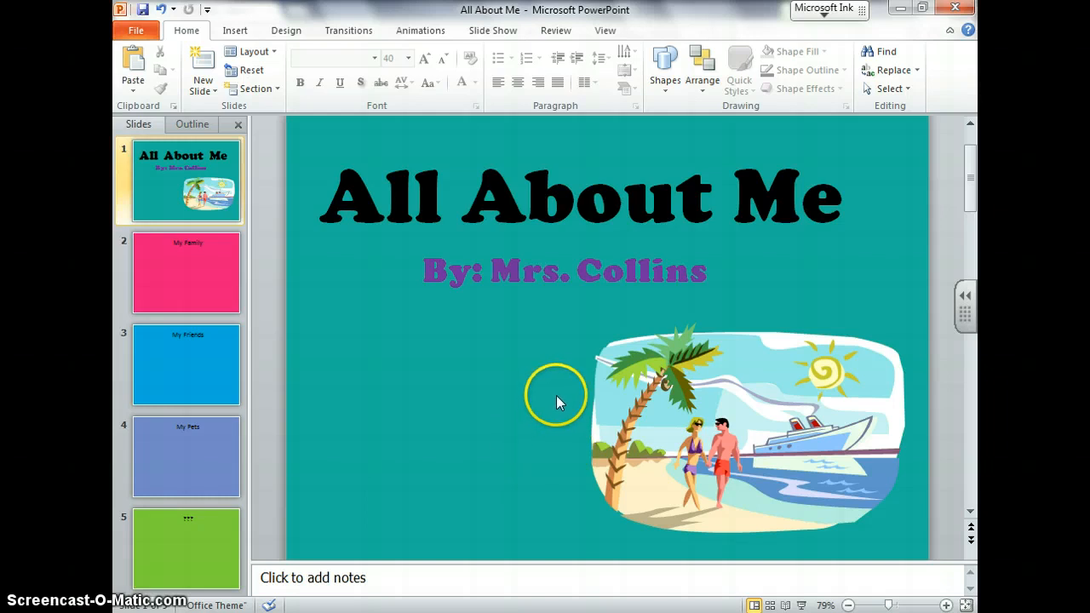
{"action": "mouse_move", "coordinate": [236, 30]}
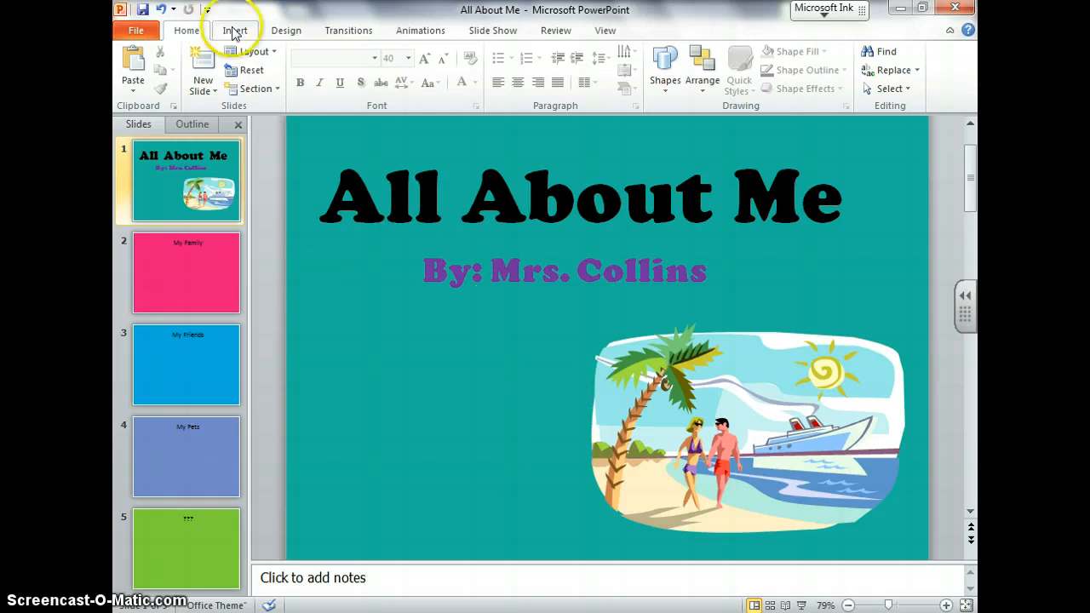
Set the title slide's background to a solid light teal fill via Format Background.
{"action": "left_click", "coordinate": [286, 30]}
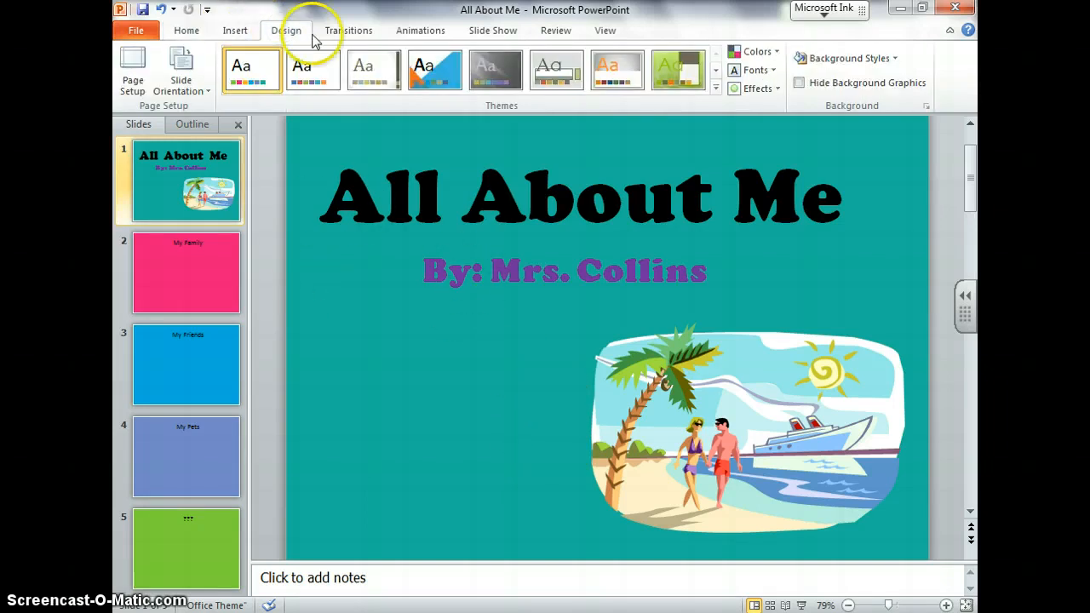
{"action": "mouse_move", "coordinate": [757, 51]}
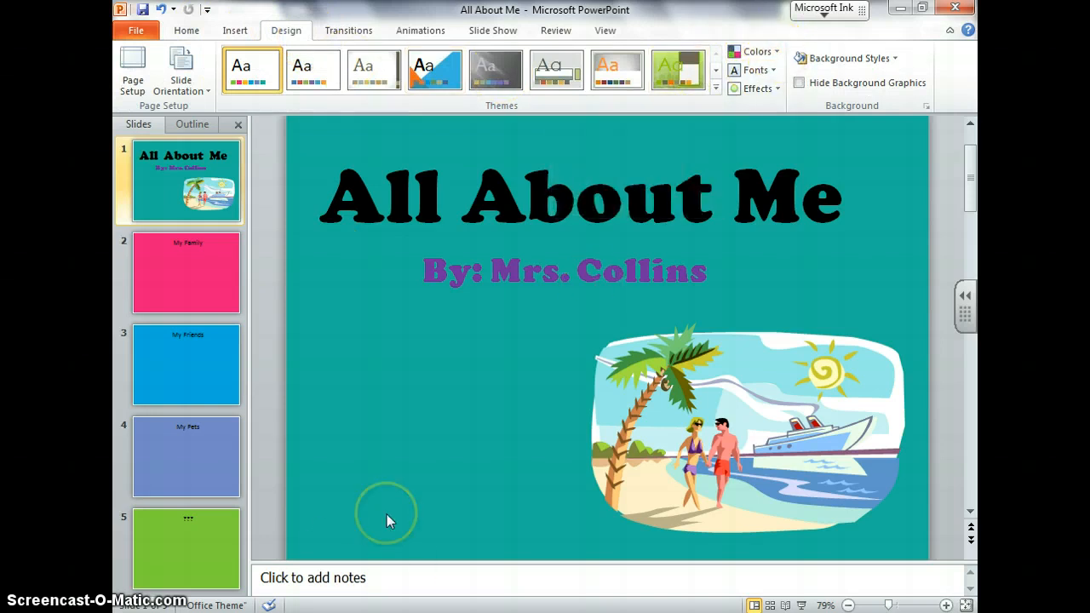
{"action": "mouse_move", "coordinate": [615, 208]}
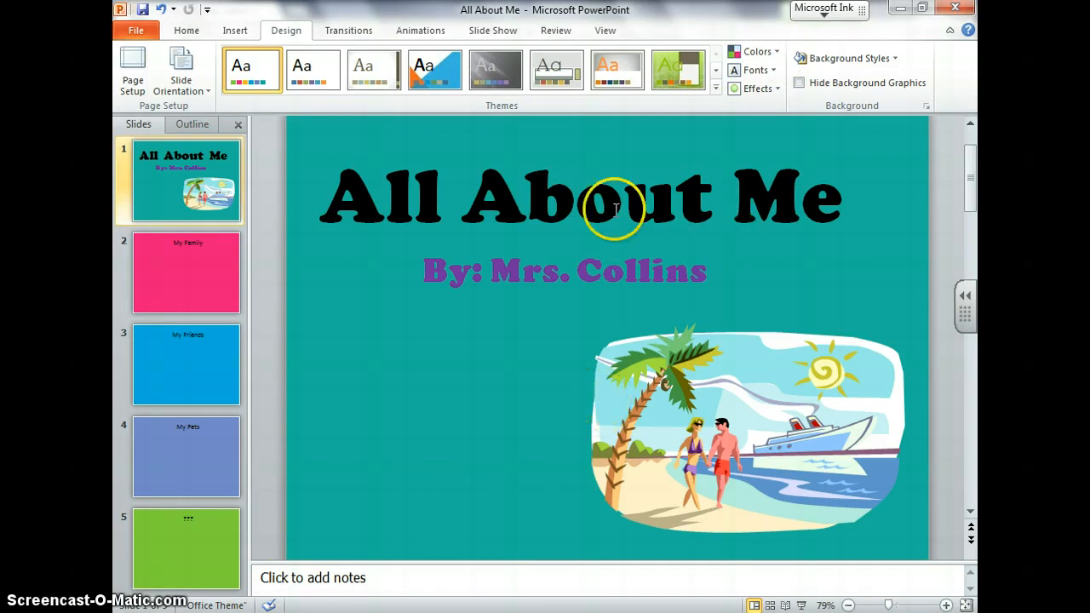
{"action": "mouse_move", "coordinate": [756, 69]}
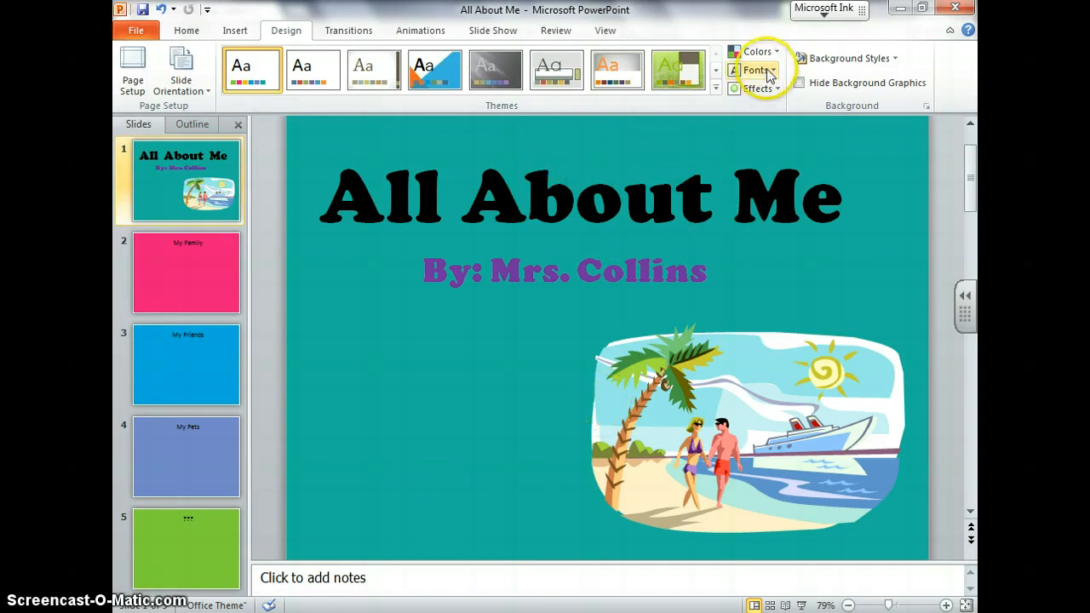
{"action": "left_click", "coordinate": [757, 51]}
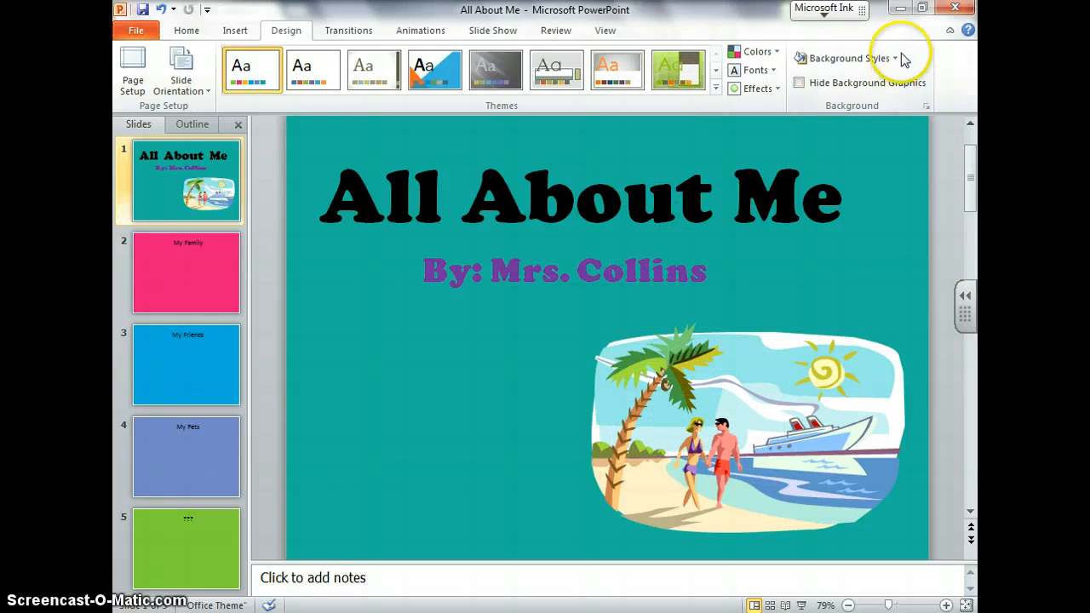
{"action": "left_click", "coordinate": [848, 58]}
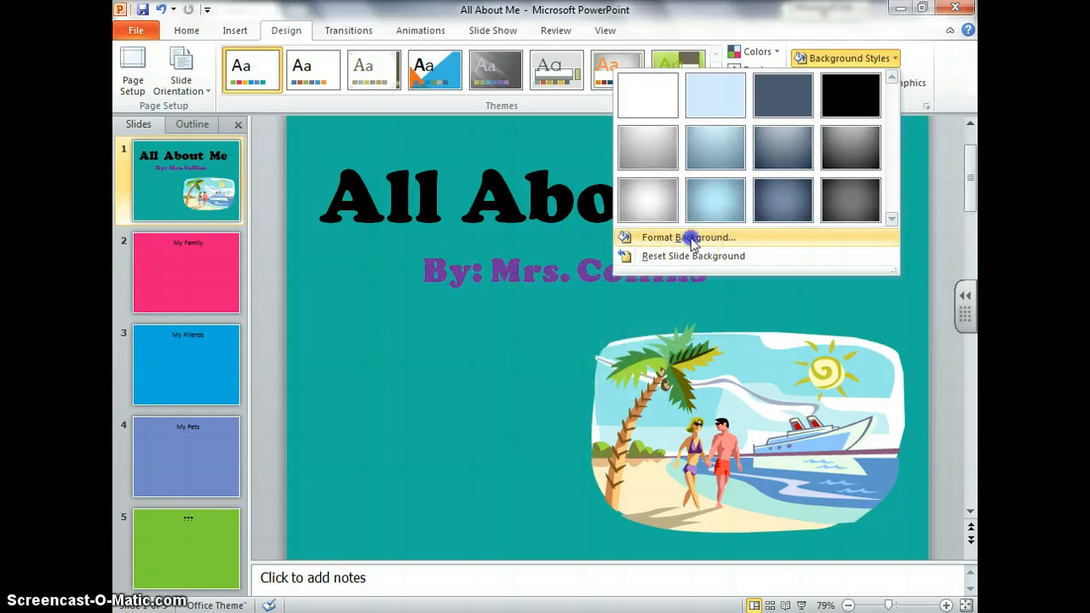
{"action": "left_click", "coordinate": [688, 237]}
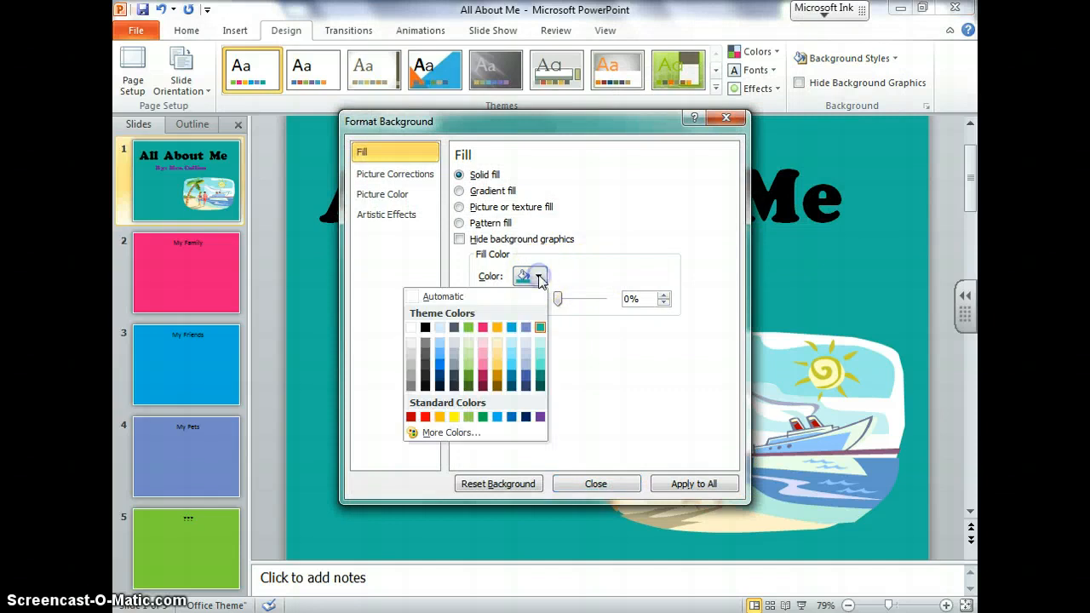
{"action": "mouse_move", "coordinate": [528, 358]}
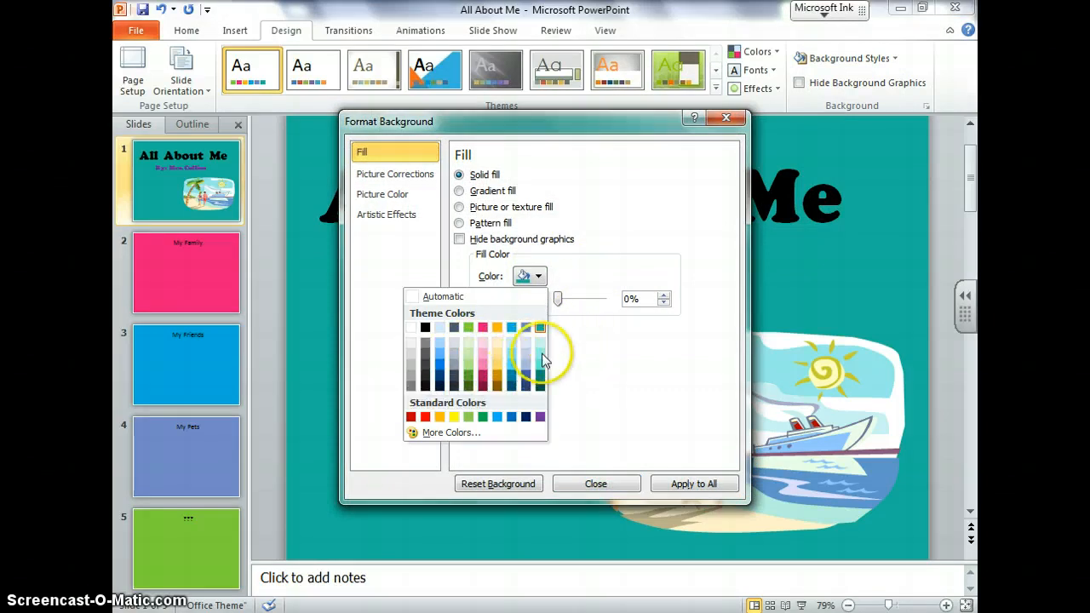
{"action": "mouse_move", "coordinate": [538, 358]}
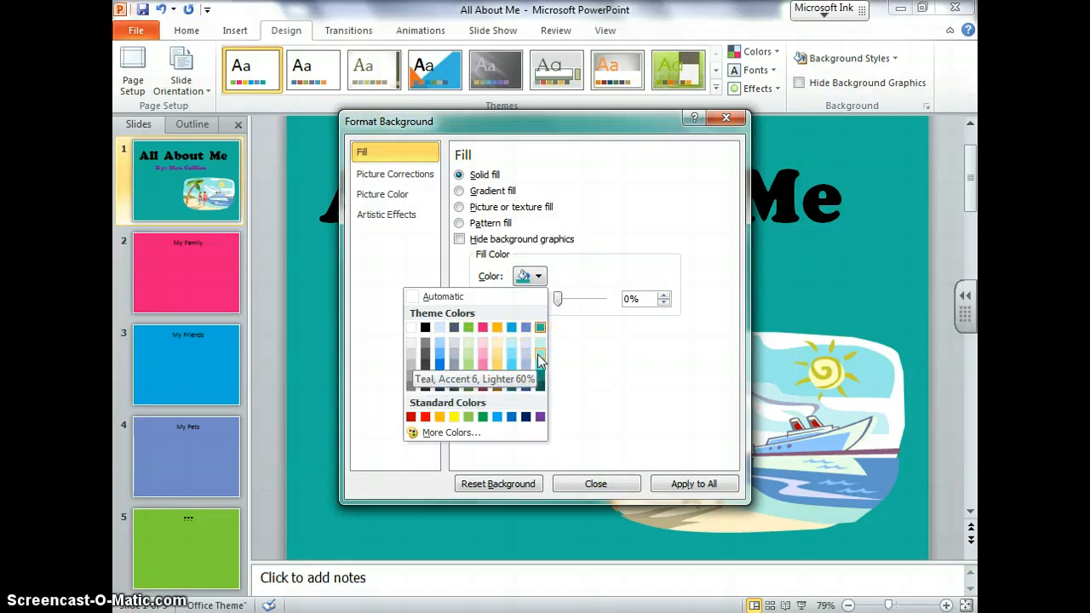
{"action": "mouse_move", "coordinate": [537, 356]}
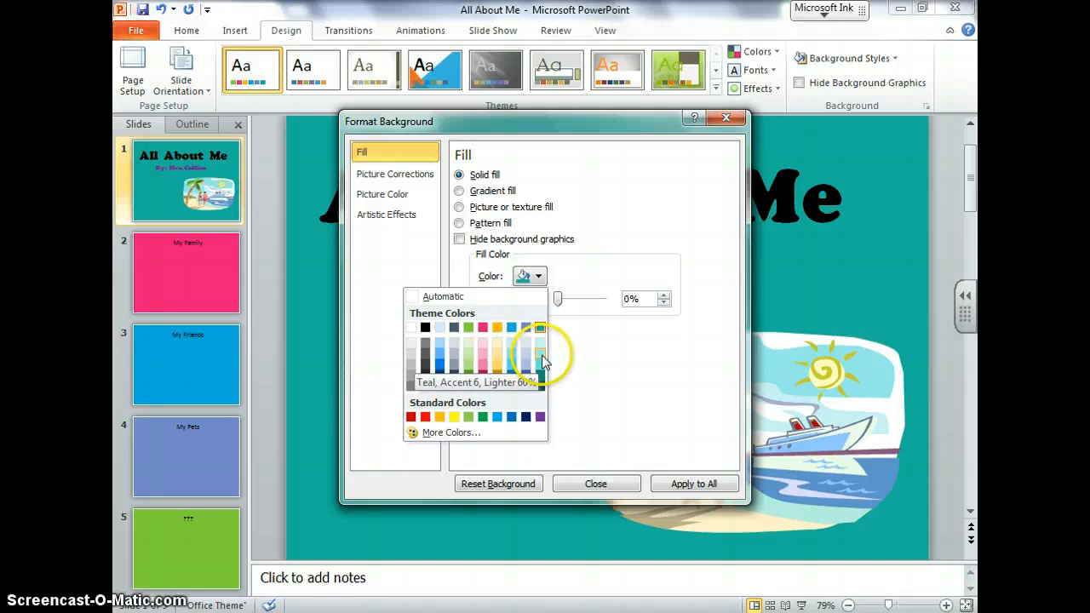
{"action": "left_click", "coordinate": [542, 347]}
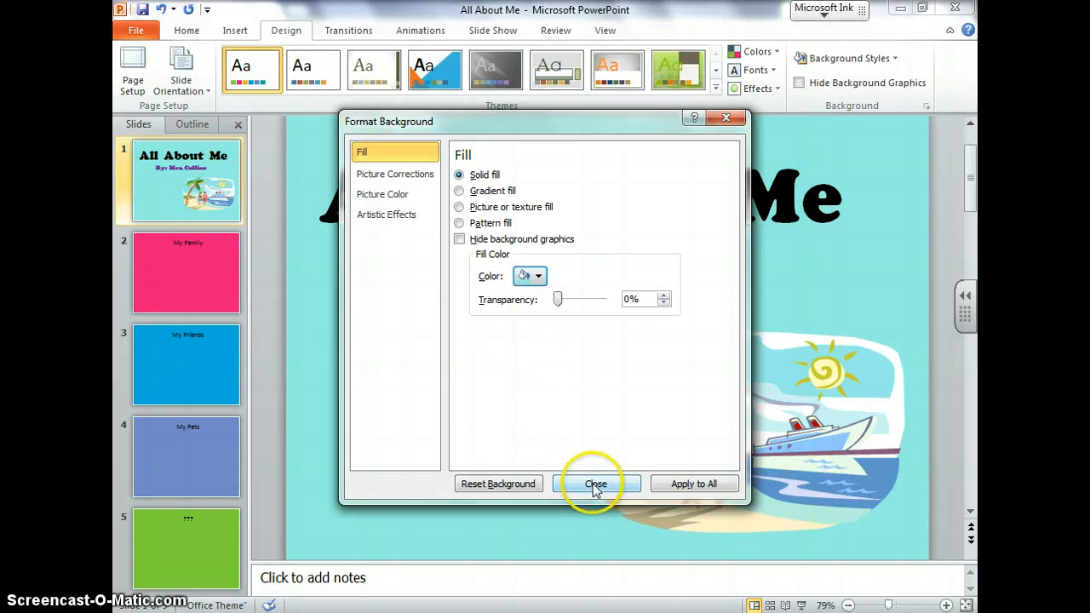
{"action": "mouse_move", "coordinate": [634, 485]}
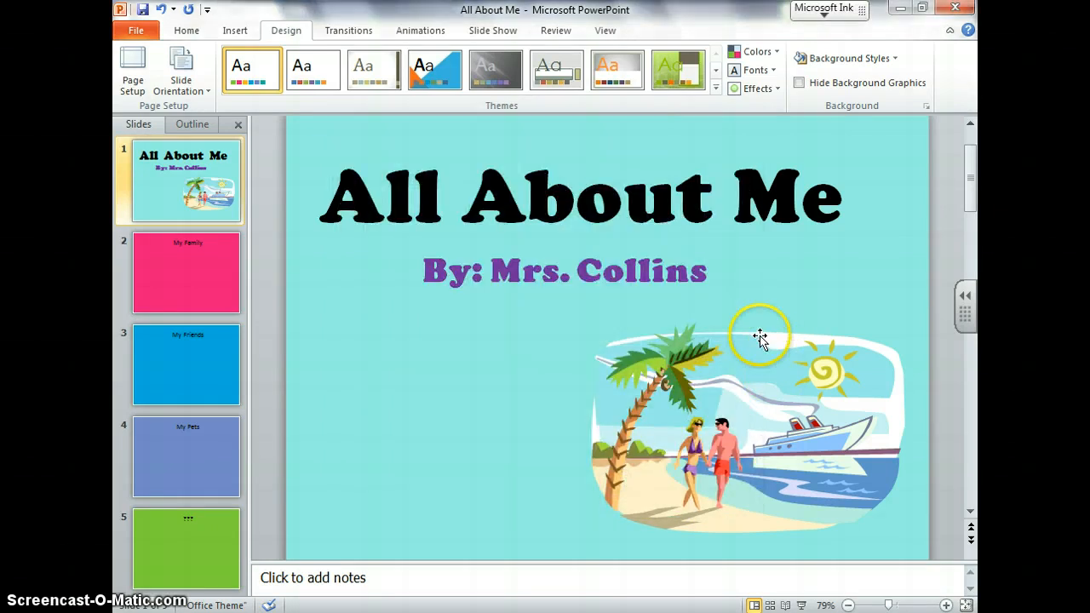
Set the My Family slide's title in Cooper Black at a much larger size.
{"action": "left_click", "coordinate": [186, 273]}
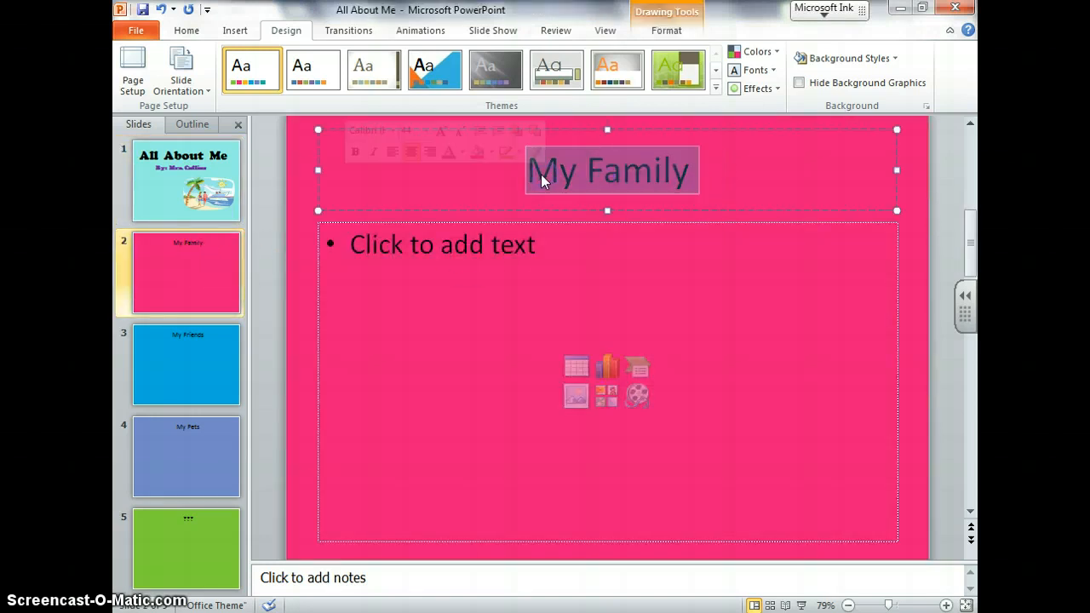
{"action": "left_click", "coordinate": [187, 31]}
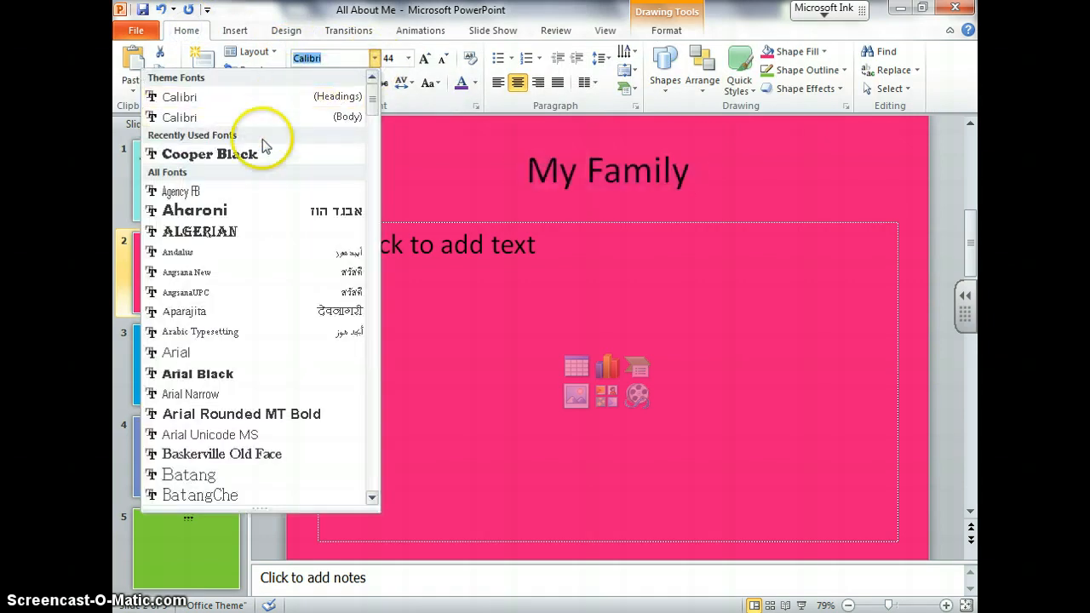
{"action": "left_click", "coordinate": [208, 153]}
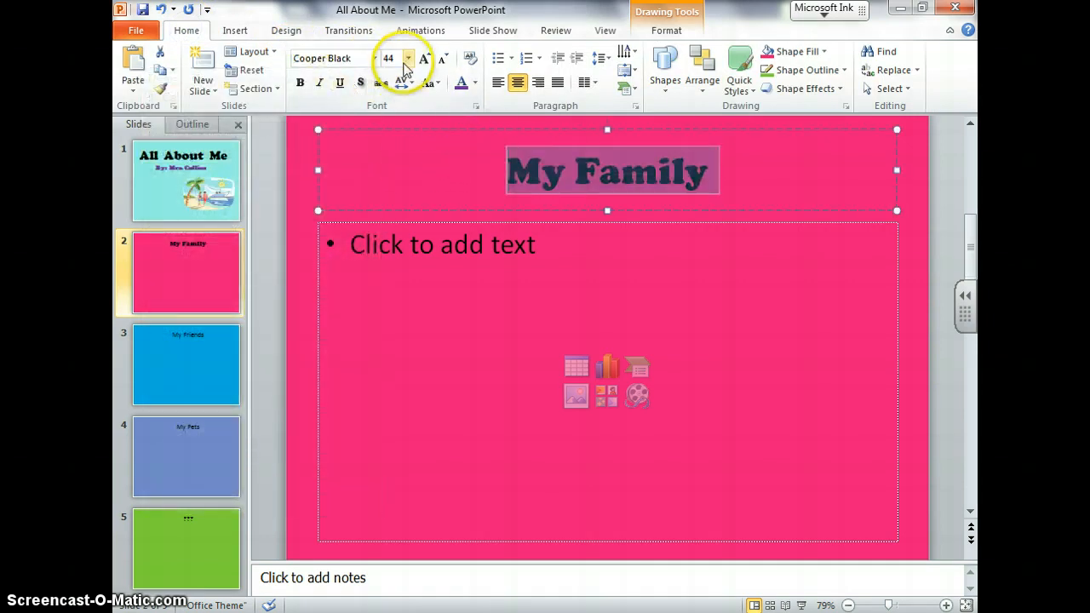
{"action": "left_click", "coordinate": [409, 57]}
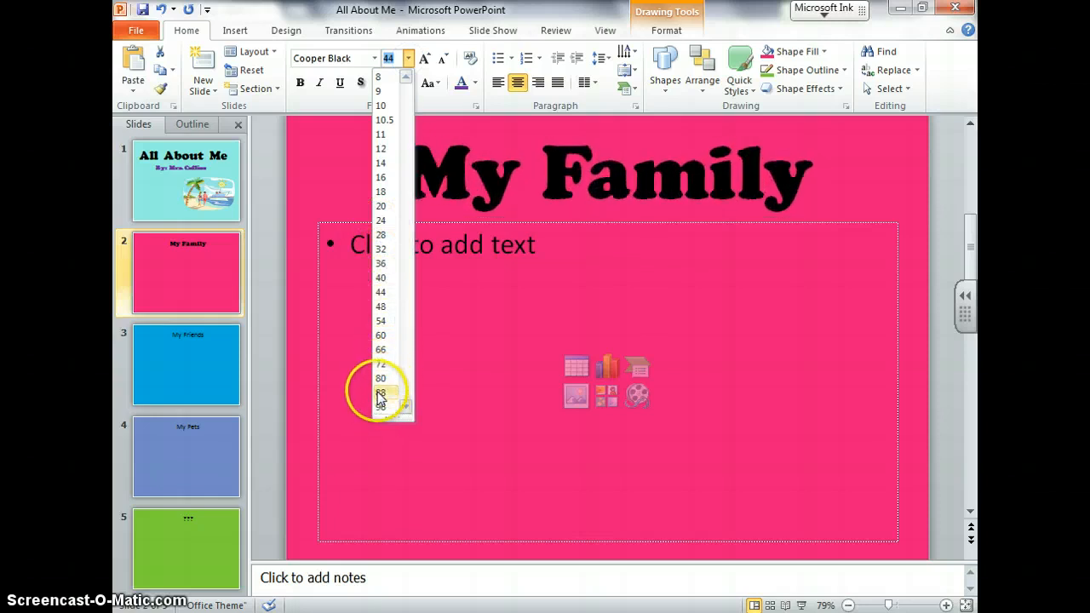
{"action": "left_click", "coordinate": [381, 365]}
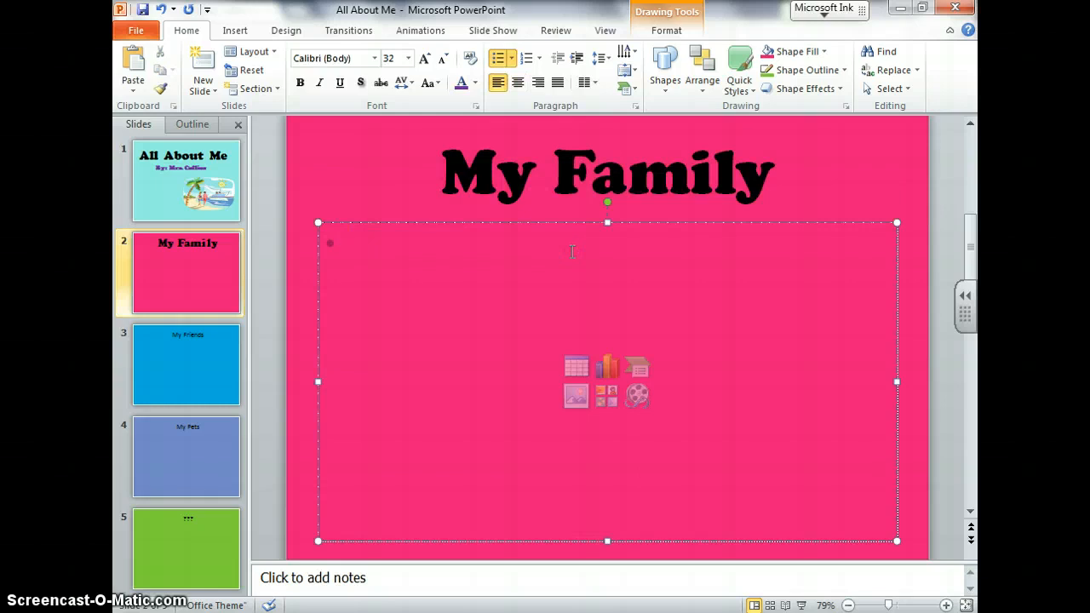
{"action": "mouse_move", "coordinate": [615, 246]}
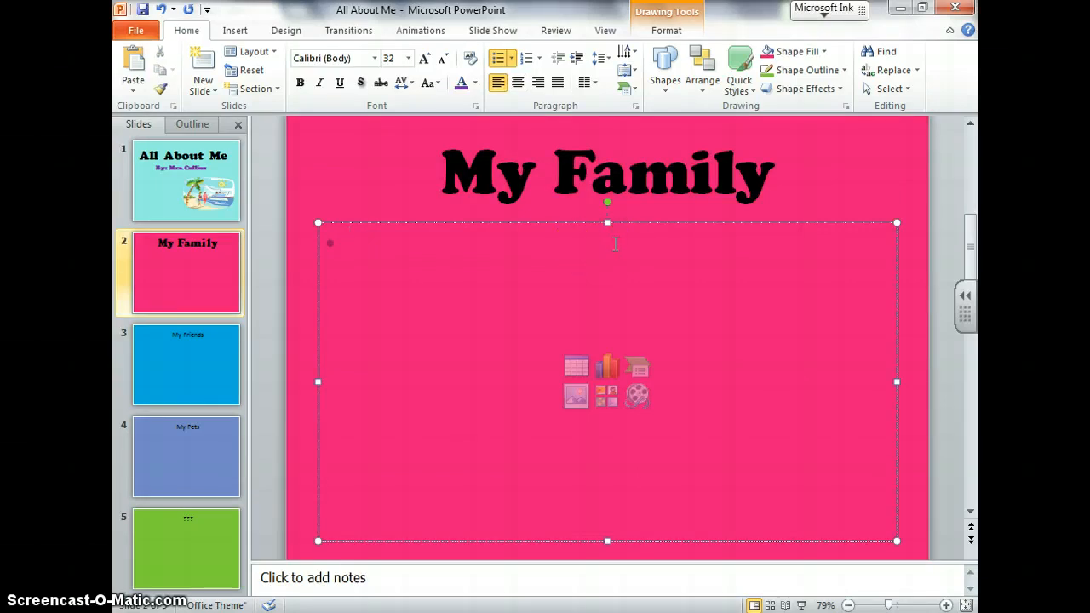
{"action": "left_click", "coordinate": [657, 269]}
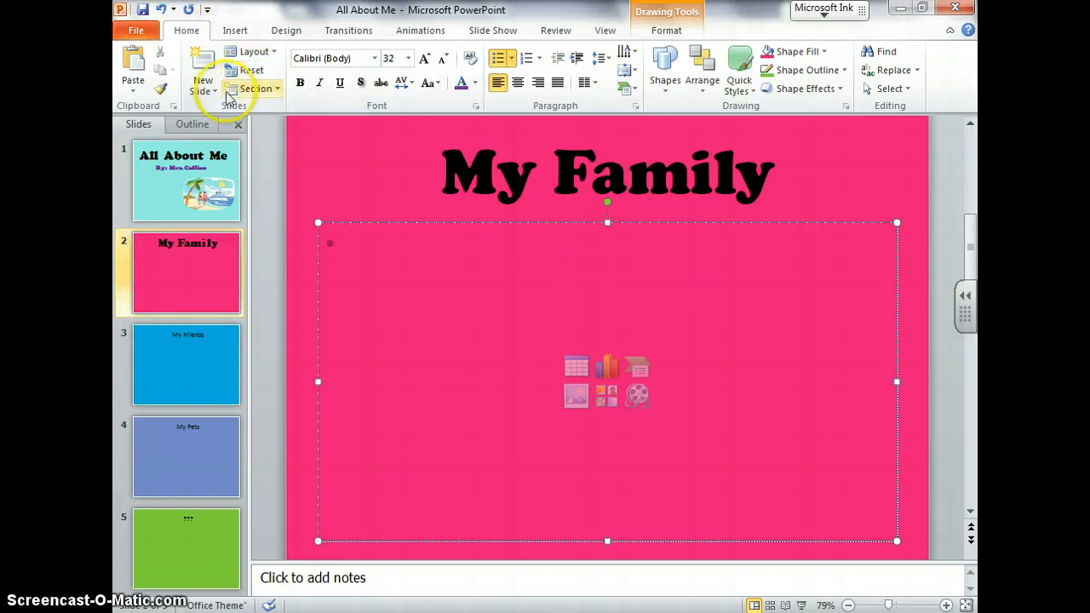
{"action": "left_click", "coordinate": [253, 51]}
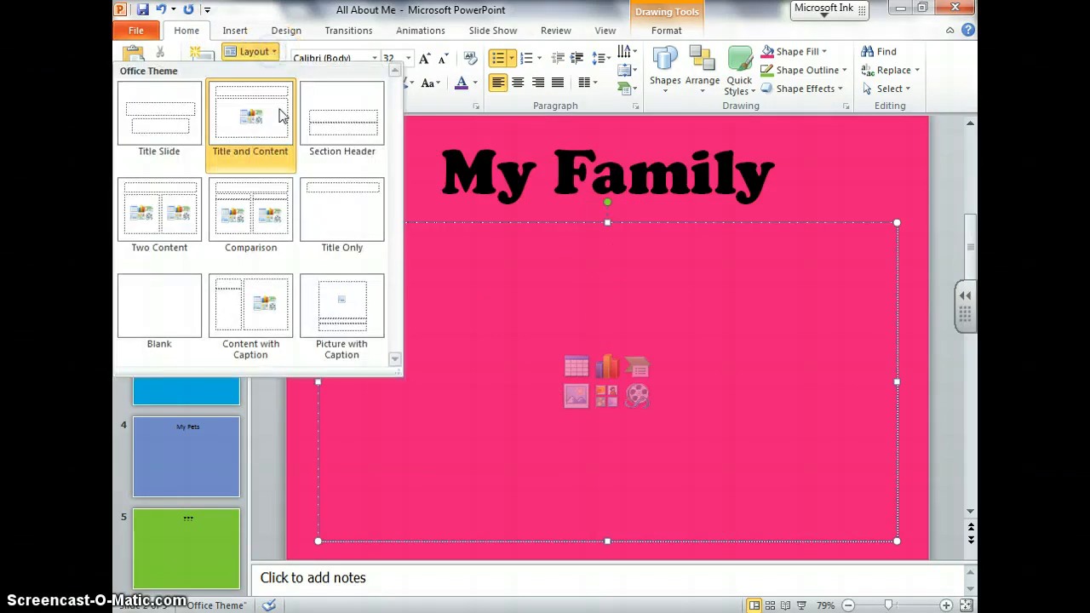
{"action": "mouse_move", "coordinate": [341, 208]}
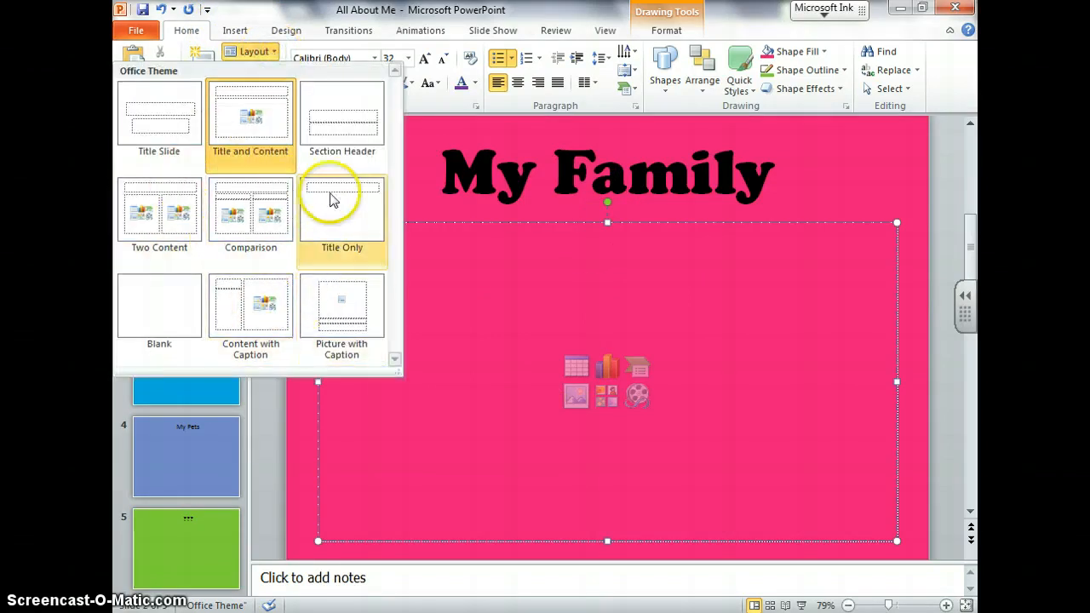
{"action": "mouse_move", "coordinate": [158, 213]}
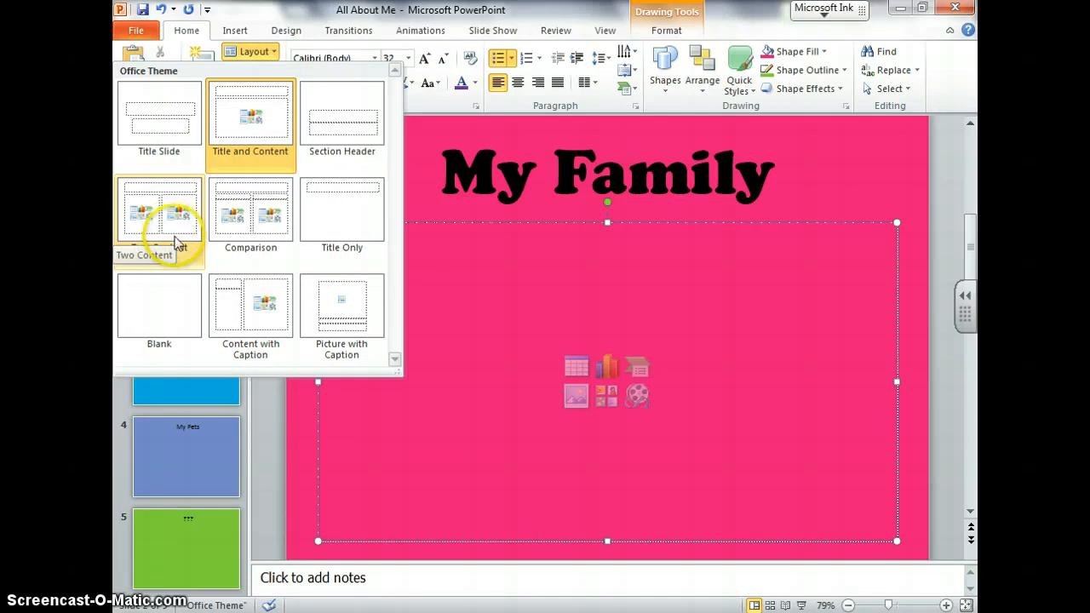
{"action": "mouse_move", "coordinate": [251, 116]}
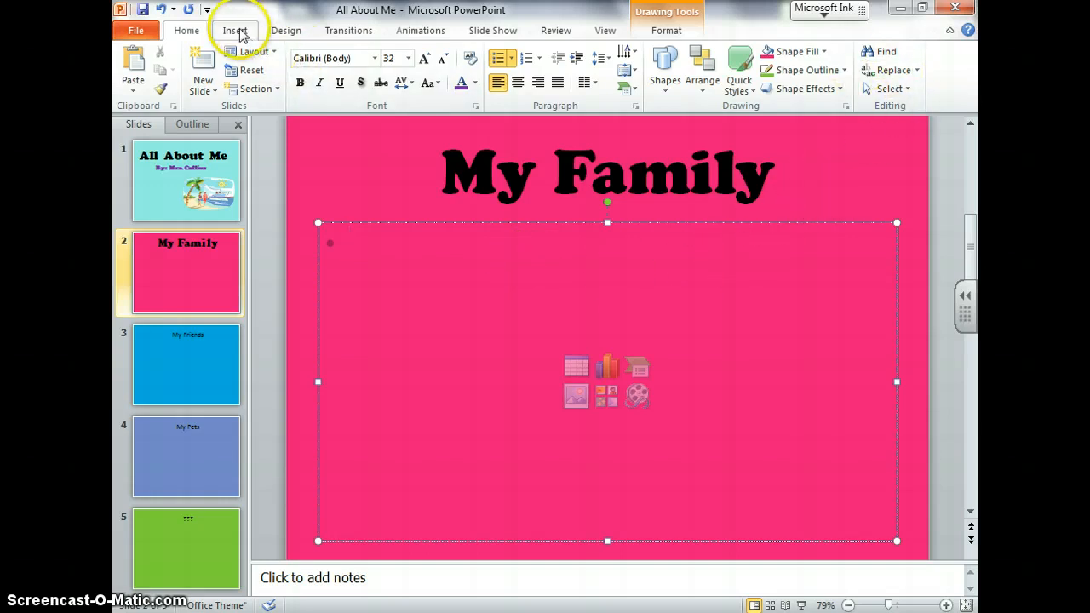
Pick a pink solid fill for the My Family slide in Format Background and close it.
{"action": "left_click", "coordinate": [845, 58]}
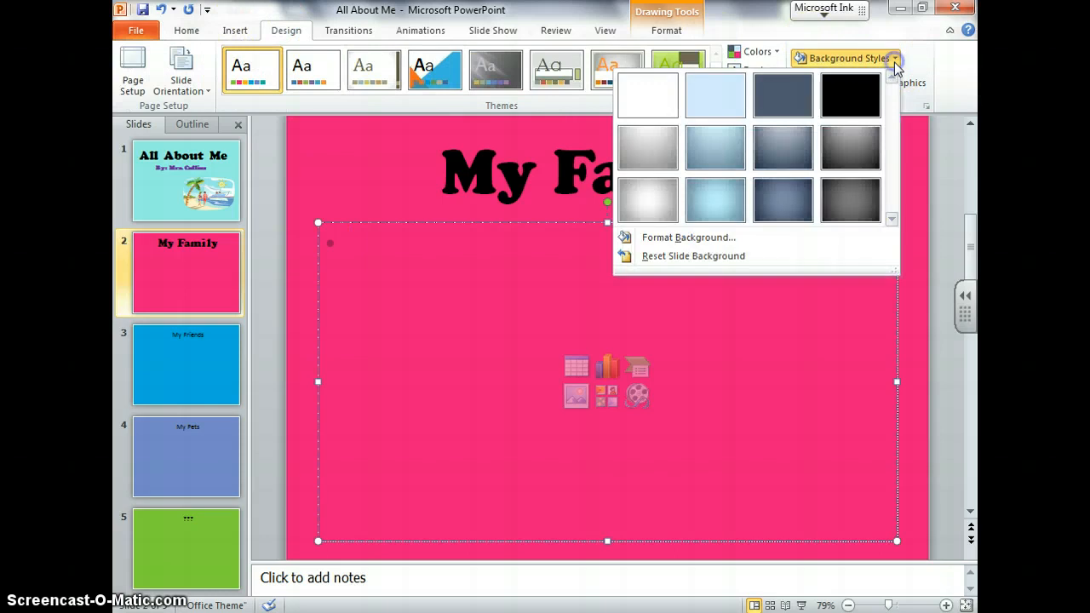
{"action": "left_click", "coordinate": [689, 239]}
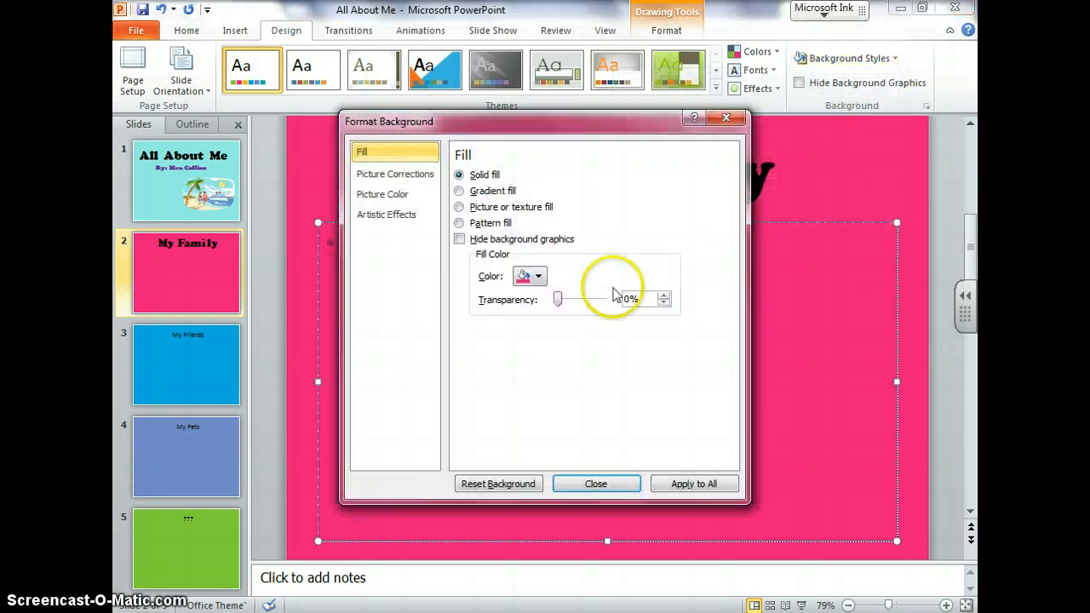
{"action": "left_click", "coordinate": [538, 276]}
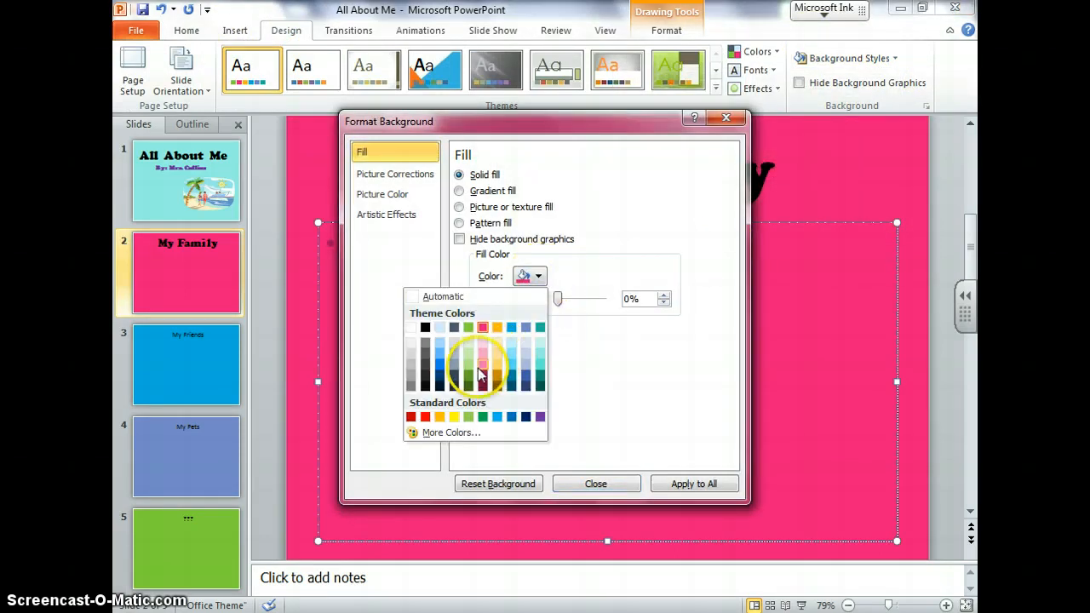
{"action": "left_click", "coordinate": [480, 374]}
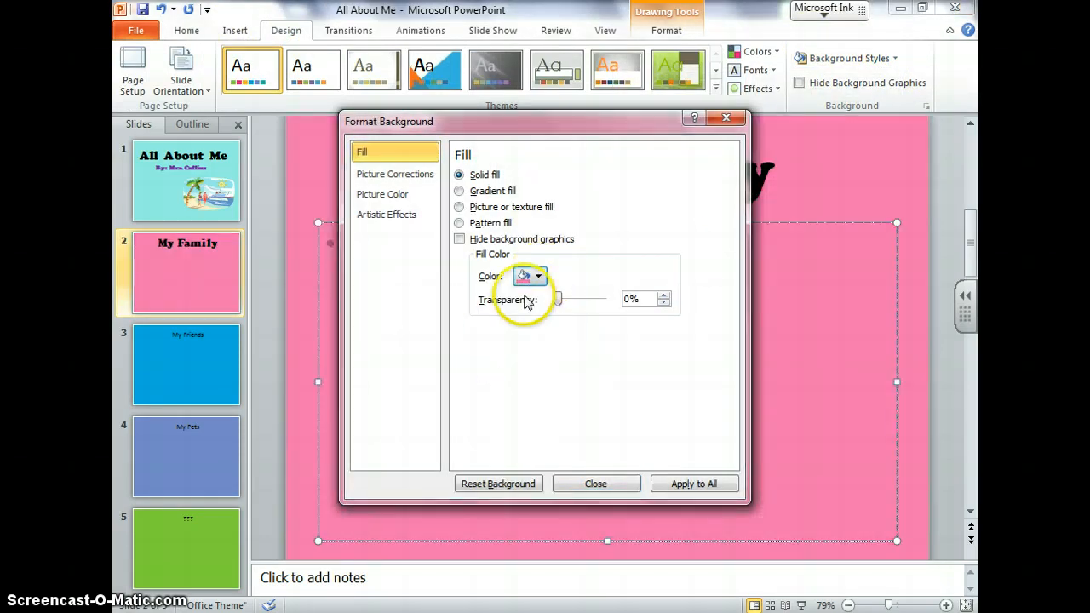
{"action": "left_click", "coordinate": [538, 276]}
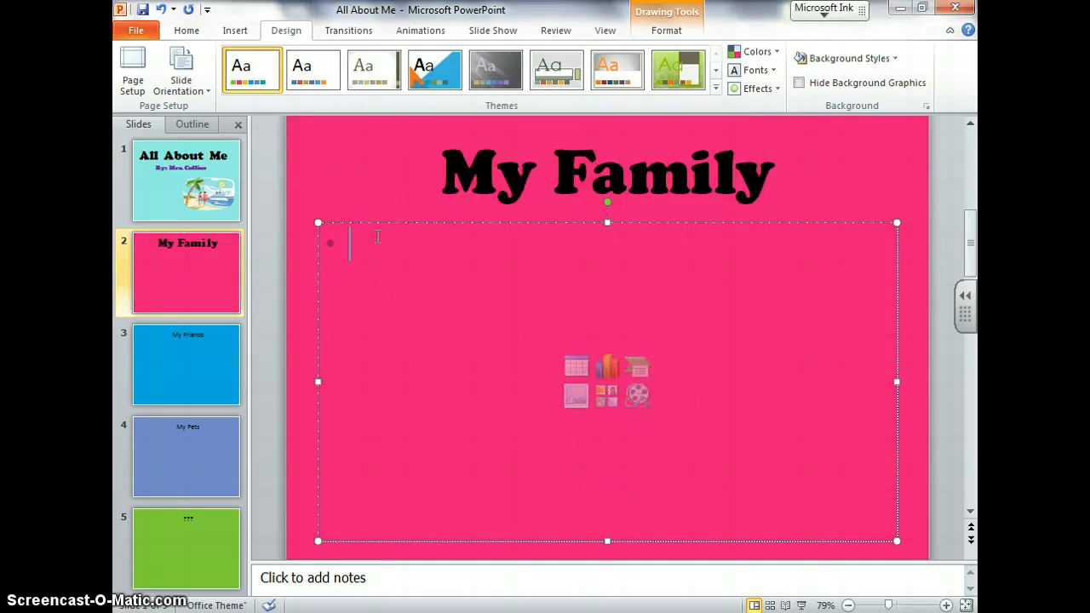
Type three bullets: 'I have 3 kids', 'I have been married 7', 'My parents live close to me'.
{"action": "type", "text": "I have"}
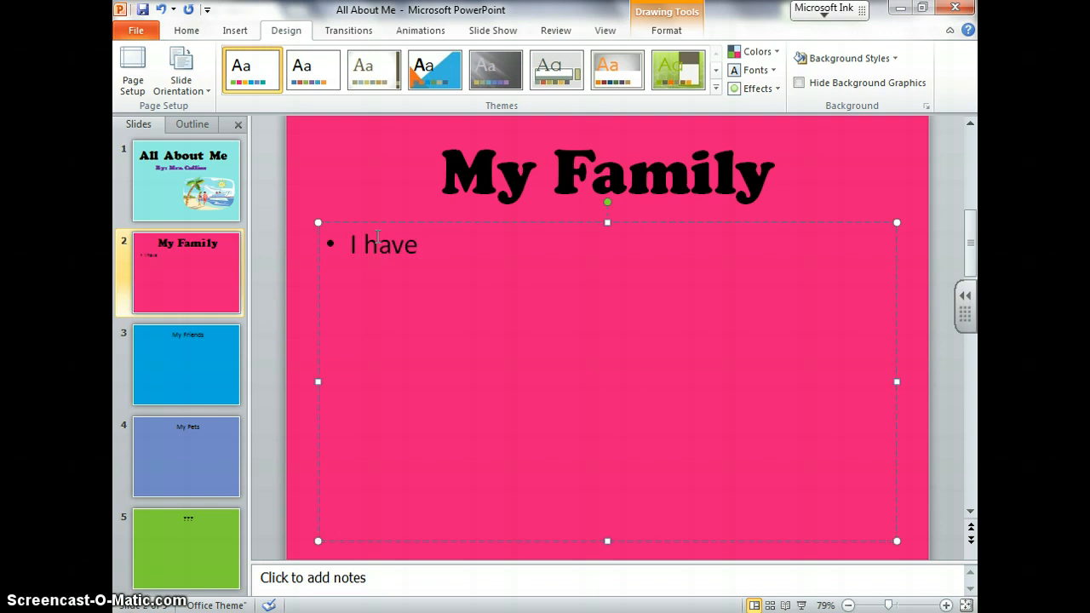
{"action": "type", "text": "3 kids"}
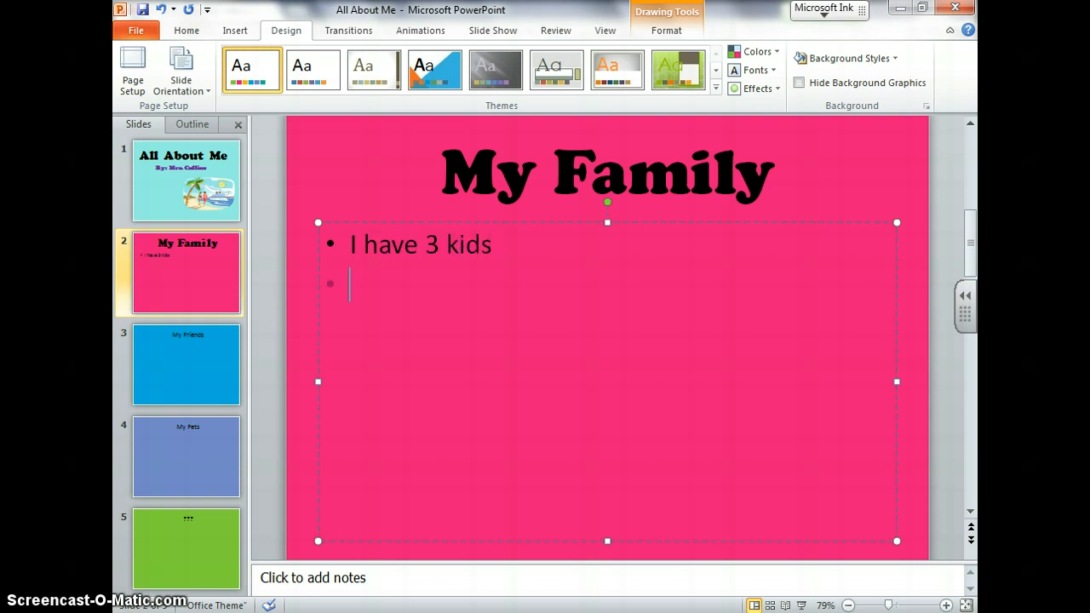
{"action": "type", "text": "I have"}
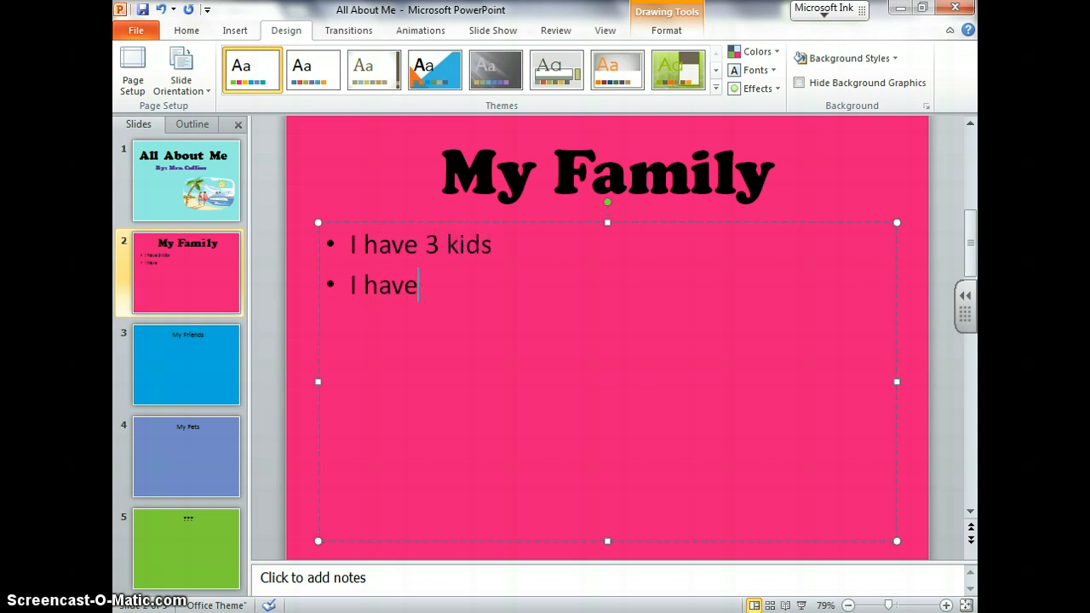
{"action": "type", "text": "been marr"}
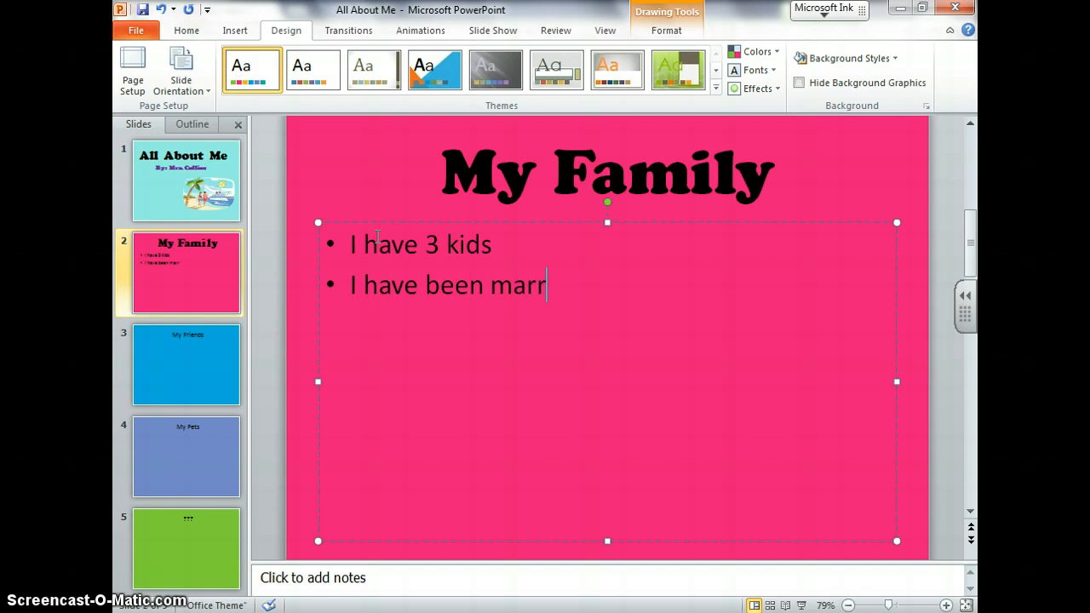
{"action": "type", "text": "ied 7 years"}
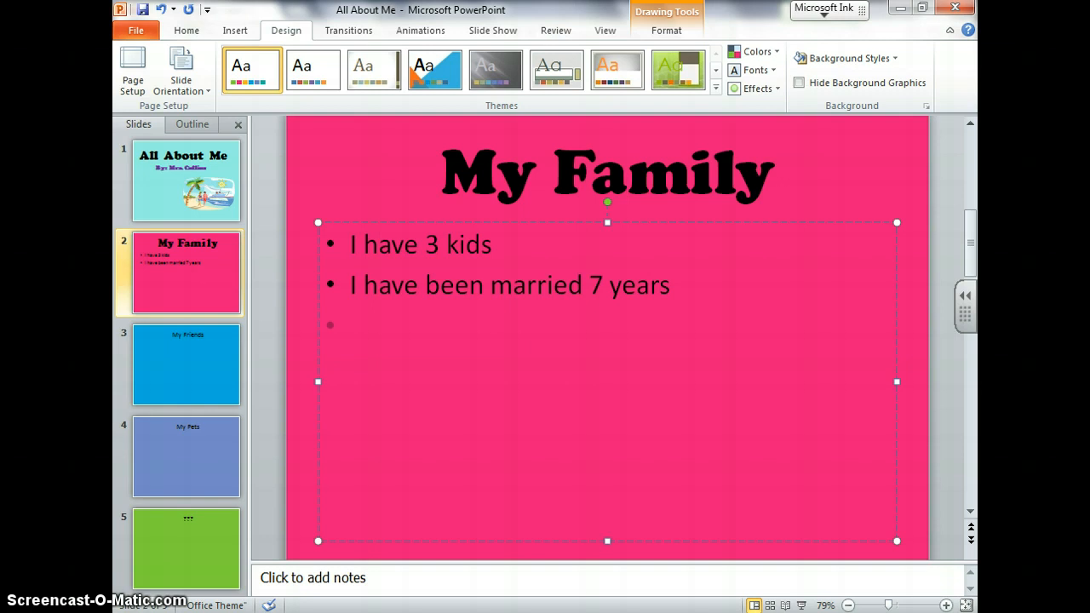
{"action": "type", "text": "My parents"}
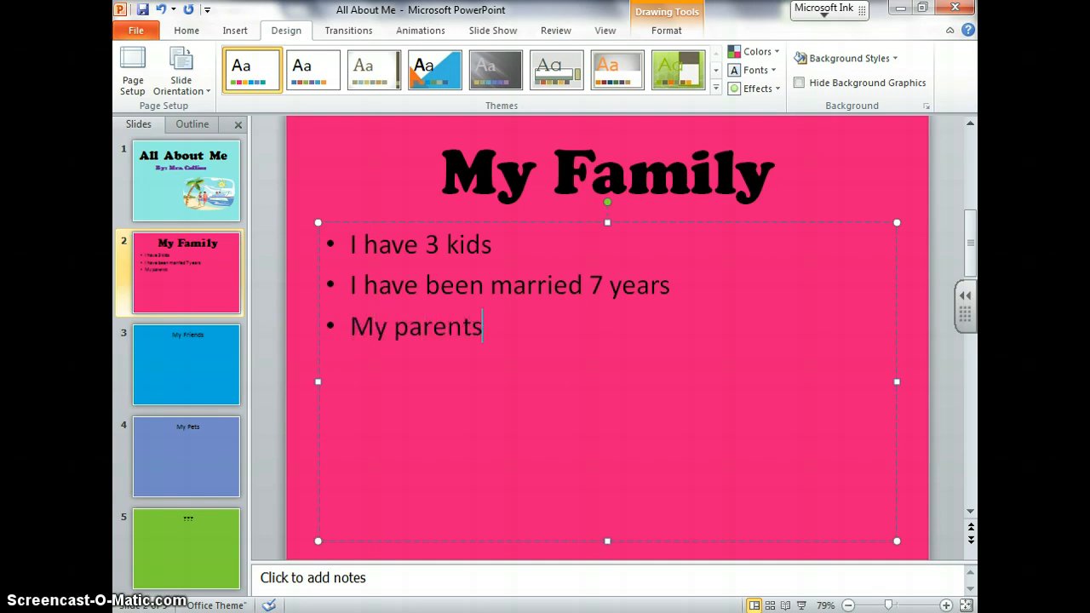
{"action": "type", "text": "live"}
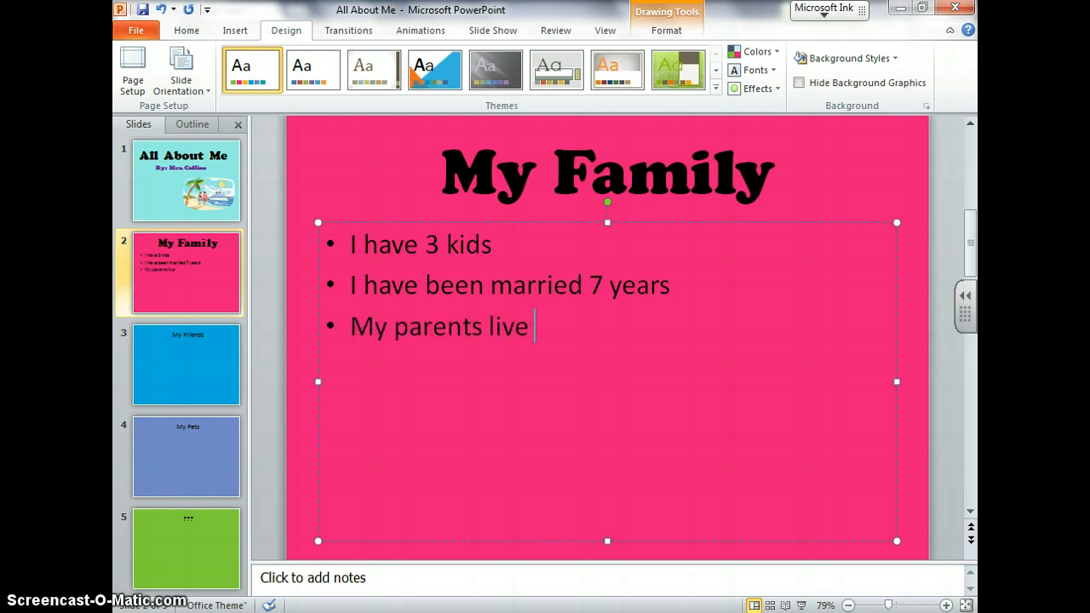
{"action": "type", "text": "close to"}
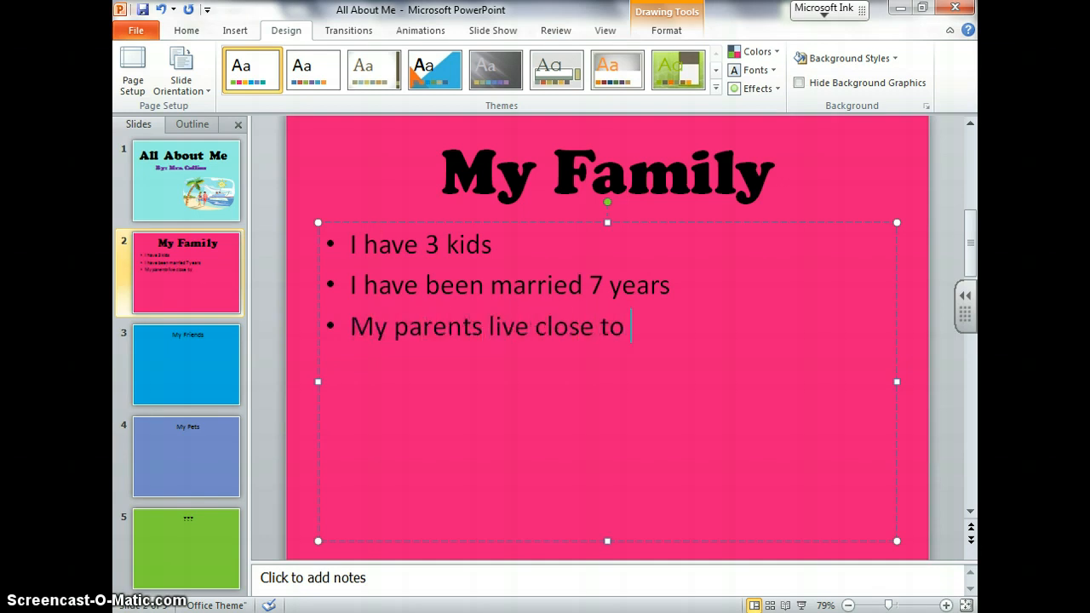
{"action": "type", "text": "me"}
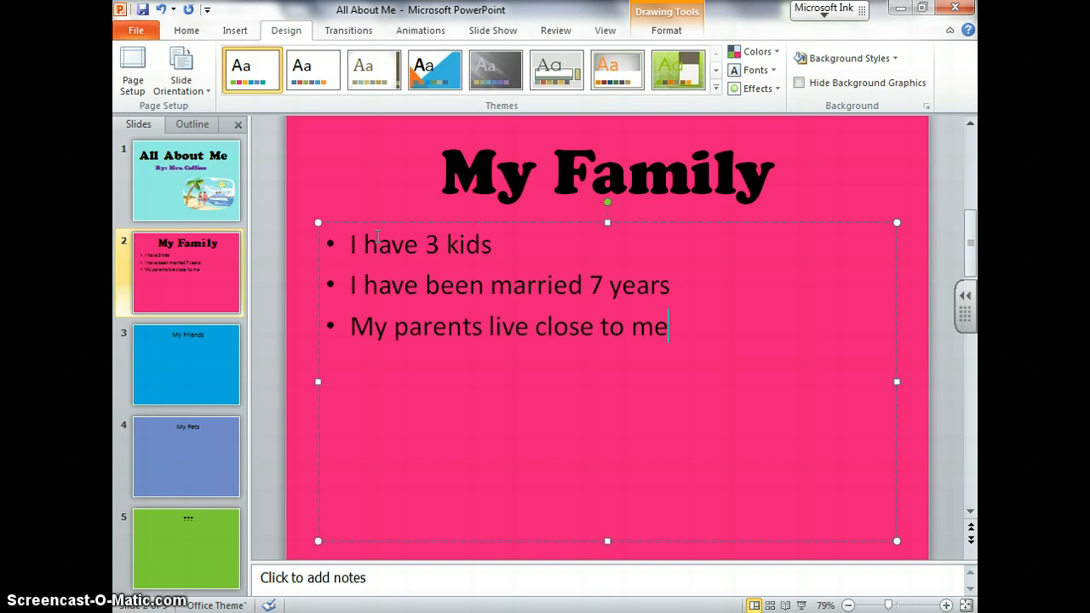
{"action": "mouse_move", "coordinate": [633, 171]}
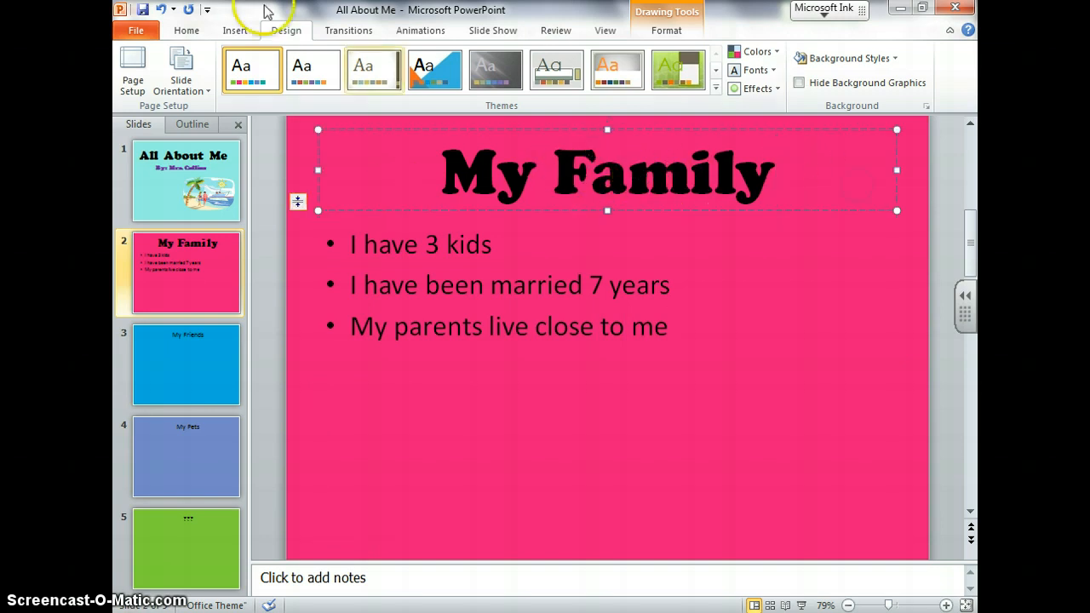
Insert the family-in-a-yellow-car clip art and set the bullet text in Cooper Black.
{"action": "left_click", "coordinate": [235, 30]}
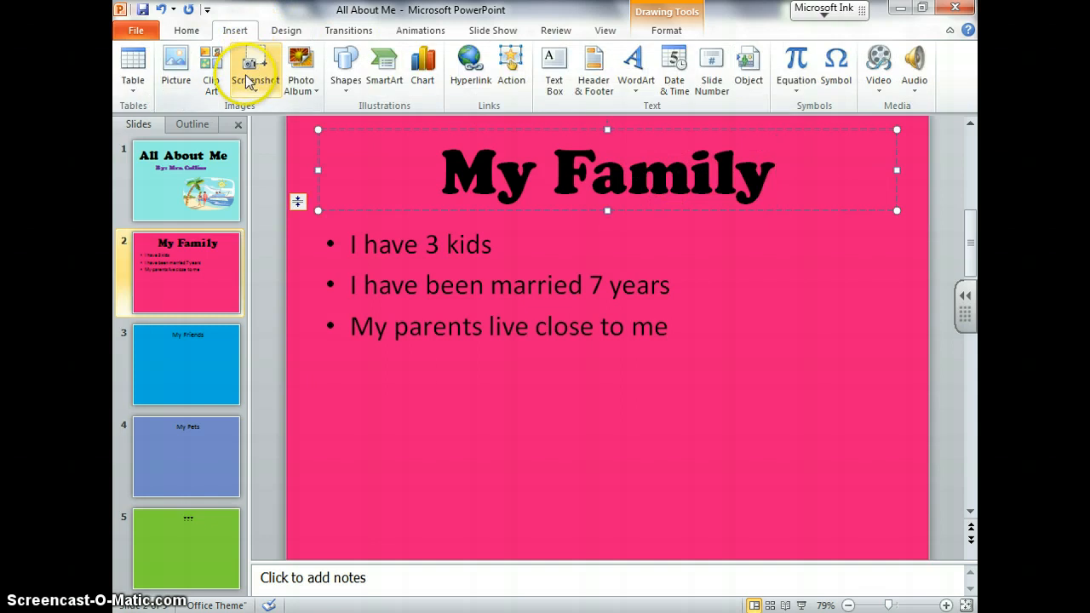
{"action": "left_click", "coordinate": [211, 68]}
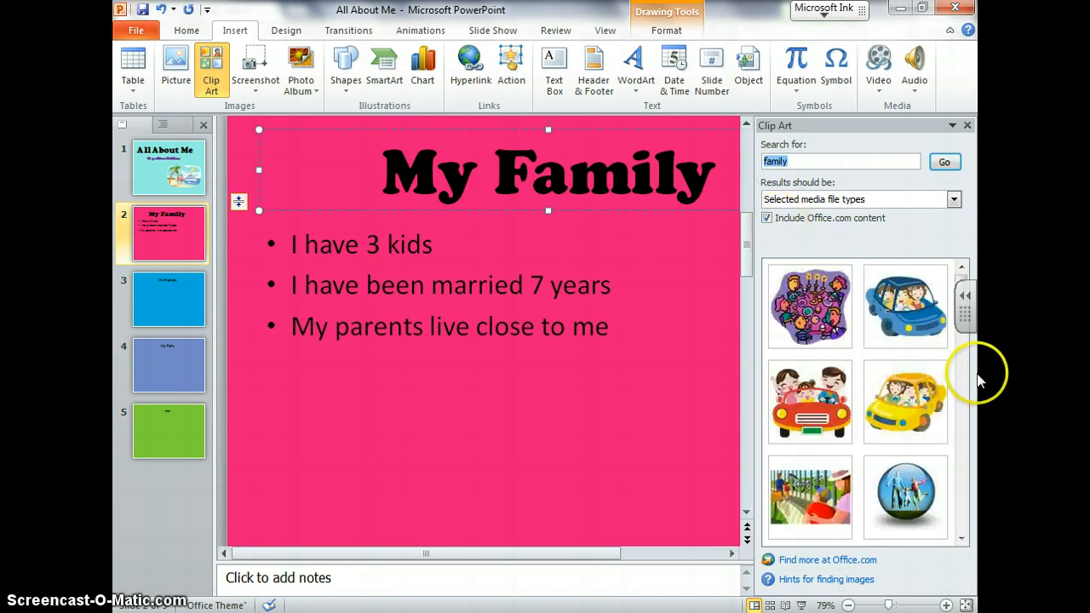
{"action": "mouse_move", "coordinate": [809, 400]}
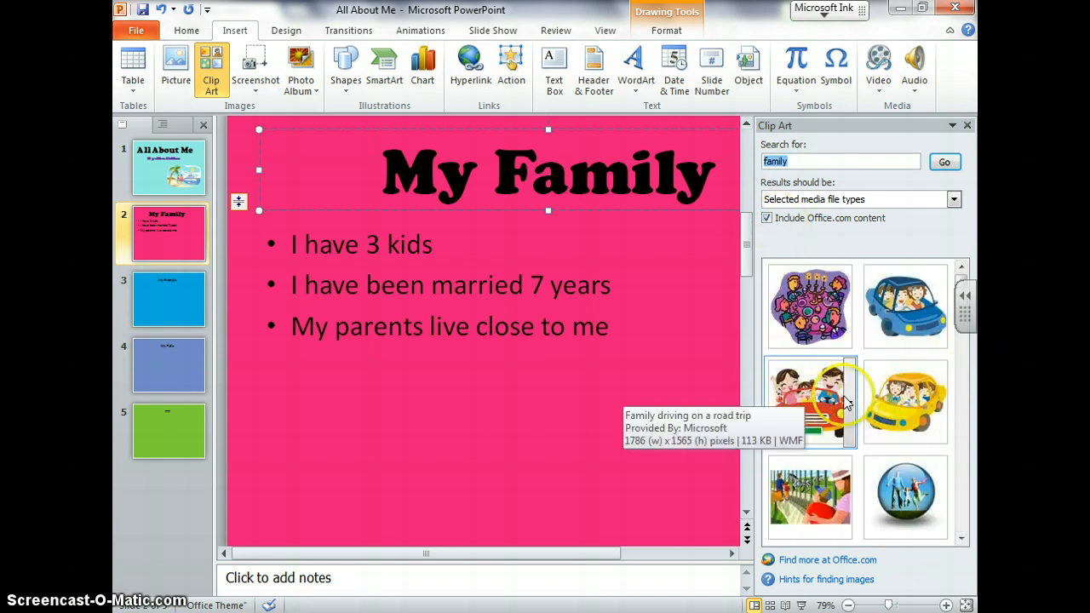
{"action": "mouse_move", "coordinate": [907, 405]}
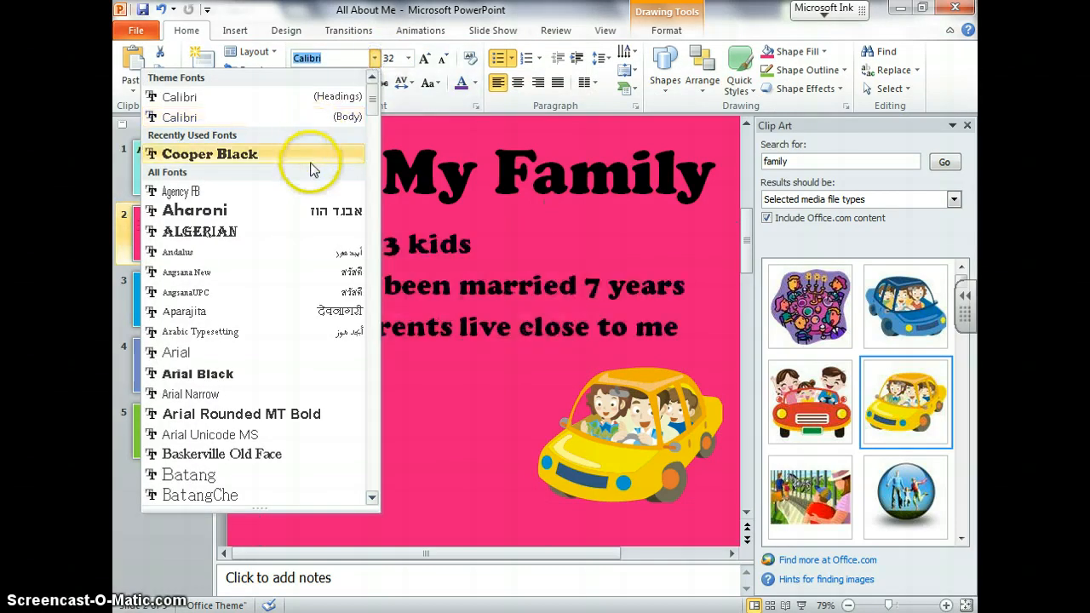
{"action": "left_click", "coordinate": [208, 153]}
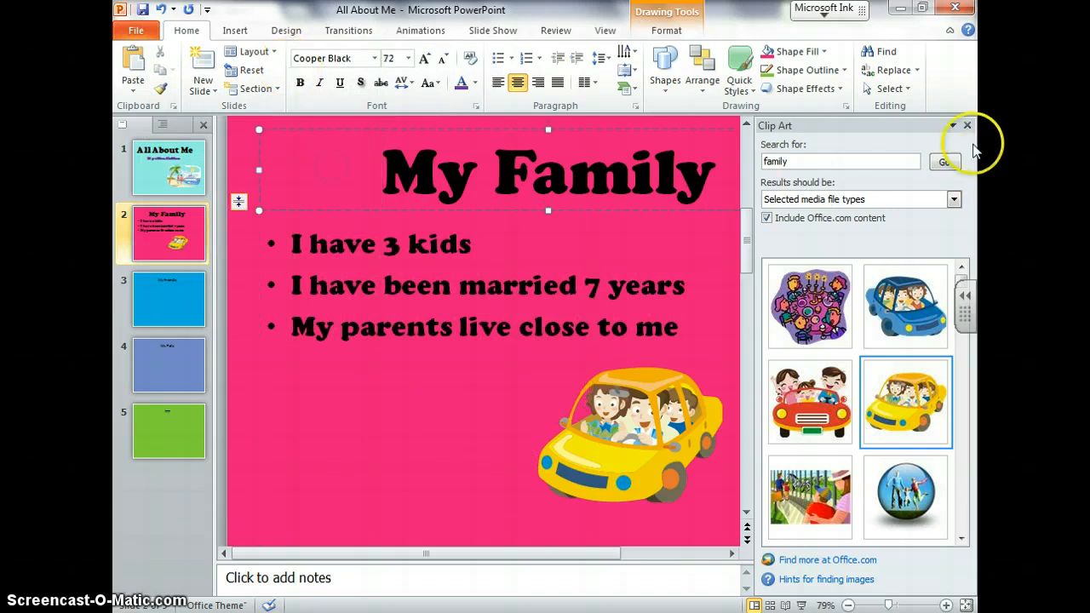
Close the clip art results and set the My Friends slide's title in Cooper Black.
{"action": "left_click", "coordinate": [968, 126]}
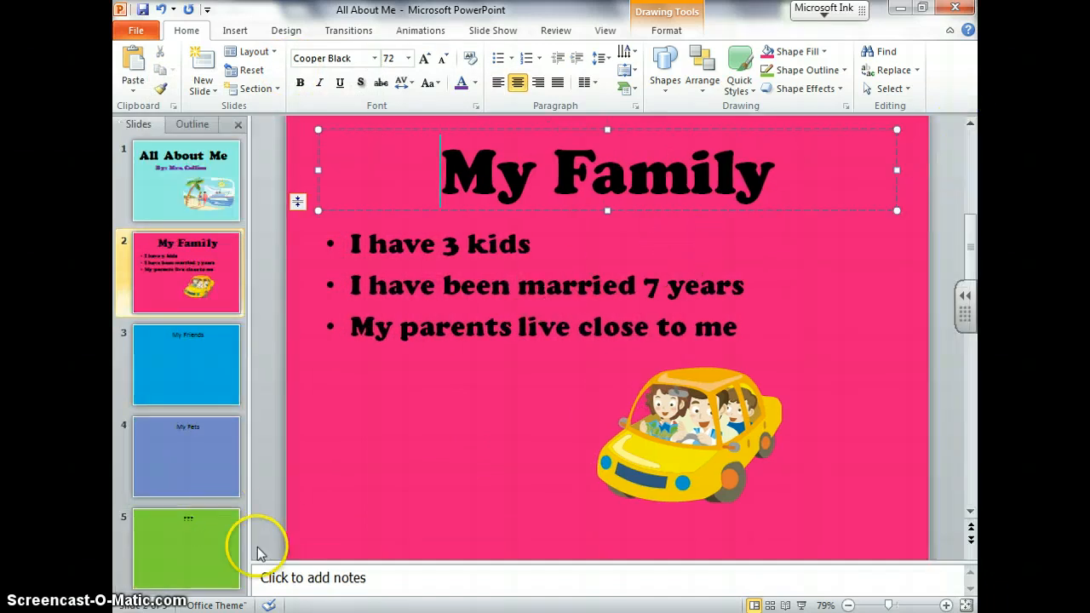
{"action": "mouse_move", "coordinate": [179, 366]}
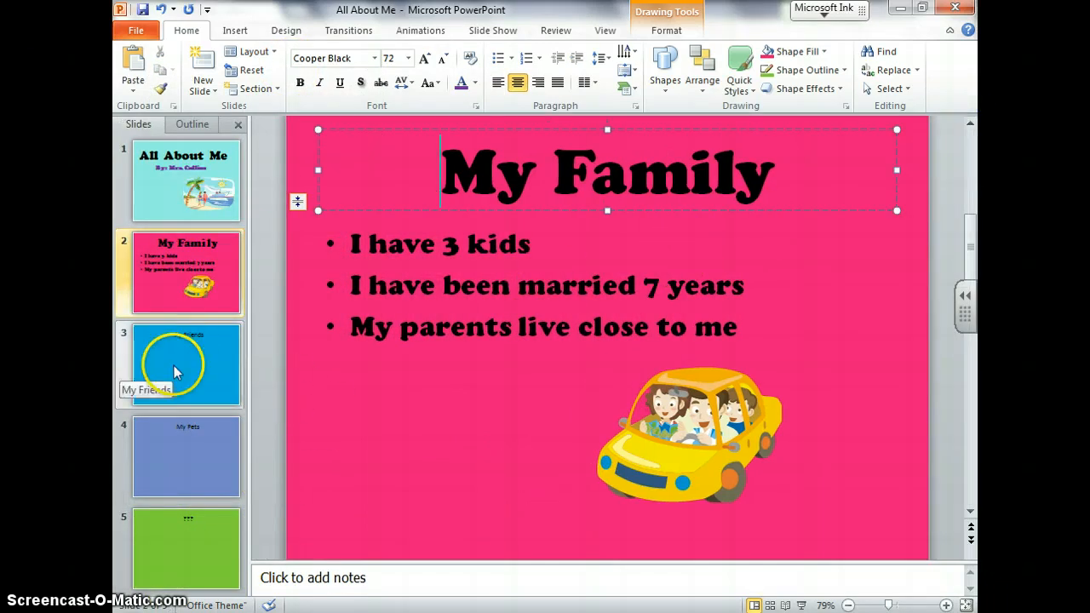
{"action": "left_click", "coordinate": [186, 364]}
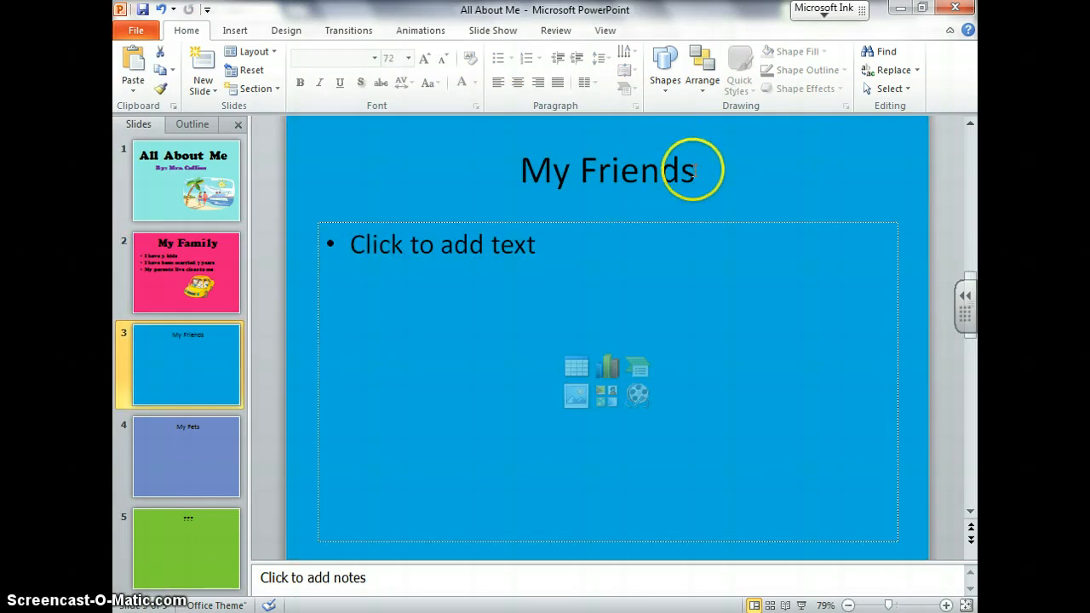
{"action": "left_click", "coordinate": [607, 170]}
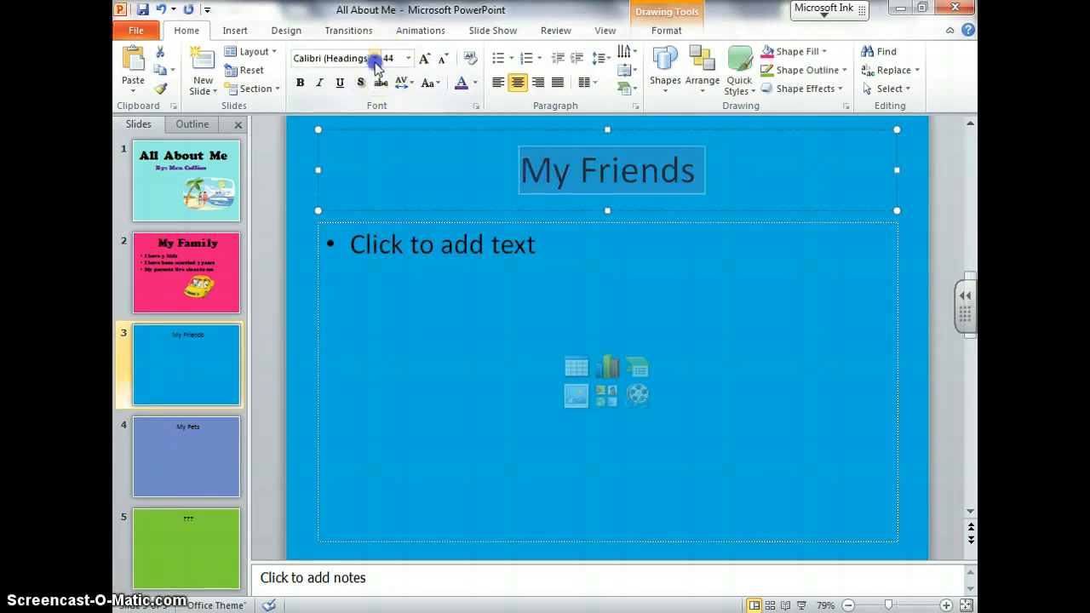
{"action": "left_click", "coordinate": [349, 57]}
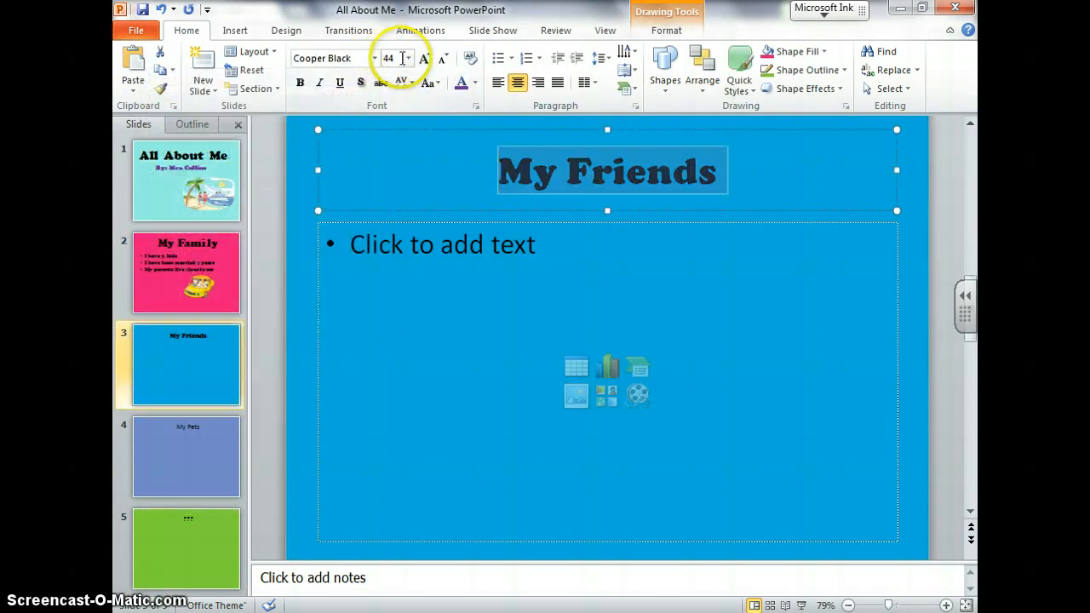
{"action": "left_click", "coordinate": [409, 58]}
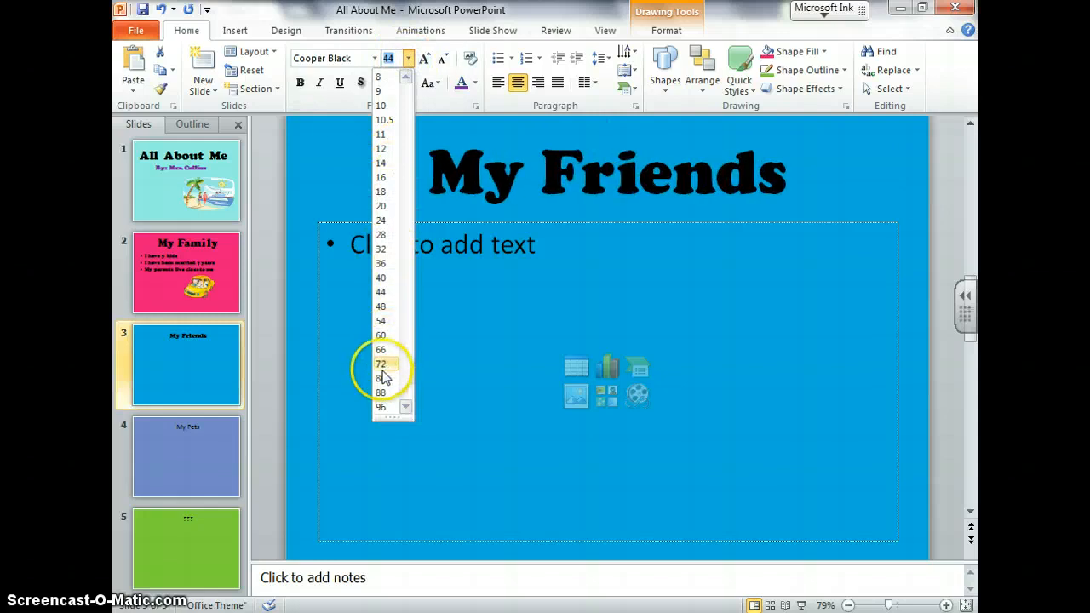
Write the first bullet: 'I've had many friends. My best friend is Dawn'.
{"action": "left_click", "coordinate": [382, 364]}
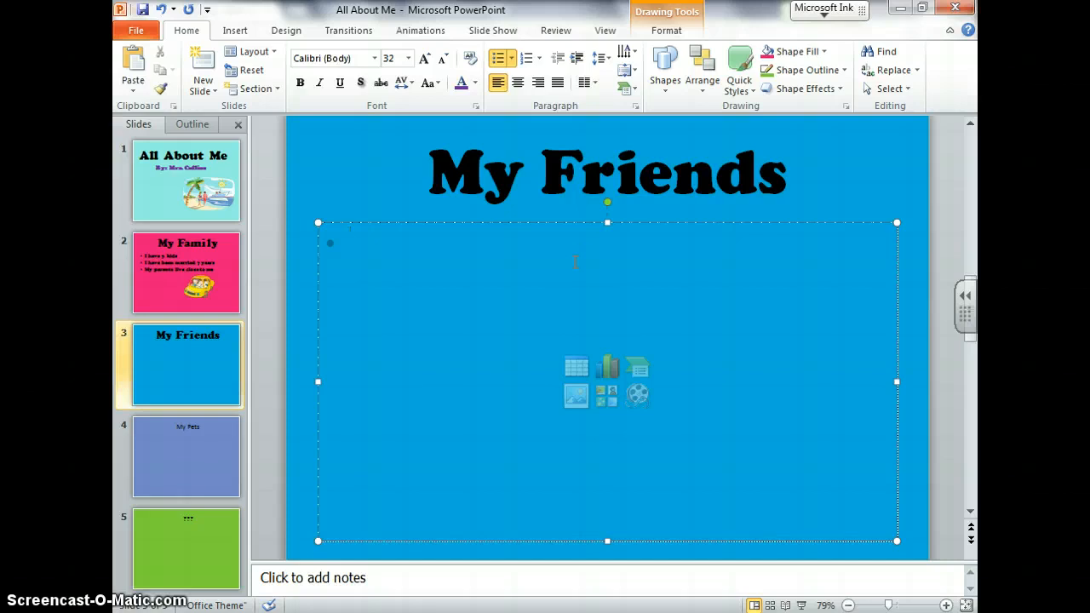
{"action": "type", "text": "I've"}
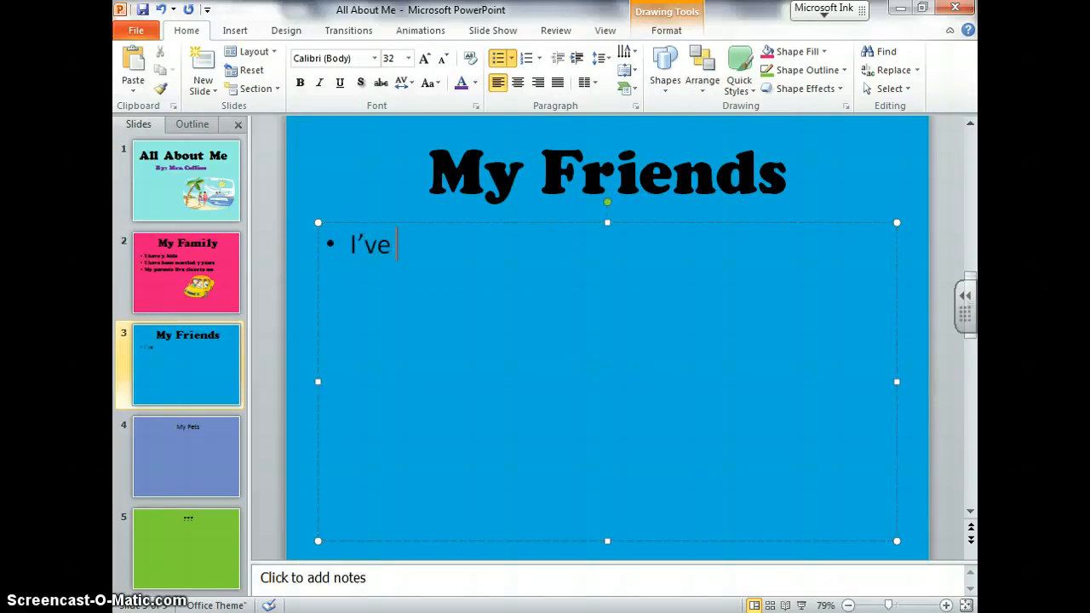
{"action": "type", "text": "had many"}
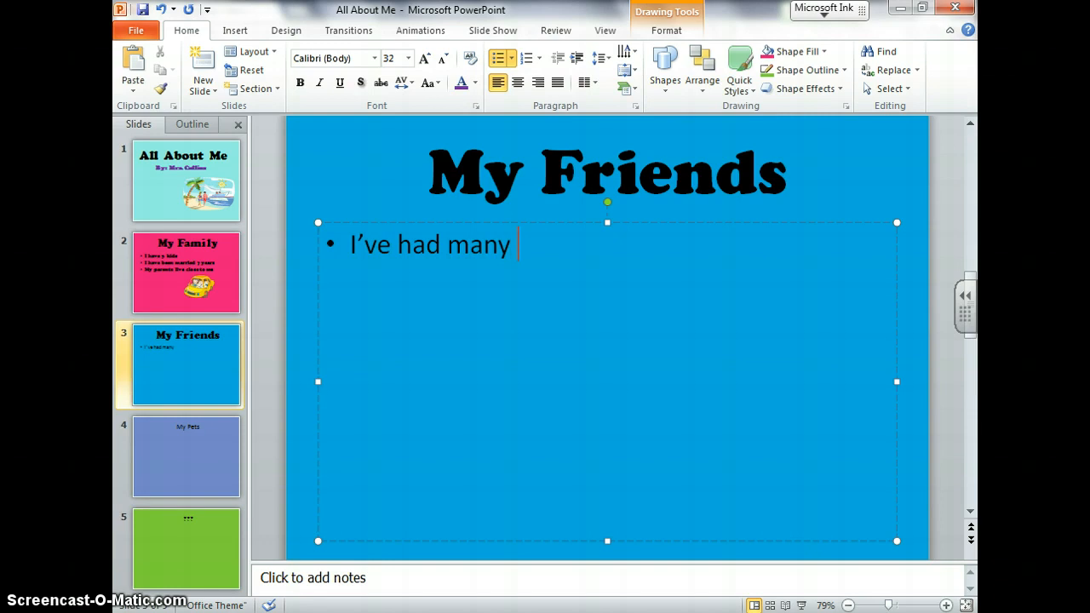
{"action": "type", "text": "friends"}
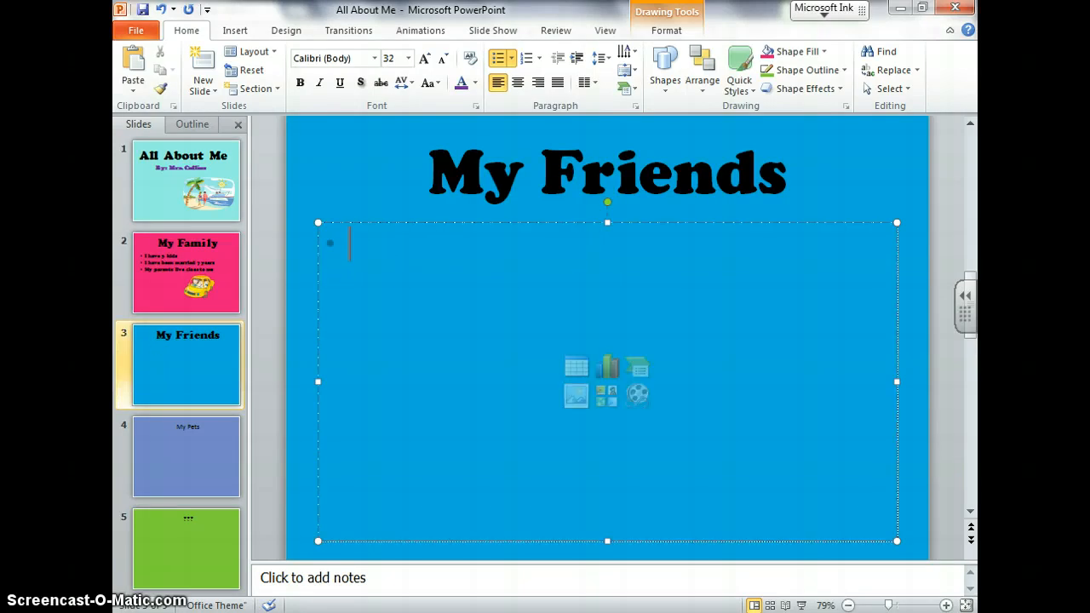
{"action": "type", "text": "My"}
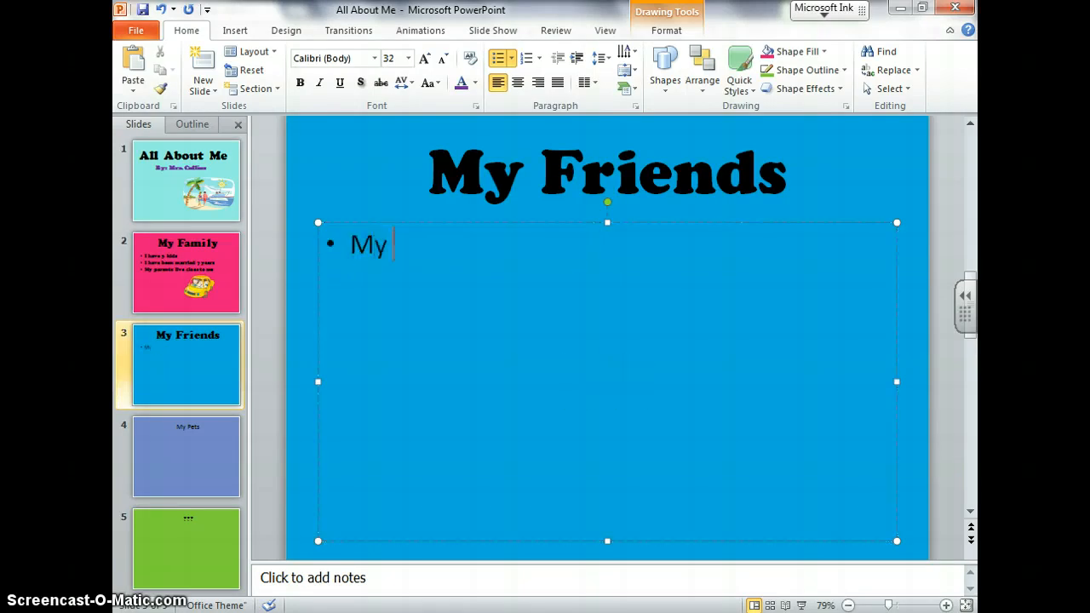
{"action": "type", "text": "best friend"}
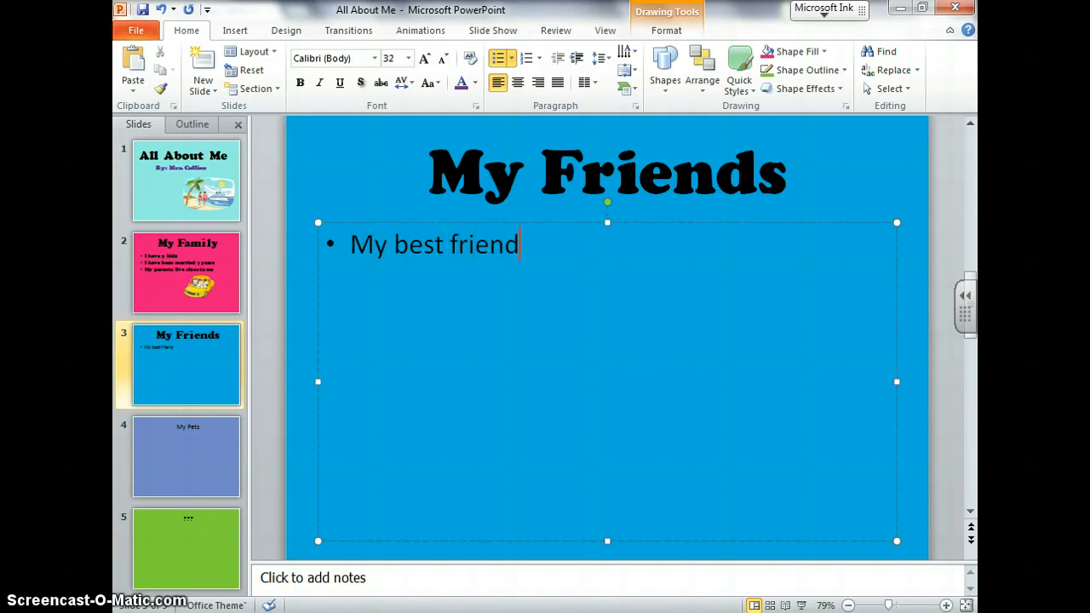
{"action": "type", "text": "is"}
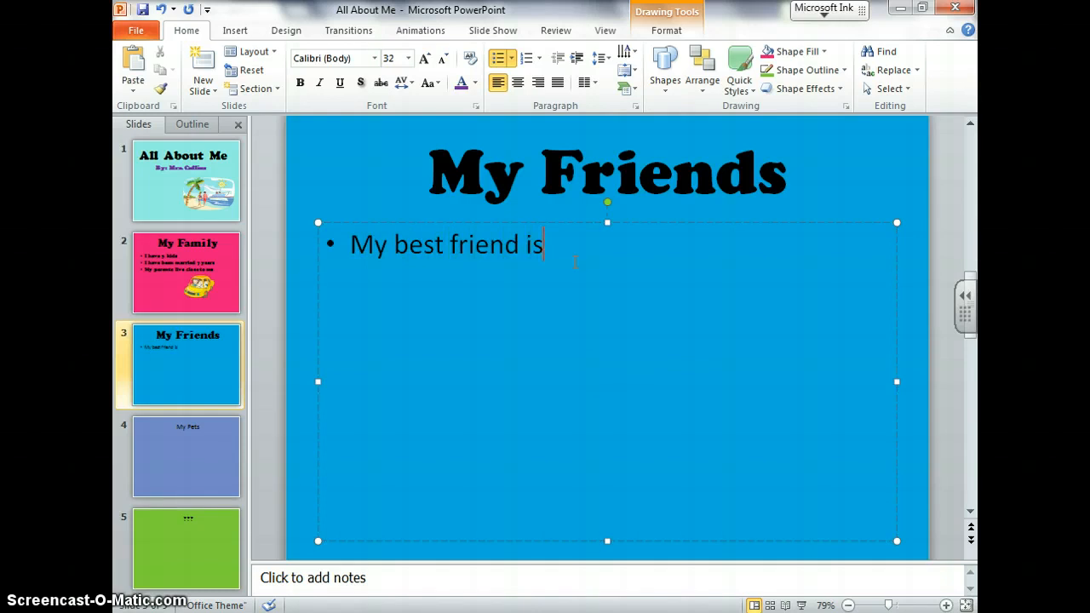
{"action": "type", "text": "Dawn."}
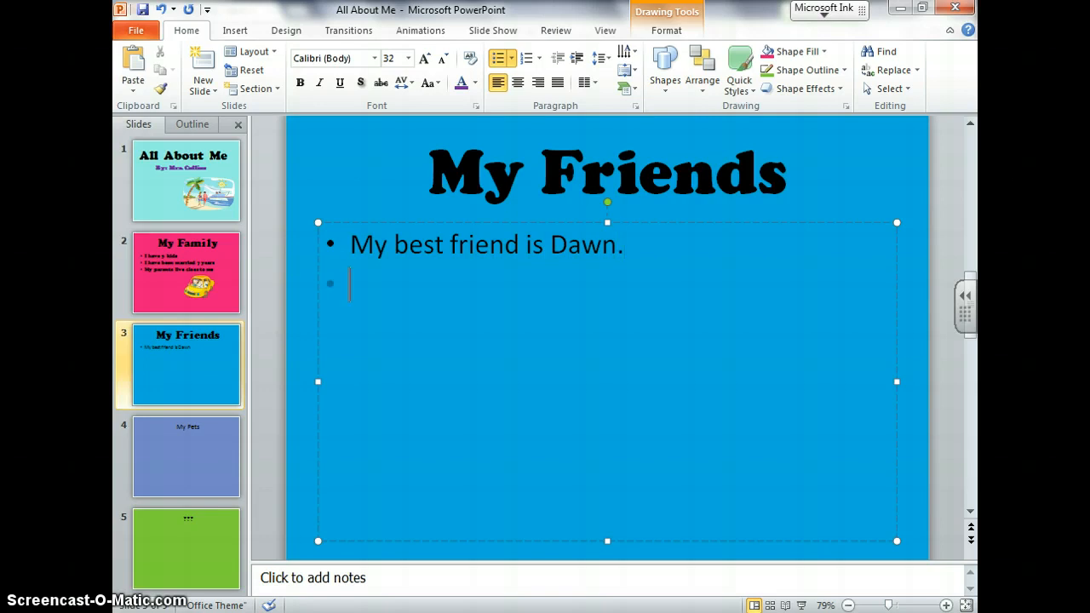
Write the second bullet 'We've been friends since 11th', fixing the stray apostrophe typo.
{"action": "type", "text": "We 've"}
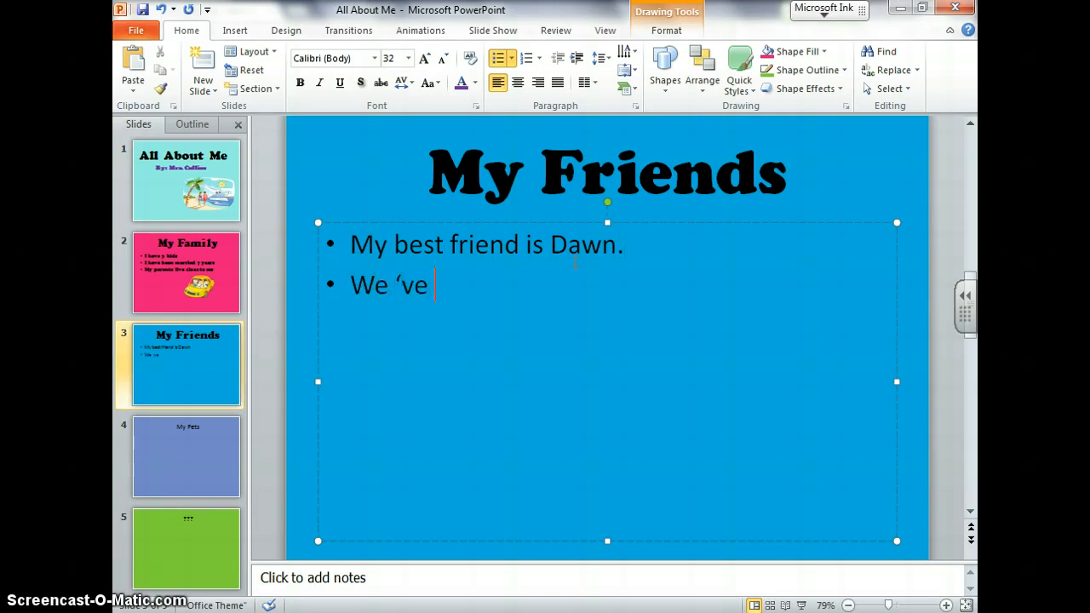
{"action": "key", "text": "backspace"}
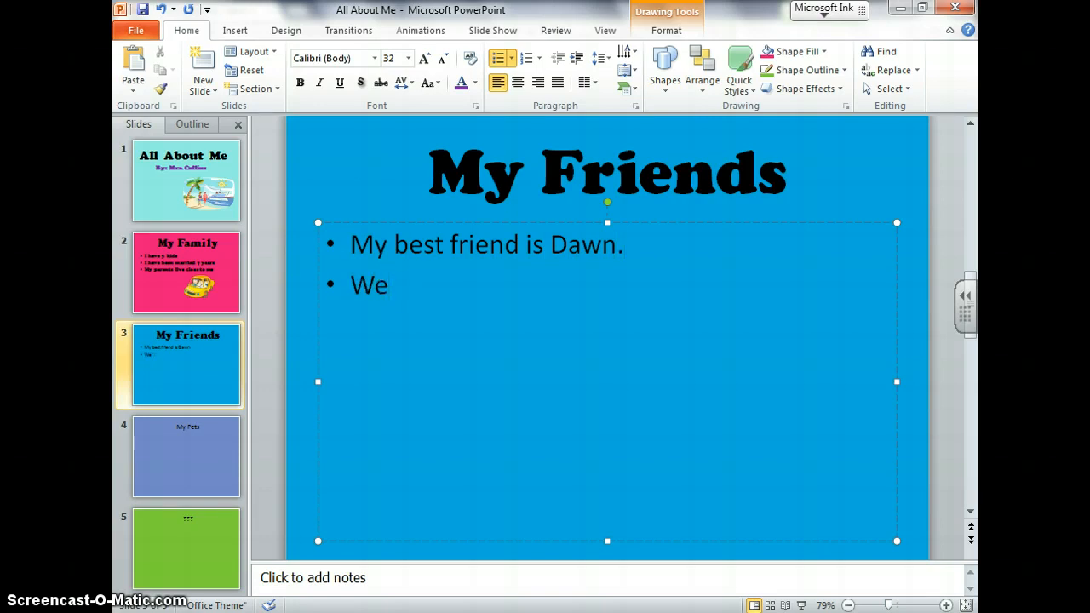
{"action": "type", "text": "'"}
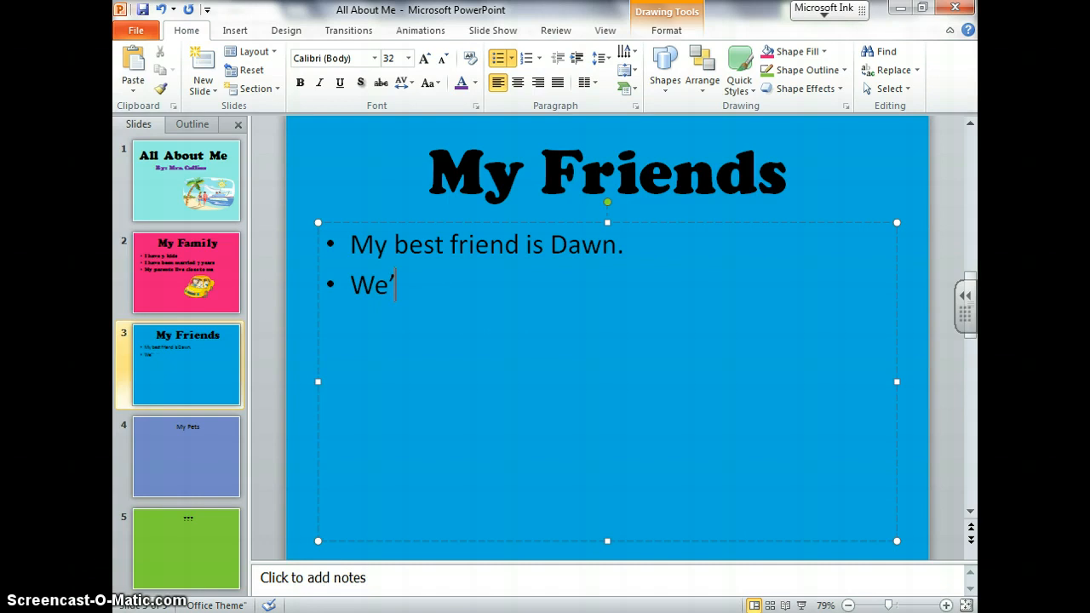
{"action": "type", "text": "ve been frie"}
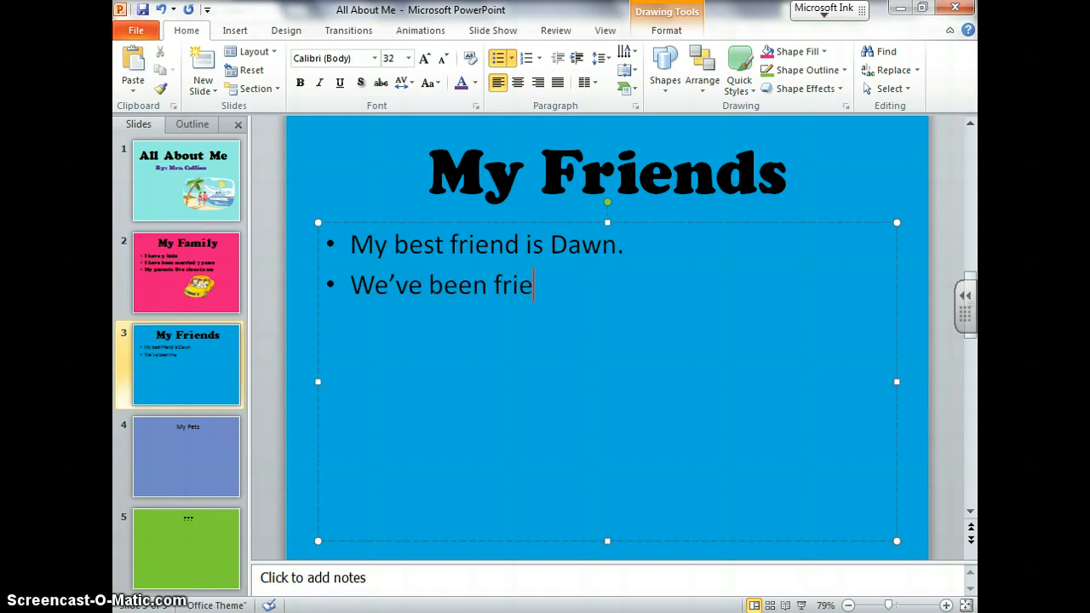
{"action": "type", "text": "nds since"}
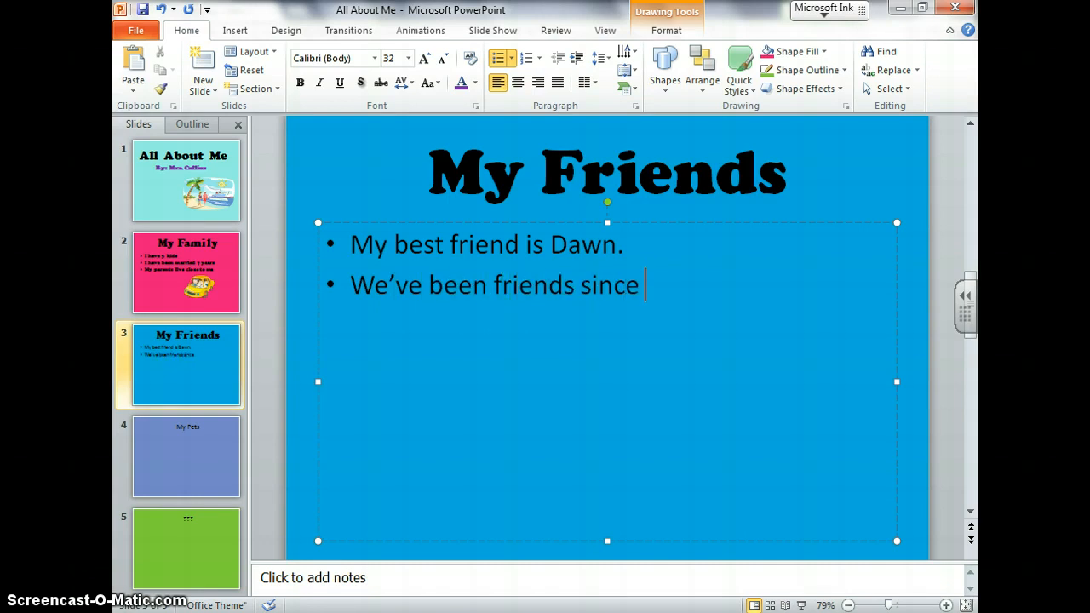
{"action": "type", "text": "11th grade."}
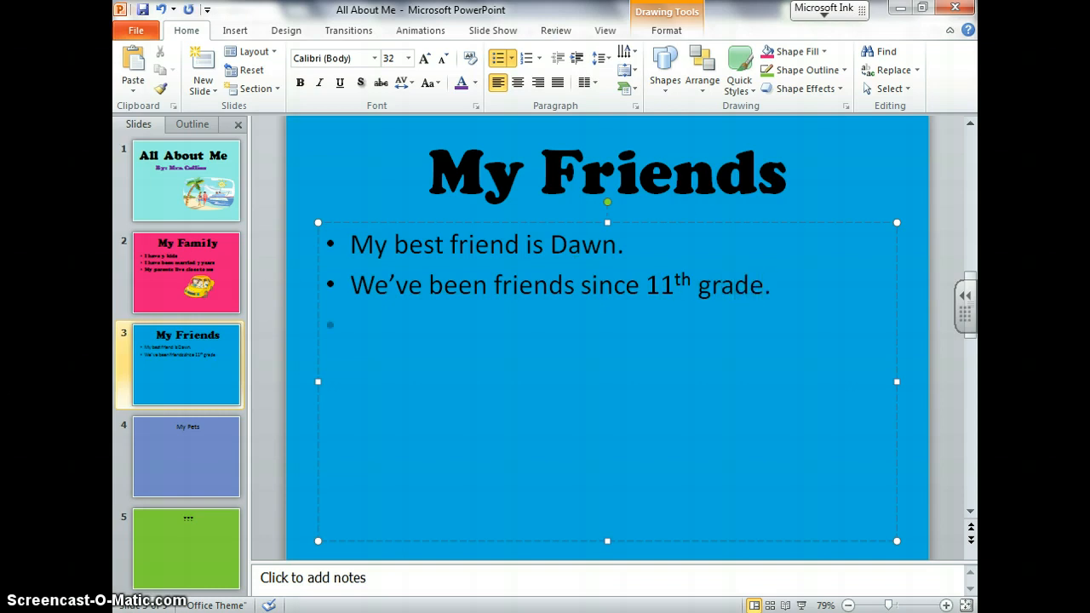
Write the third bullet 'We like to go out dancing and shopping.'.
{"action": "left_click", "coordinate": [351, 327]}
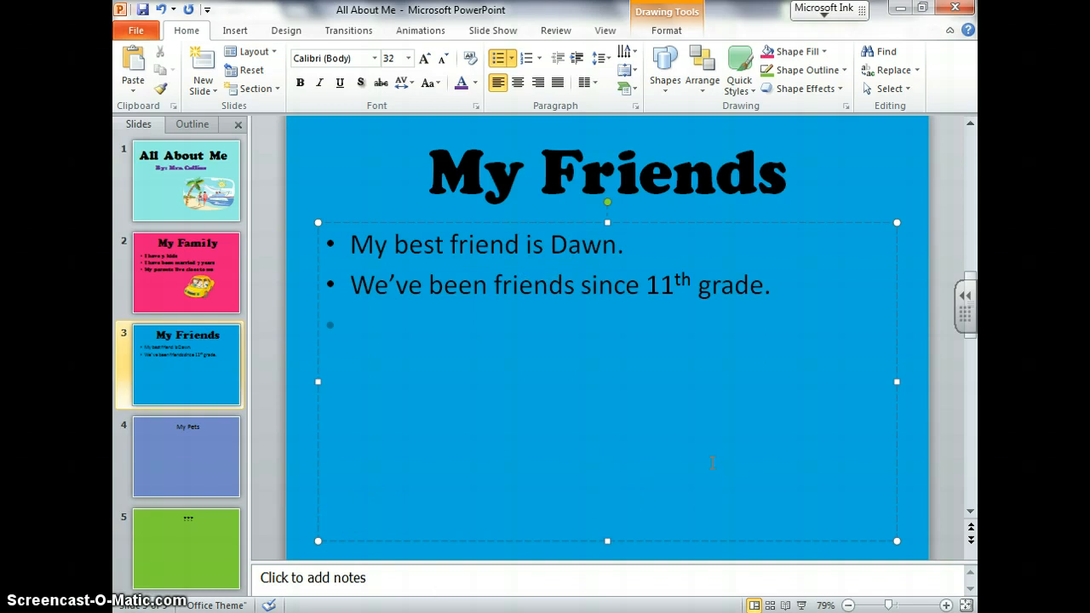
{"action": "type", "text": "WE lik"}
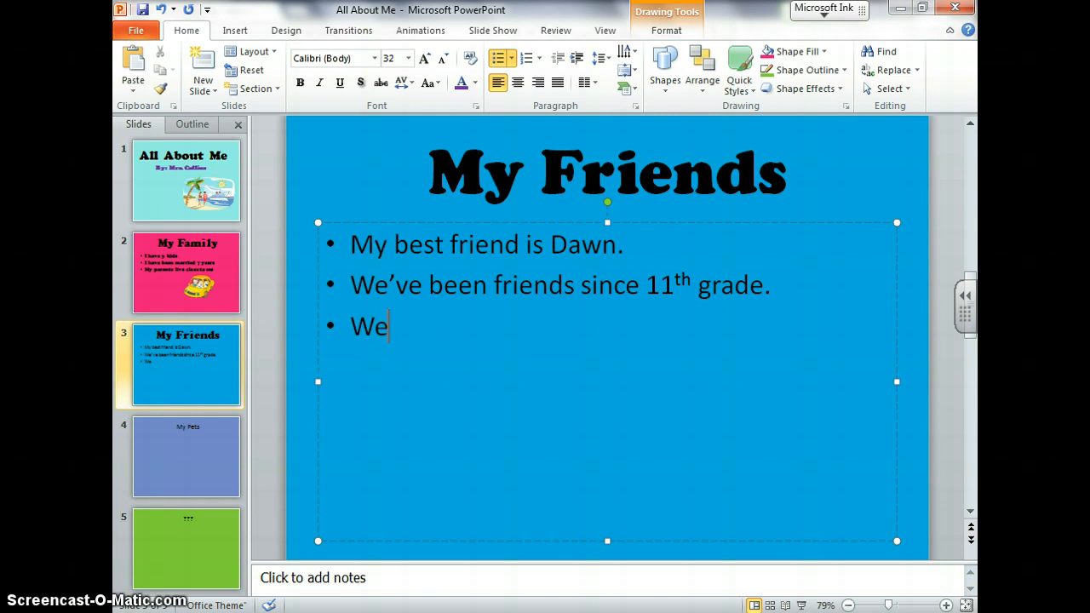
{"action": "type", "text": "like to go"}
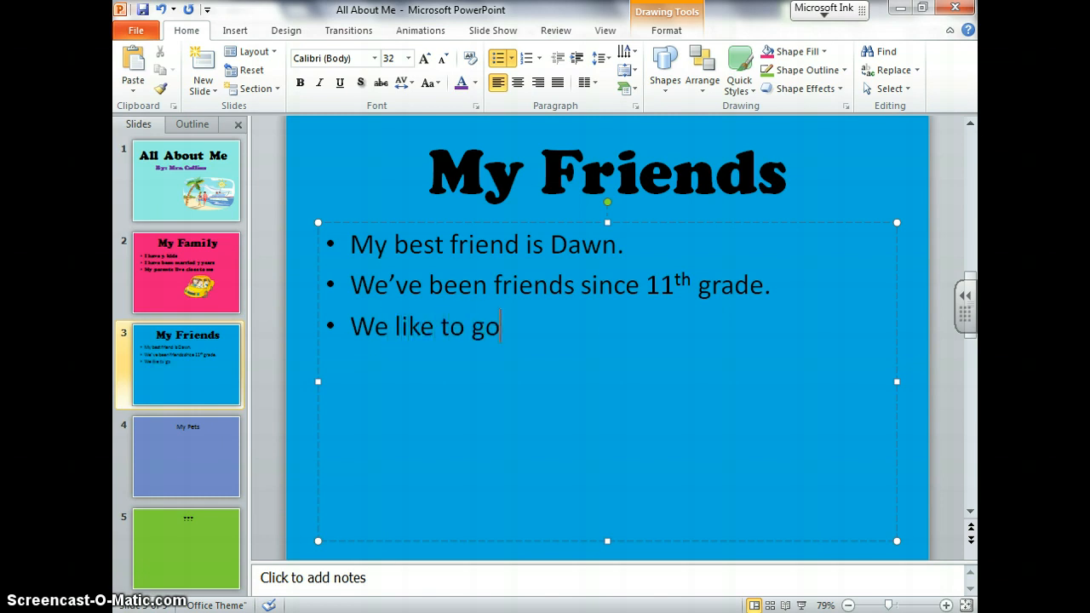
{"action": "type", "text": "out dancing"}
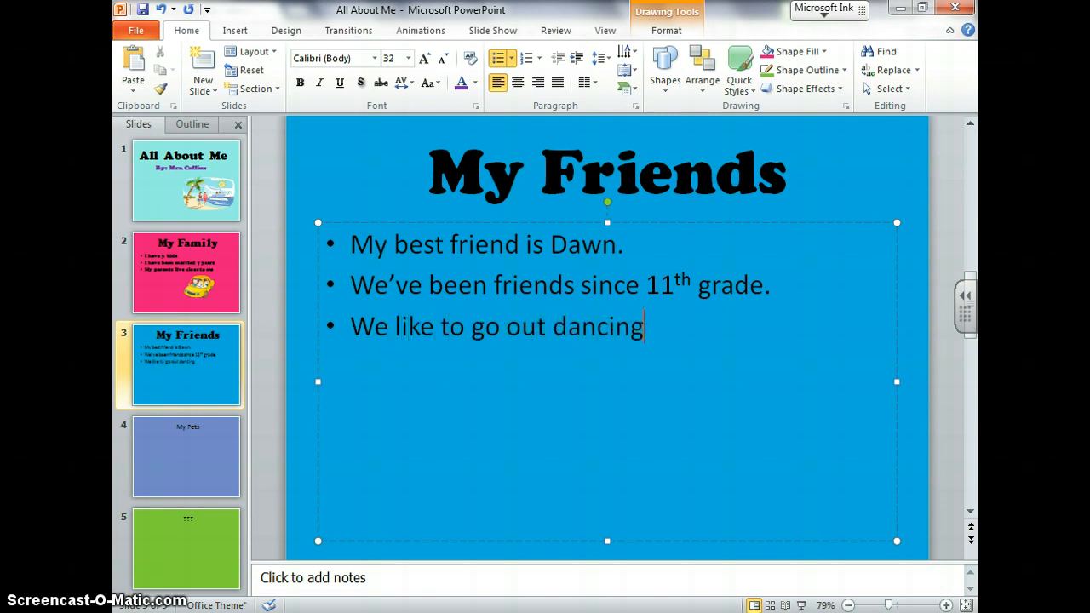
{"action": "type", "text": "and shoppin"}
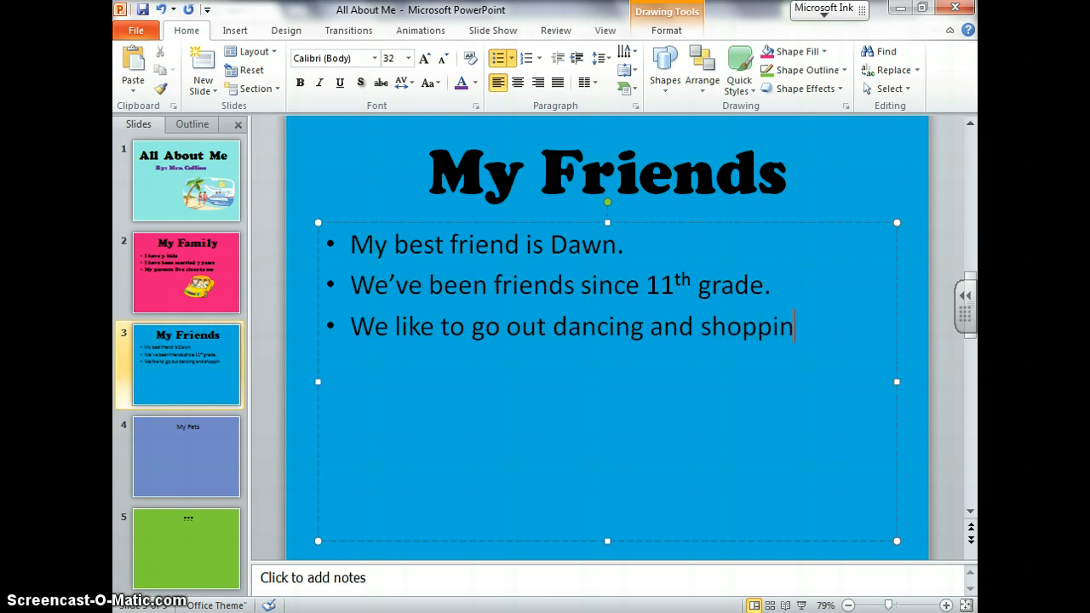
{"action": "type", "text": "g."}
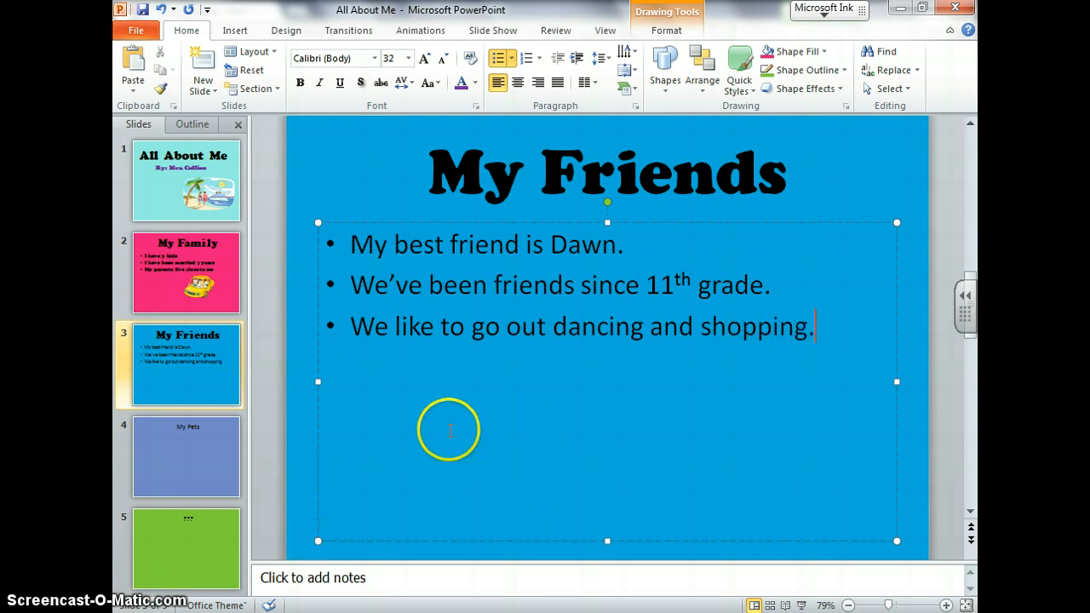
{"action": "mouse_move", "coordinate": [856, 332]}
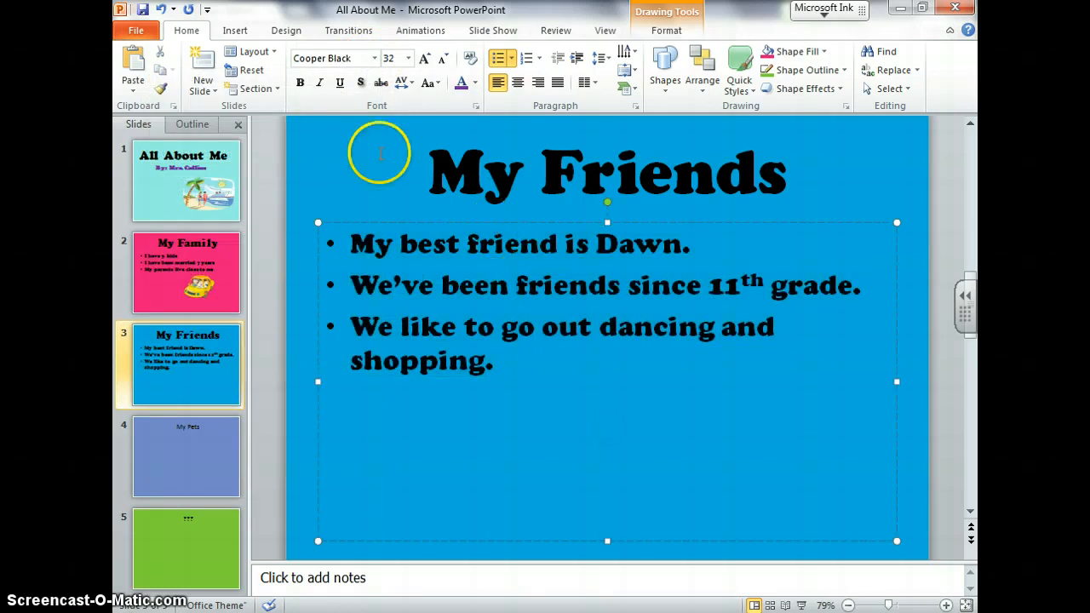
Set the bullets in Cooper Black and move on to inserting media.
{"action": "left_click", "coordinate": [235, 31]}
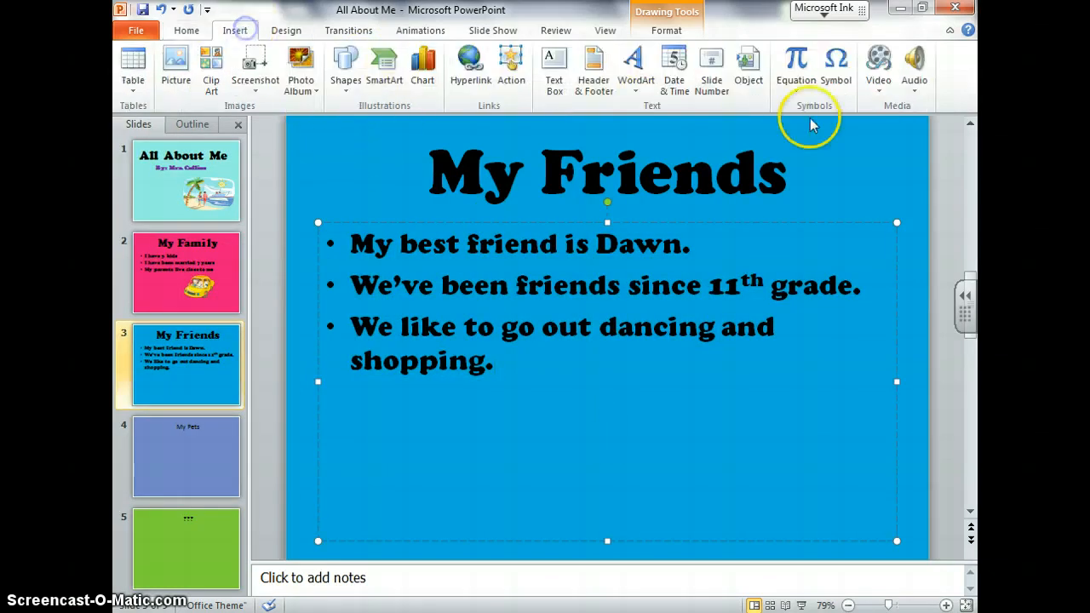
Search Clip Art for 'friends' and insert the shopping girls image at the slide's right.
{"action": "left_click", "coordinate": [211, 69]}
{"action": "type", "text": "fri"}
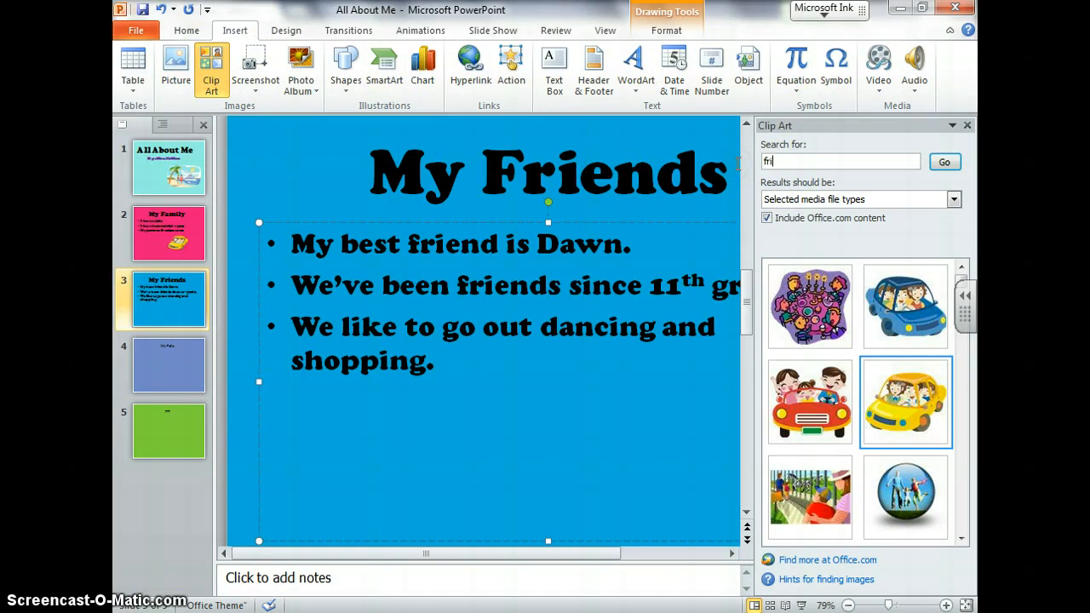
{"action": "left_click", "coordinate": [944, 162]}
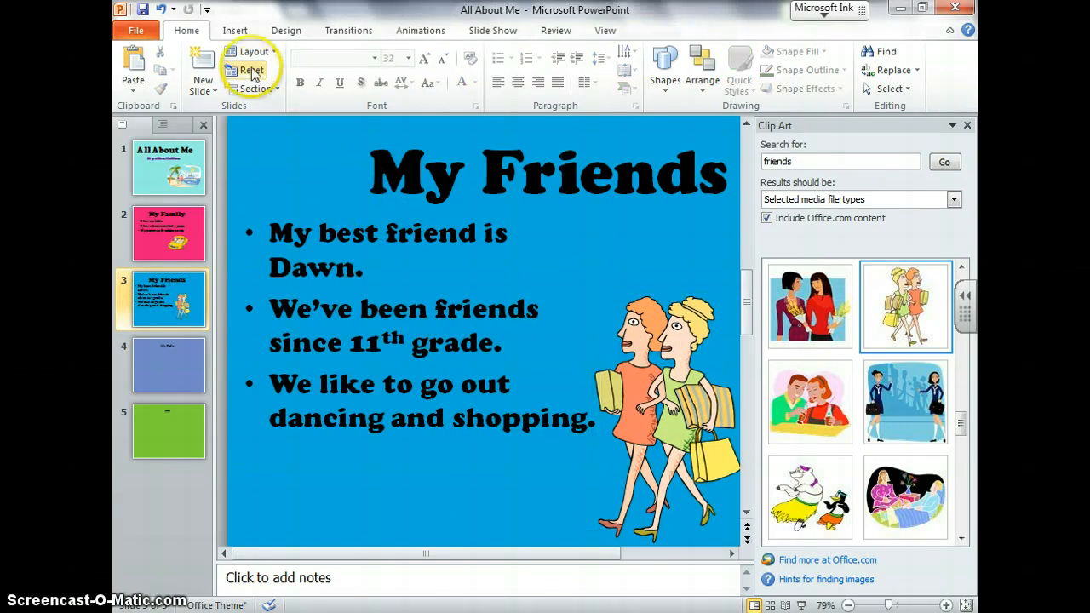
{"action": "left_click", "coordinate": [136, 31]}
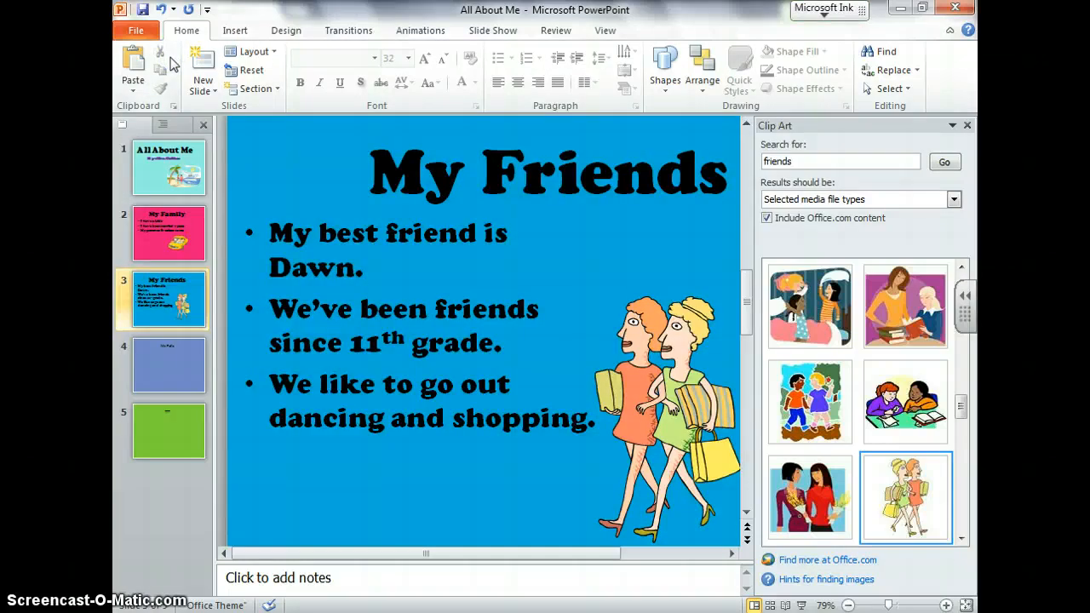
Save the All About Me presentation to the Desktop via Save As.
{"action": "left_click", "coordinate": [136, 30]}
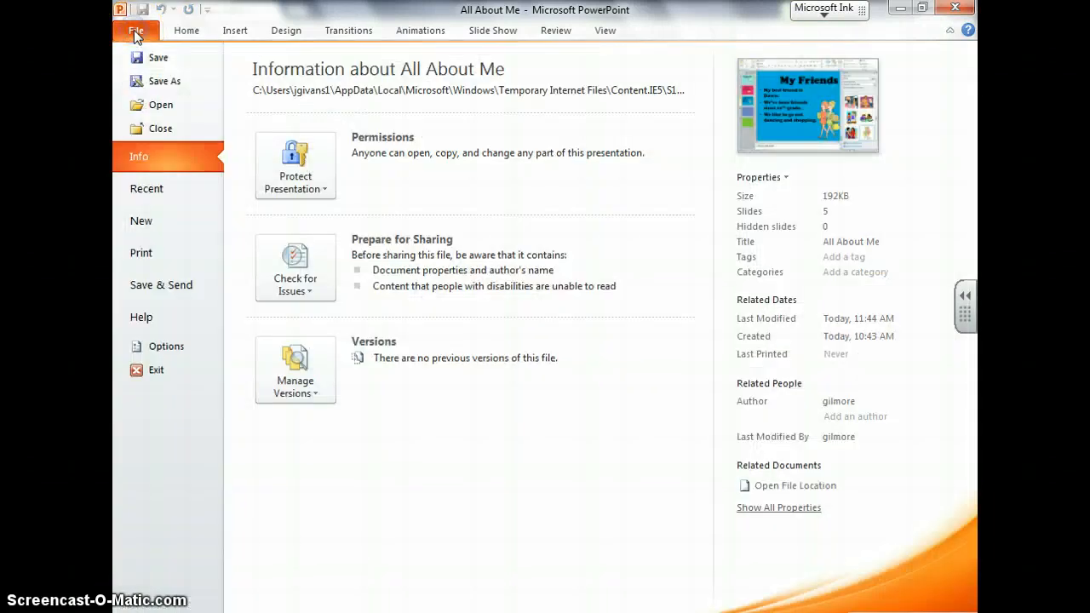
{"action": "left_click", "coordinate": [164, 82]}
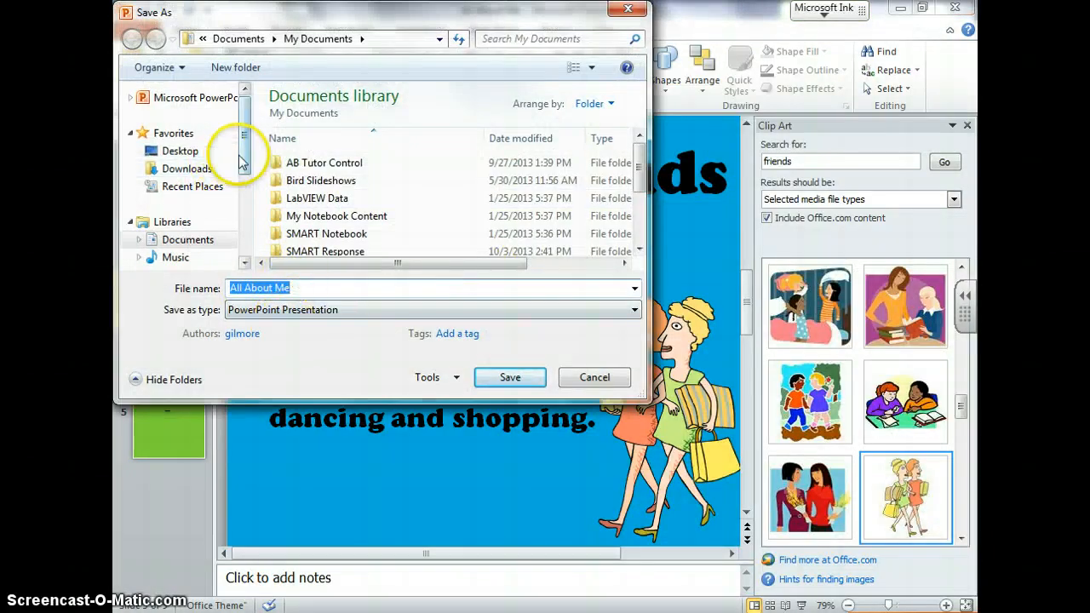
{"action": "left_click", "coordinate": [181, 150]}
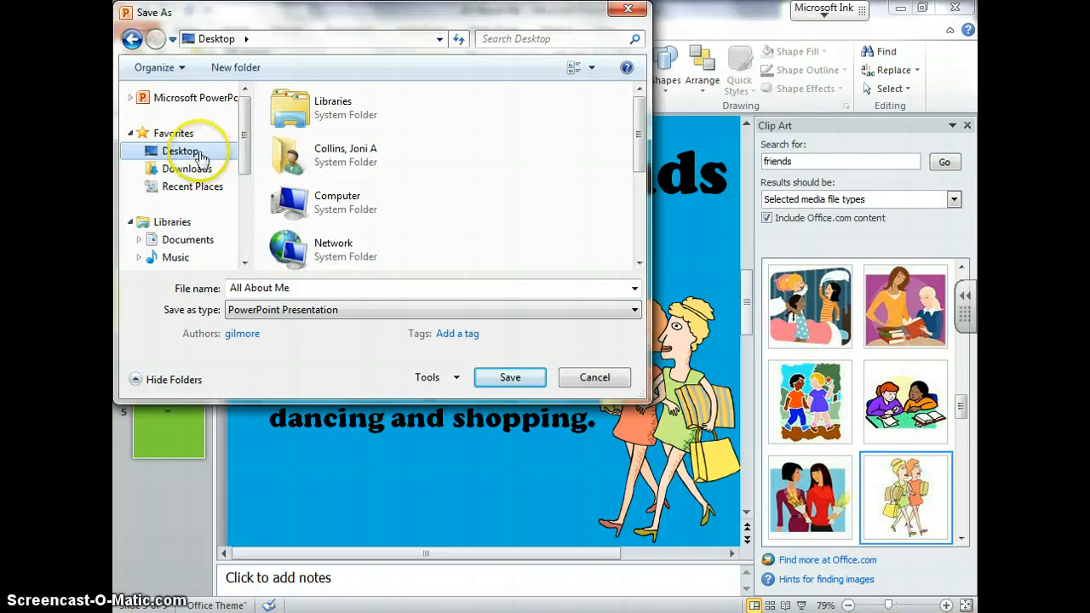
{"action": "mouse_move", "coordinate": [201, 185]}
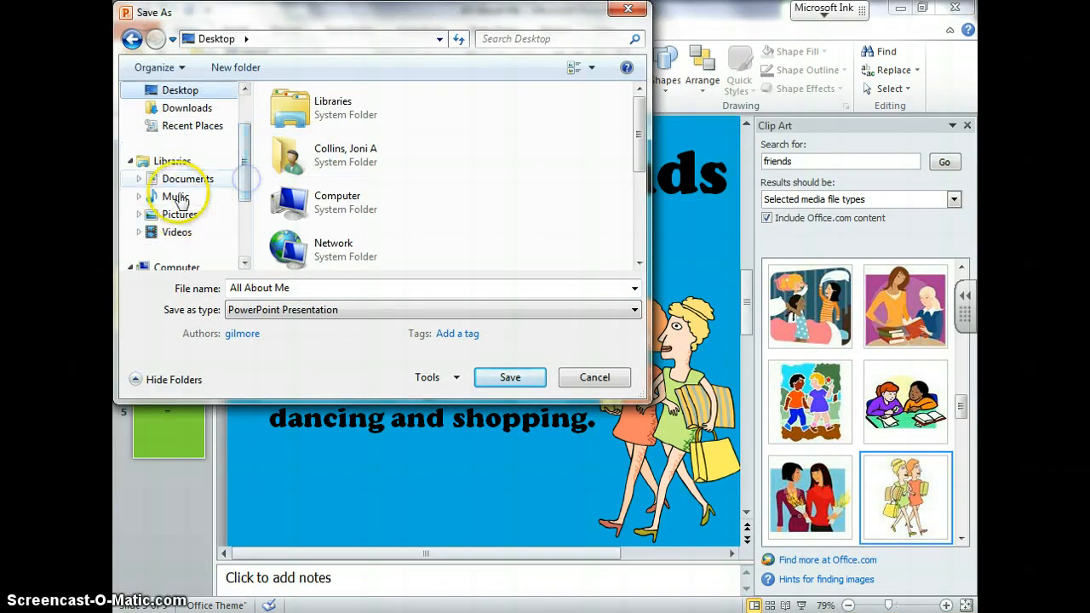
{"action": "left_click", "coordinate": [188, 179]}
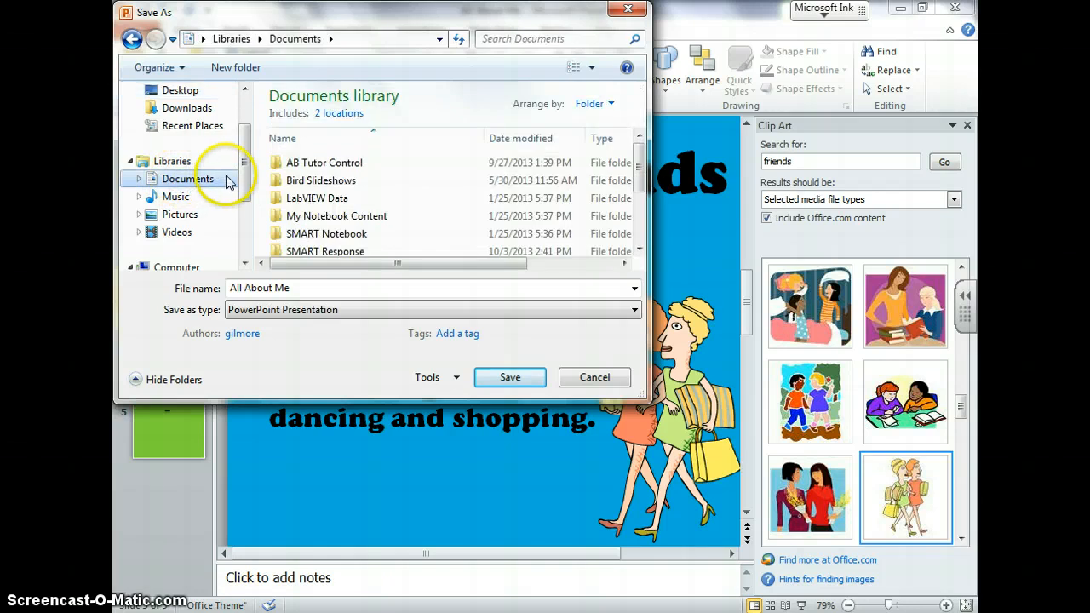
{"action": "scroll", "scroll_direction": "up", "scroll_amount": 3}
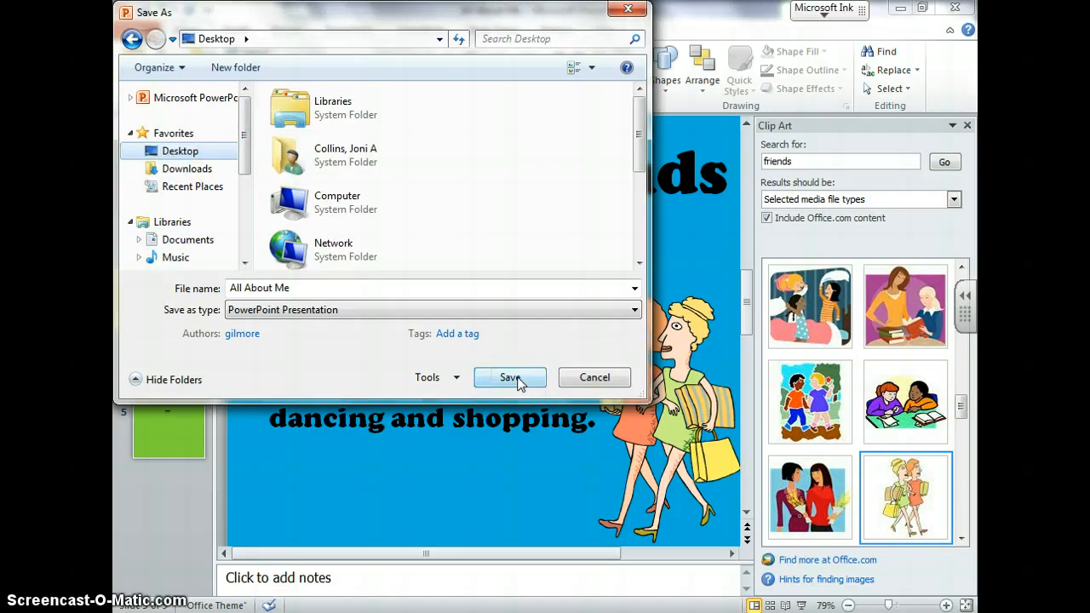
{"action": "left_click", "coordinate": [509, 378]}
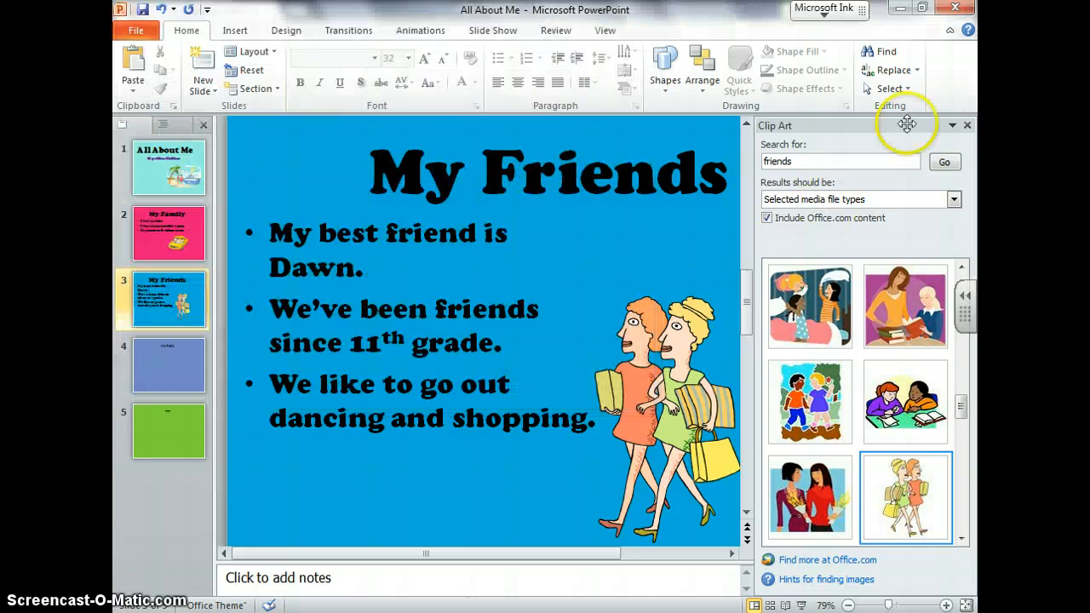
{"action": "mouse_move", "coordinate": [188, 545]}
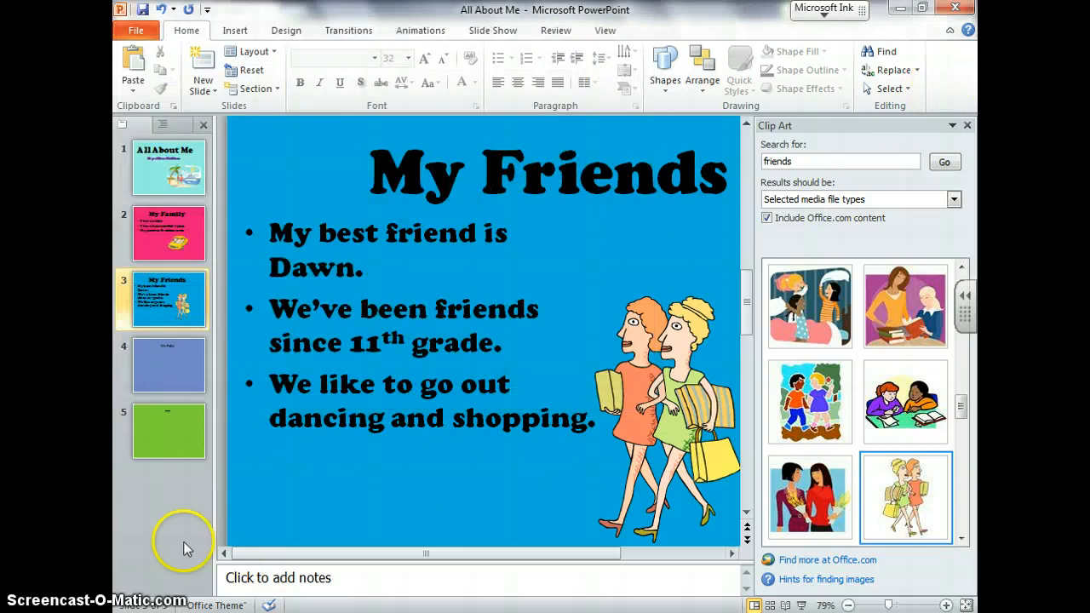